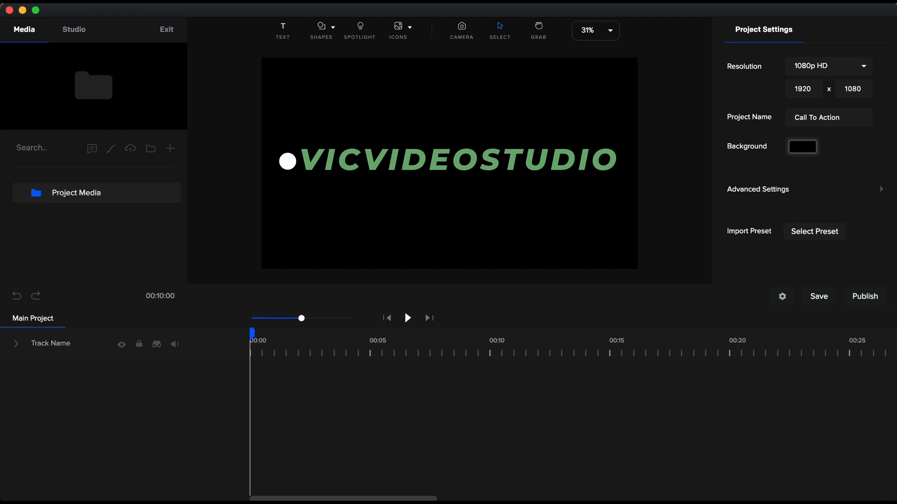
pyautogui.moveTo(335, 47)
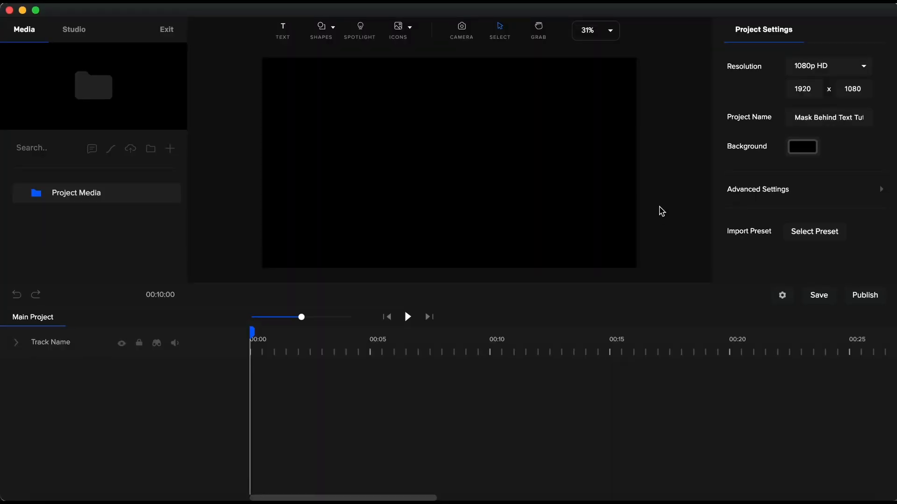
# Add a full-canvas rectangle from Shapes and colour it dark grey #161616
pyautogui.click(320, 26)
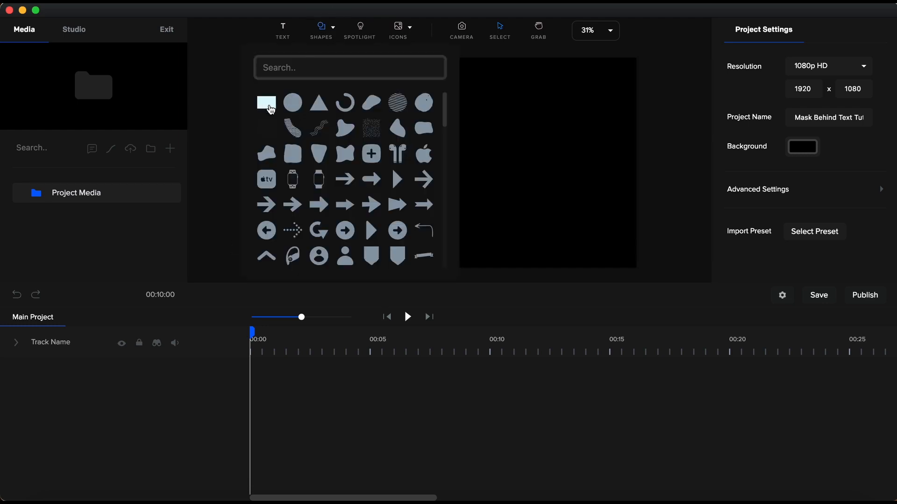
pyautogui.click(266, 103)
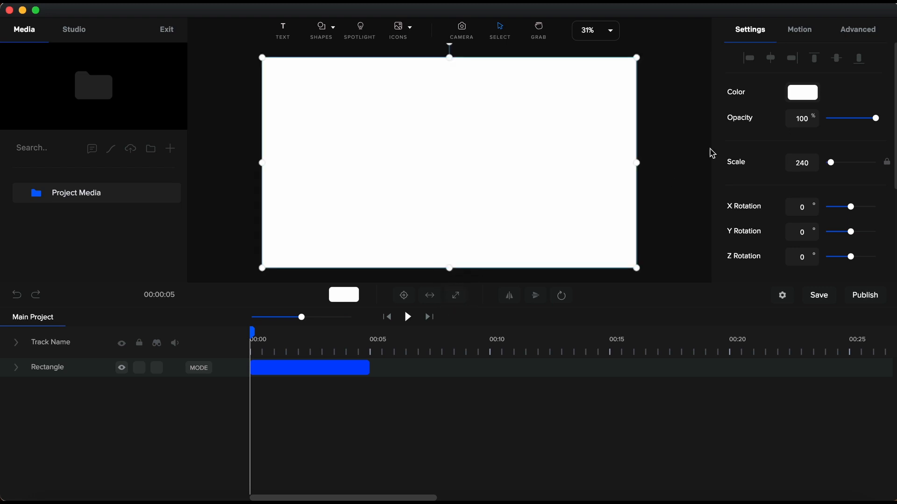
pyautogui.click(802, 92)
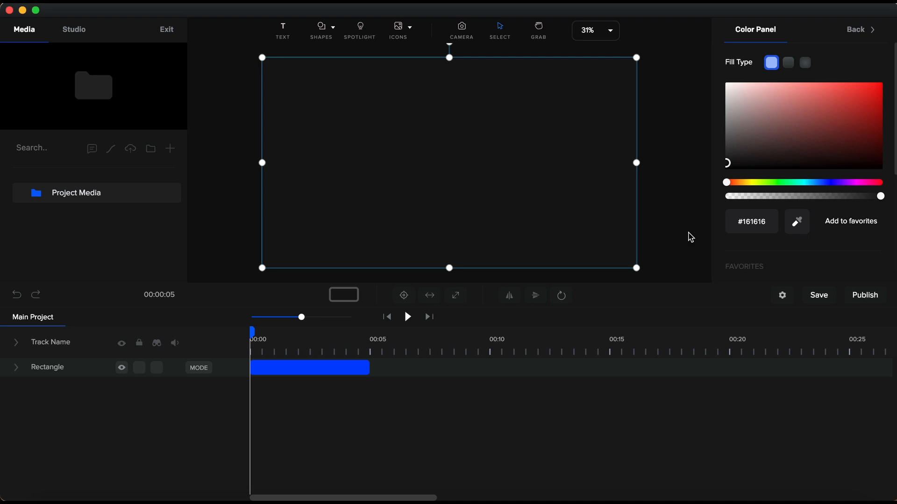
# Stretch the rectangle clip to the 25-second mark and rename its track BG
pyautogui.moveTo(370, 367); pyautogui.dragTo(457, 365)
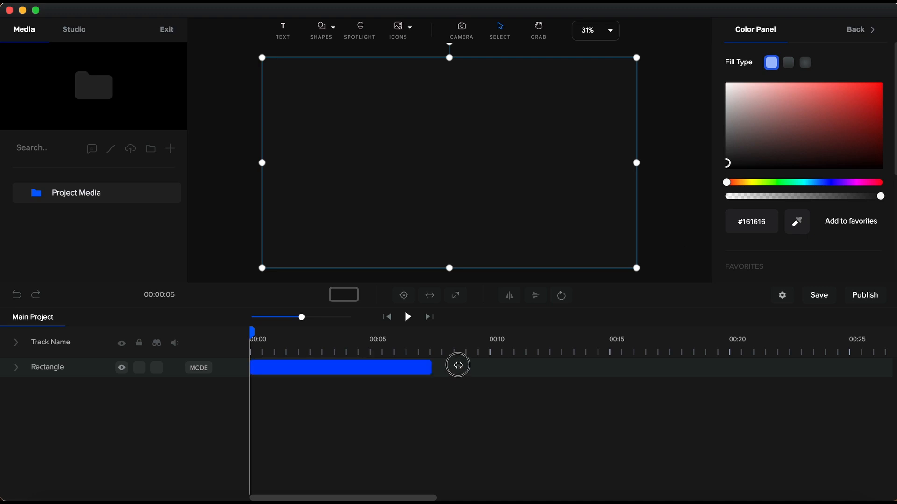
pyautogui.moveTo(458, 365); pyautogui.dragTo(689, 371)
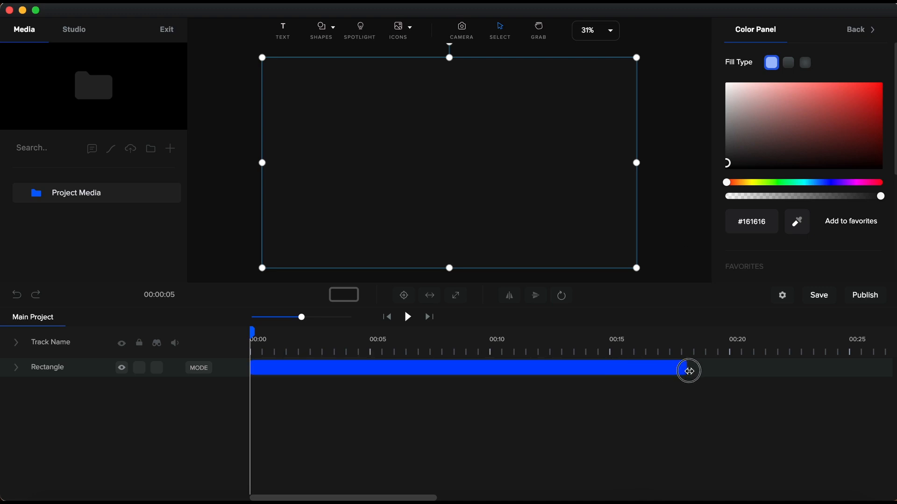
pyautogui.moveTo(688, 370); pyautogui.dragTo(848, 369)
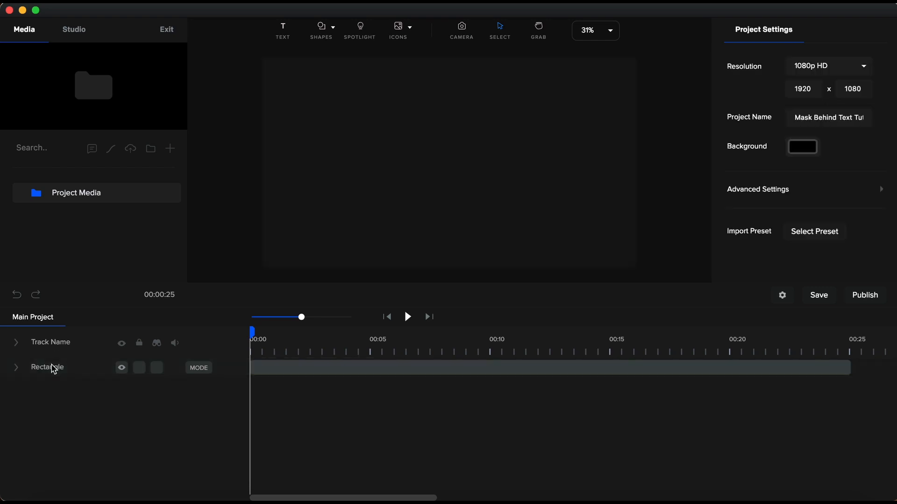
pyautogui.doubleClick(47, 367)
pyautogui.write('BG')
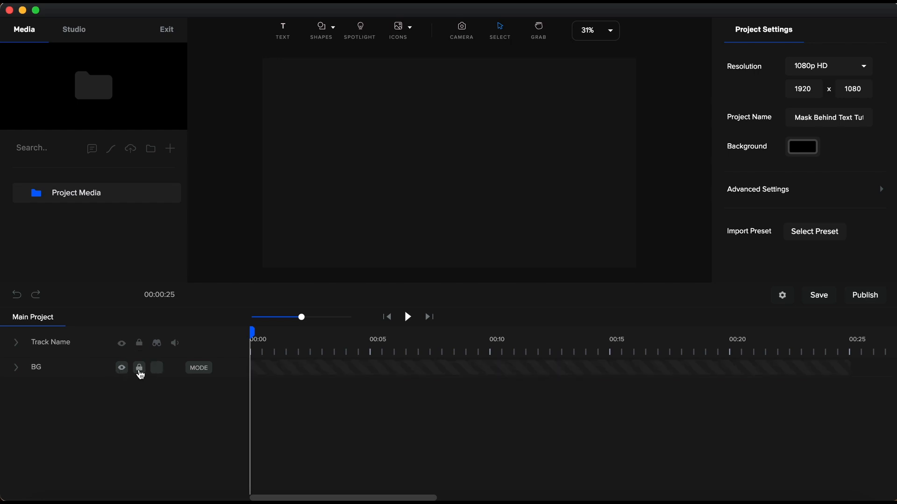
# Lock BG, add a 10-second text clip reading VIC VIDEO STUDIO in Mont Heavy, slightly enlarged
pyautogui.click(282, 27)
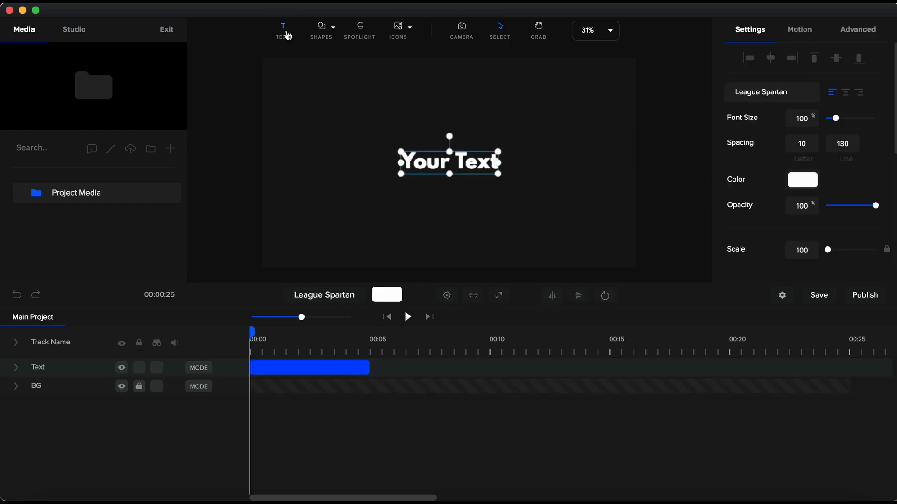
pyautogui.moveTo(369, 368); pyautogui.dragTo(493, 373)
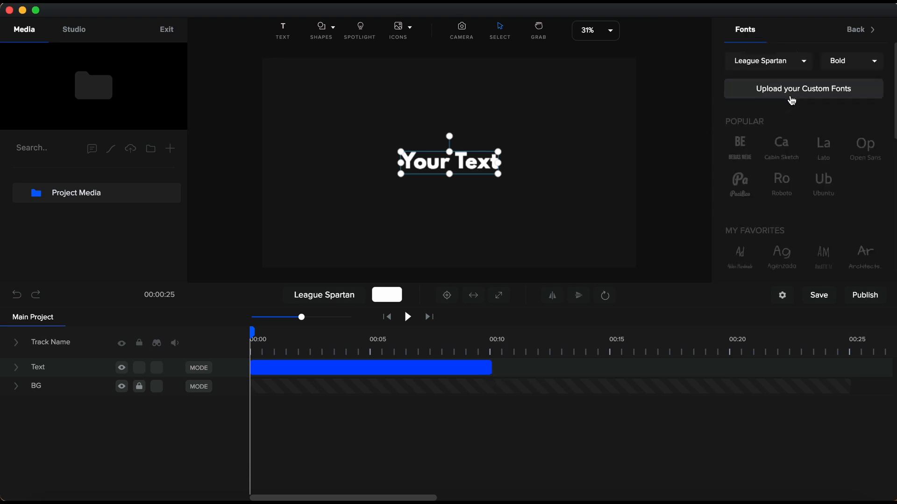
pyautogui.moveTo(822, 147)
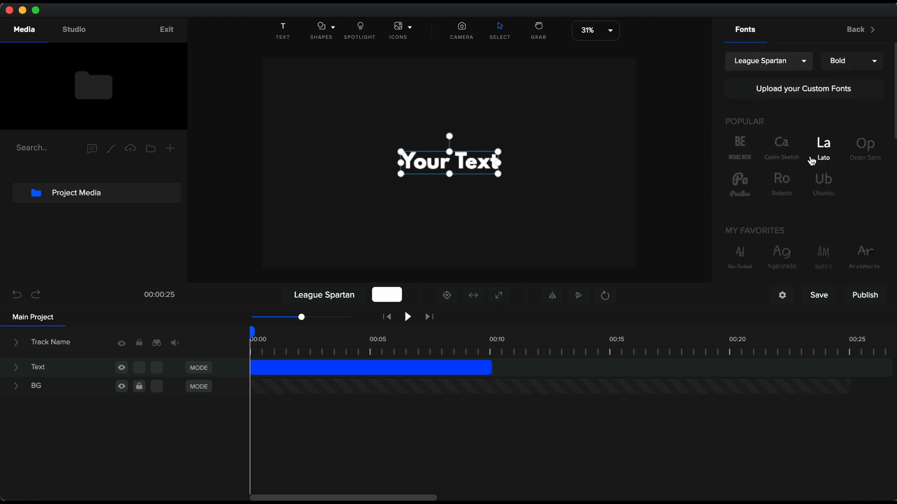
pyautogui.scroll(-3)
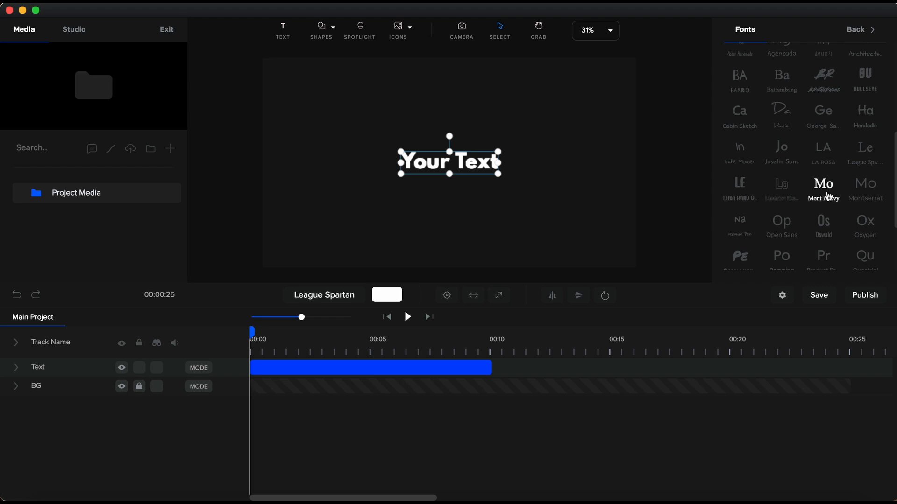
pyautogui.click(823, 189)
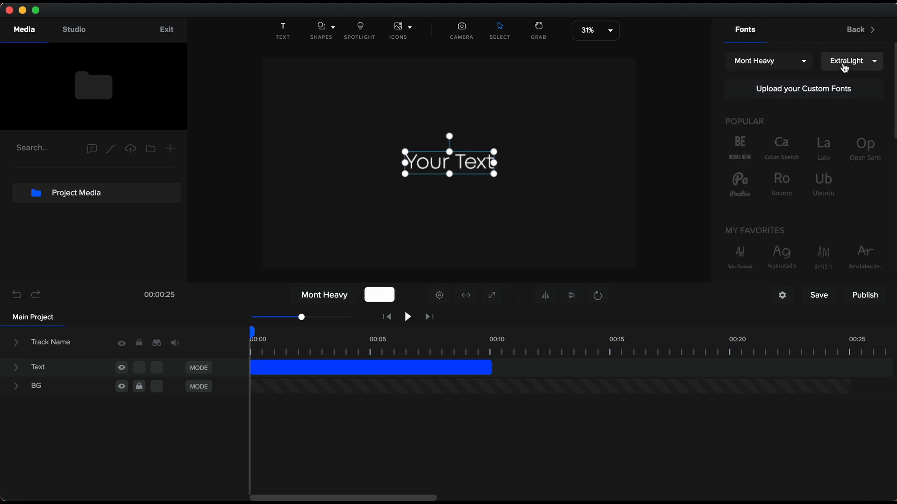
pyautogui.click(849, 61)
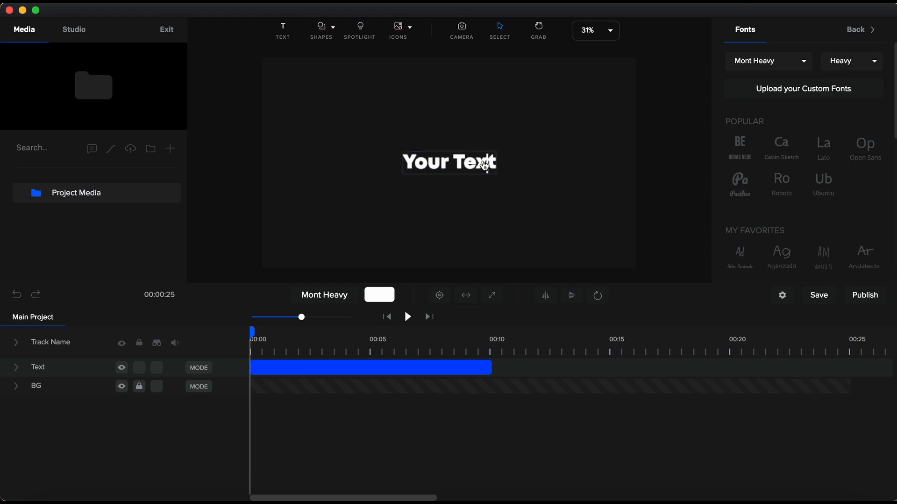
pyautogui.write('VIC VIDEO')
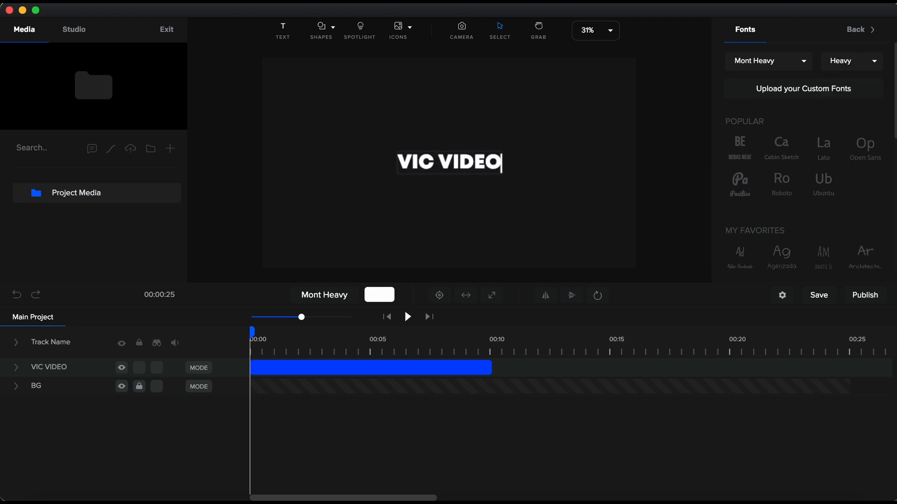
pyautogui.write('STUDIO')
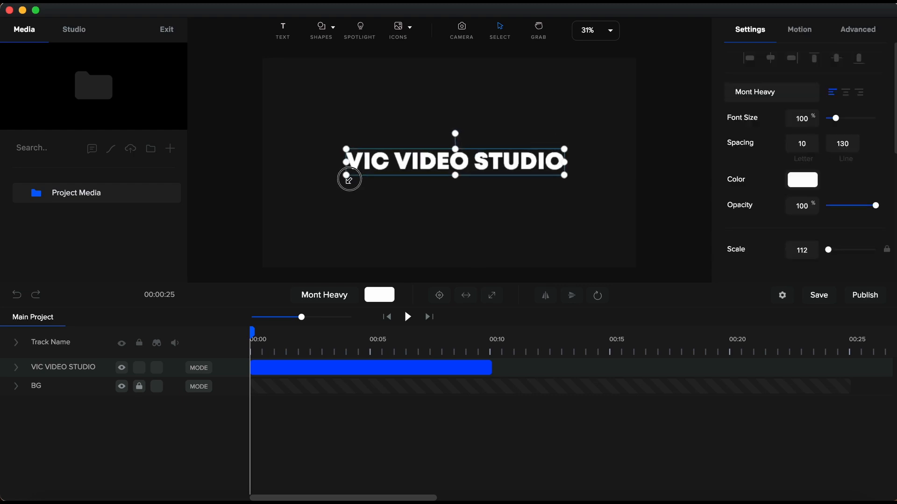
pyautogui.click(439, 295)
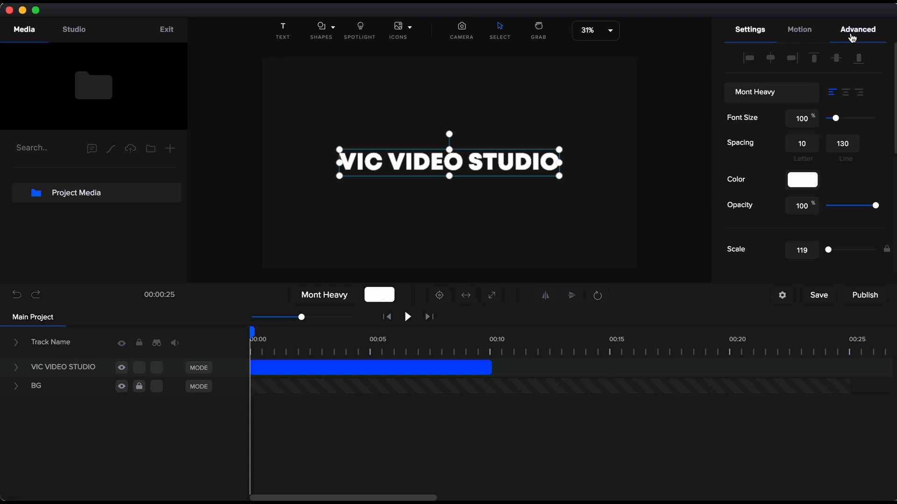
# Give the text a border width of 2 in the Advanced styling options
pyautogui.click(857, 29)
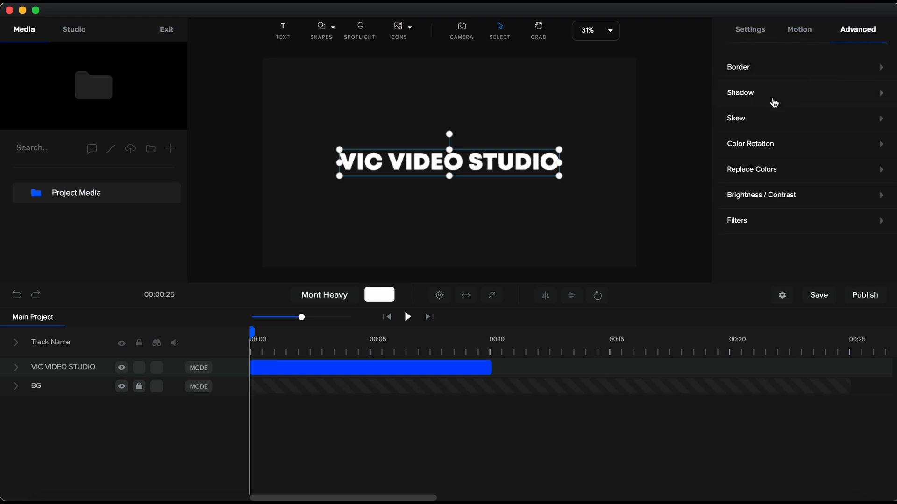
pyautogui.click(737, 67)
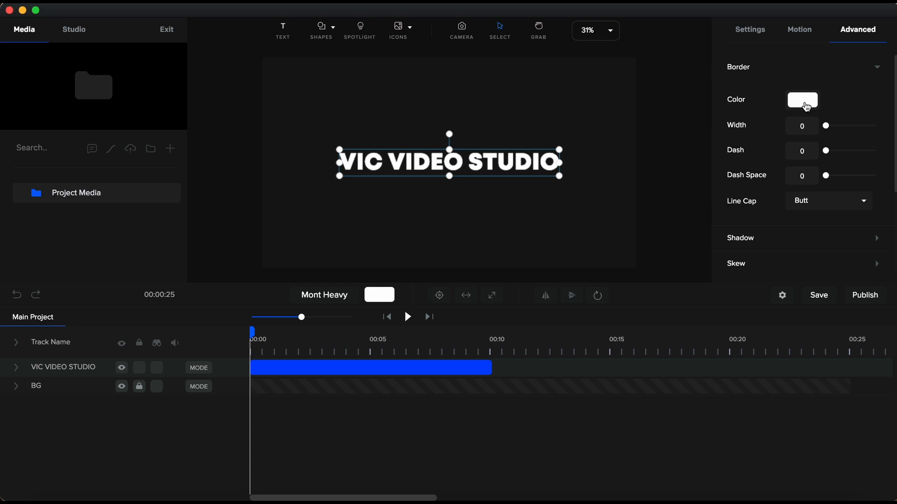
pyautogui.click(802, 125)
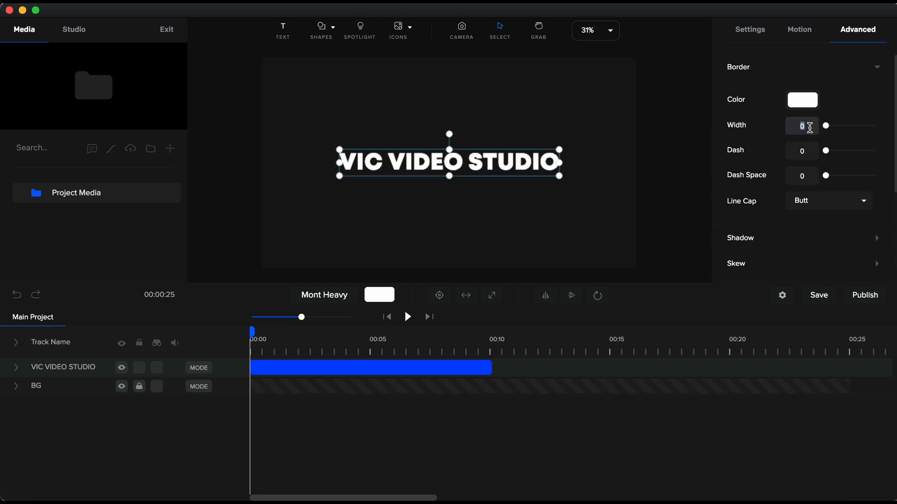
pyautogui.write('2')
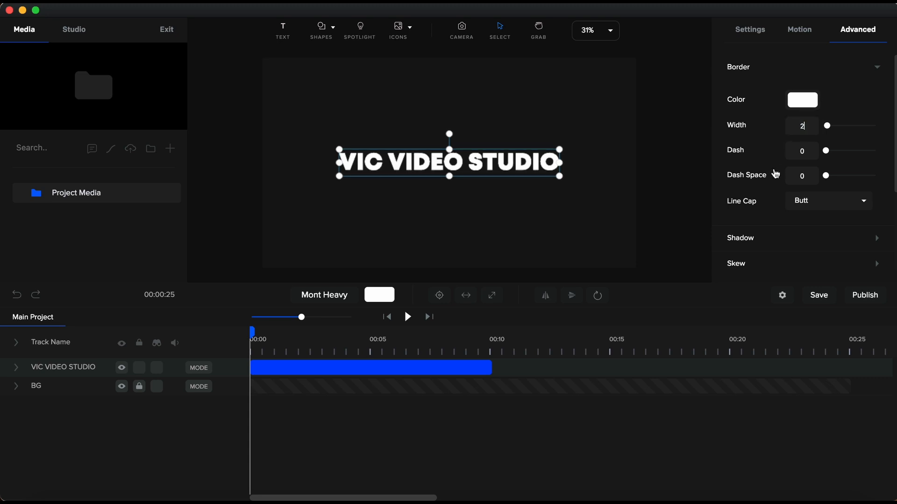
pyautogui.click(750, 29)
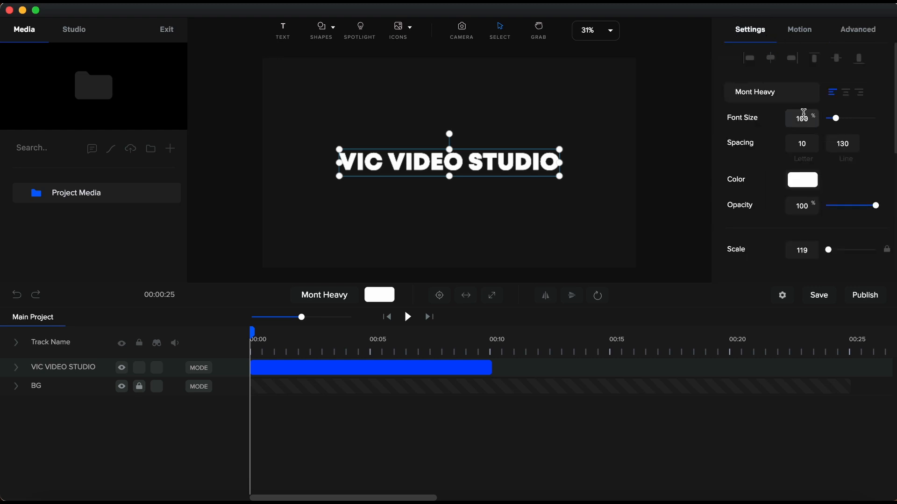
# Drop the text fill alpha to 0 so only the white outline remains
pyautogui.click(801, 179)
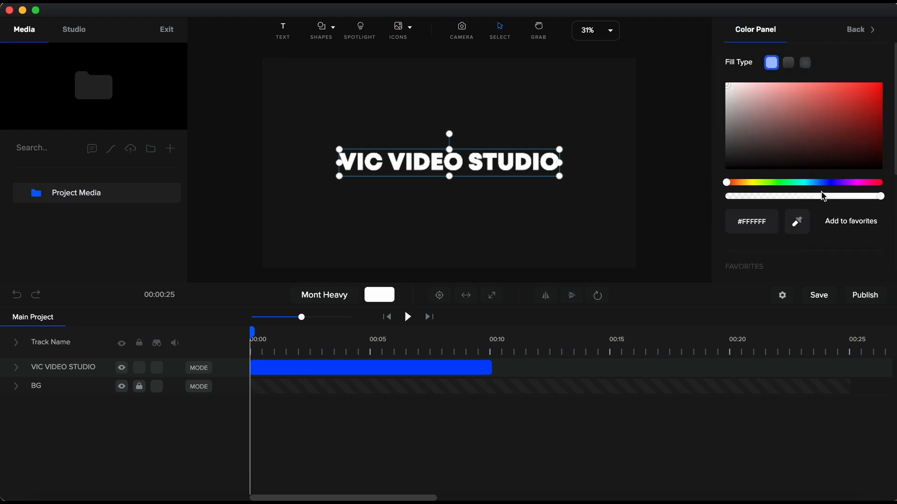
pyautogui.moveTo(884, 196); pyautogui.dragTo(845, 196)
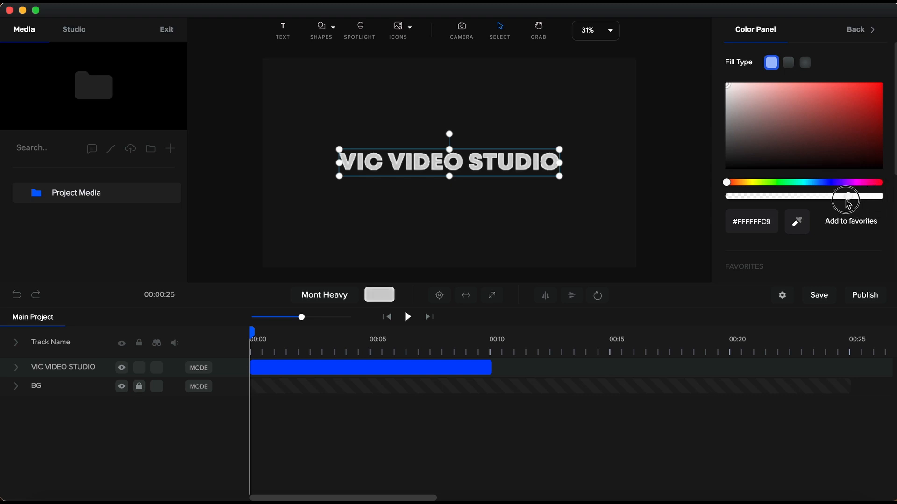
pyautogui.moveTo(846, 196); pyautogui.dragTo(725, 196)
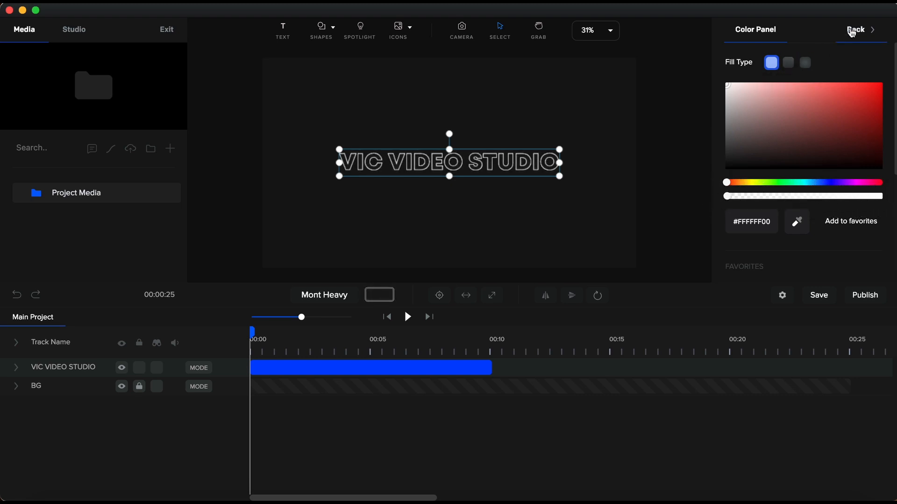
pyautogui.click(856, 30)
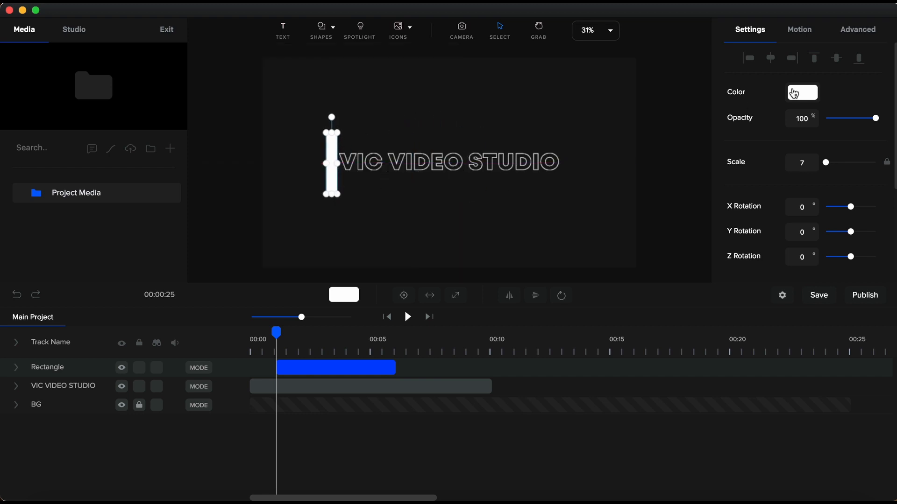
# Colour the thin bar beside the title cyan
pyautogui.click(802, 92)
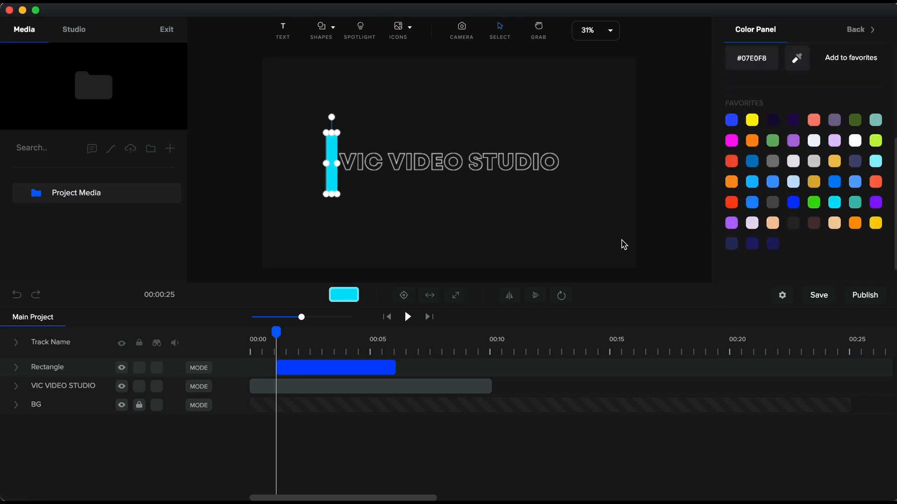
pyautogui.click(335, 367)
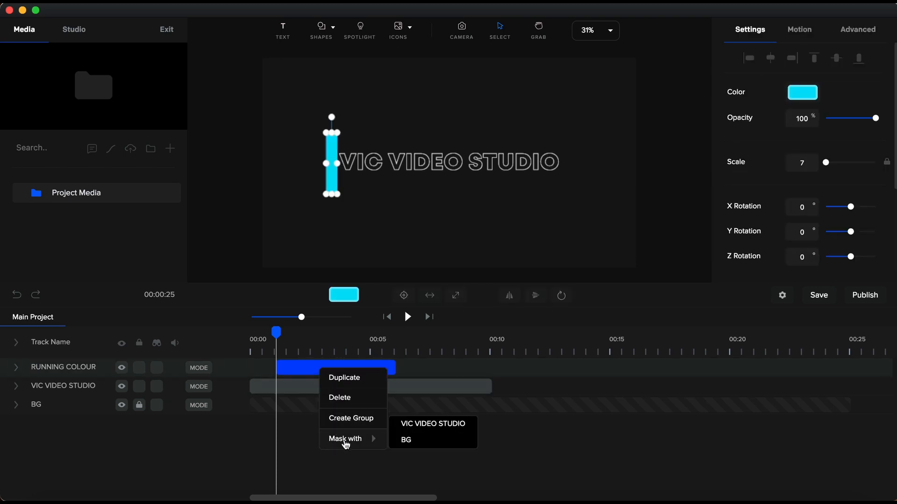
pyautogui.moveTo(433, 427)
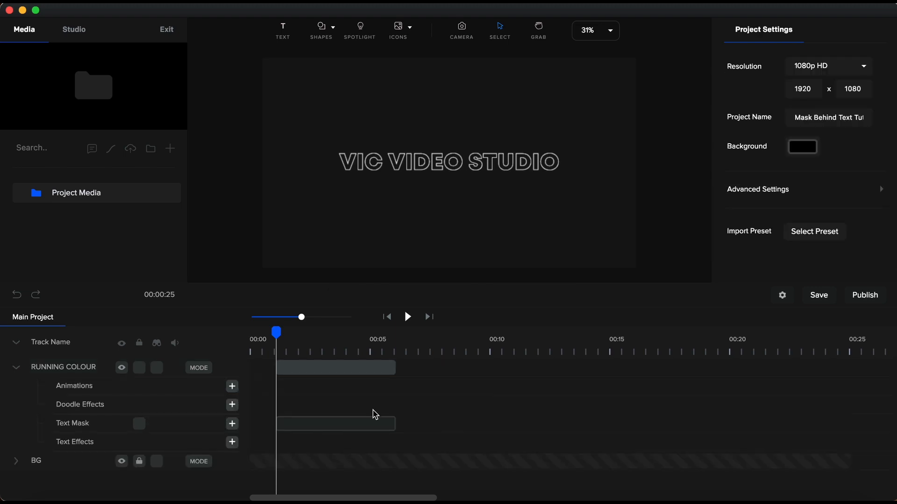
# Add a custom animation with an easing preset to the outline text's opening seconds
pyautogui.click(335, 367)
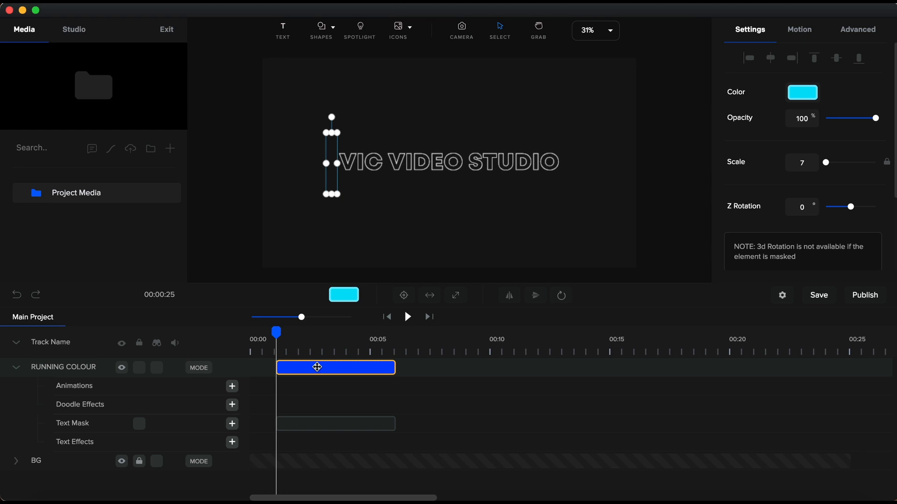
pyautogui.click(231, 387)
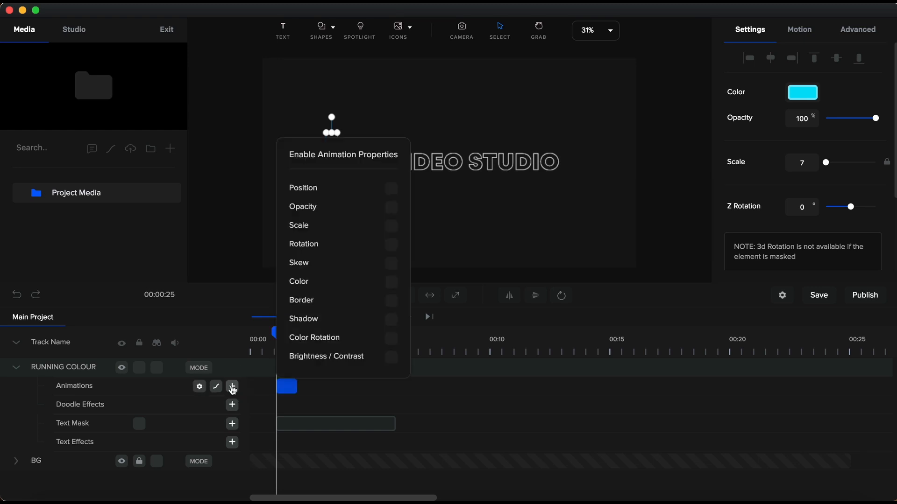
pyautogui.moveTo(346, 229)
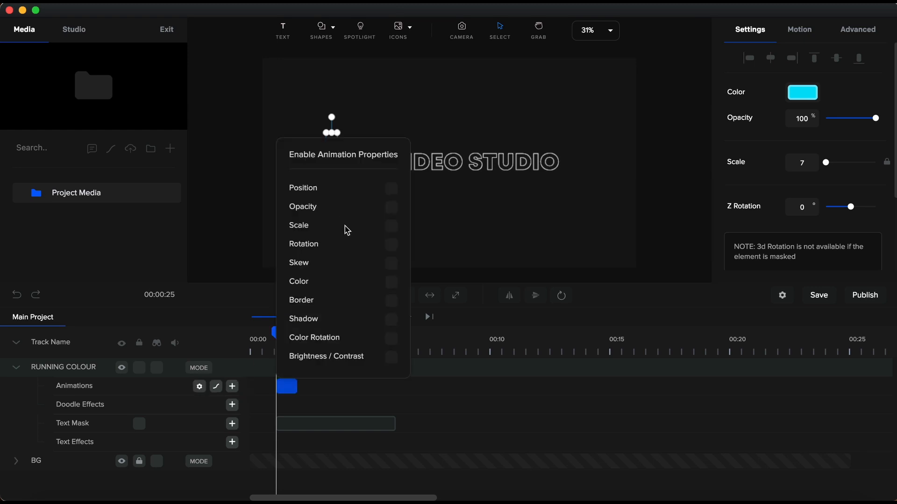
pyautogui.click(391, 189)
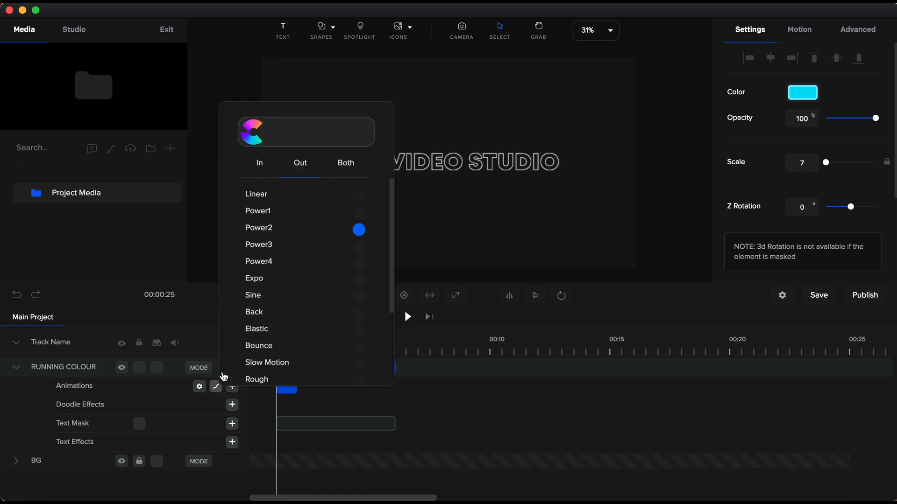
pyautogui.click(346, 162)
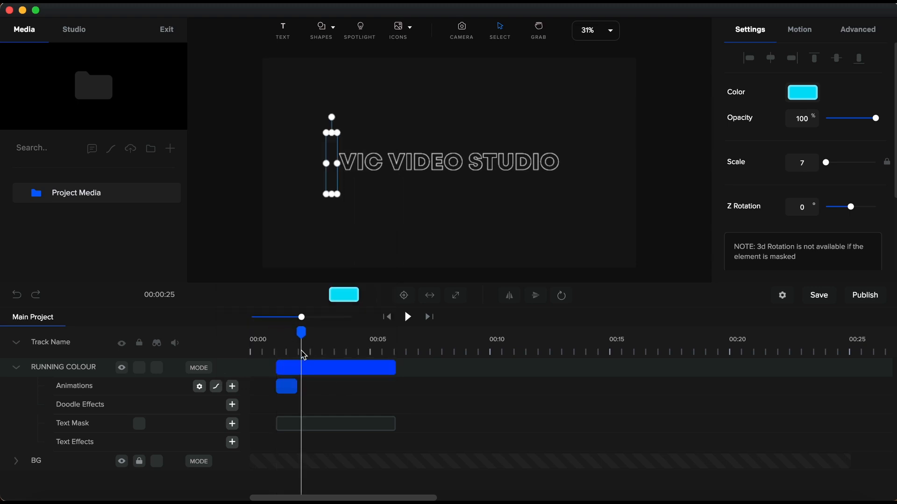
# Extend the animation, duplicate the RUNNING COLOUR track after it and collapse the rows
pyautogui.moveTo(331, 162); pyautogui.dragTo(382, 161)
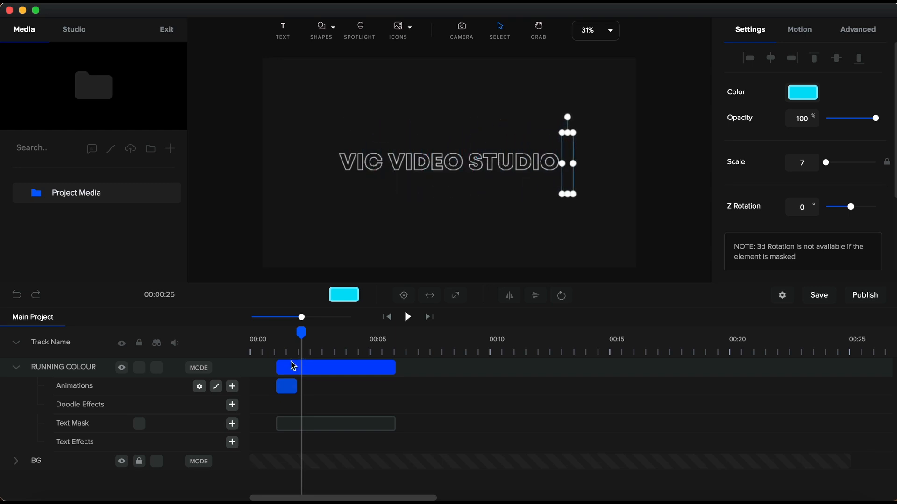
pyautogui.click(299, 386)
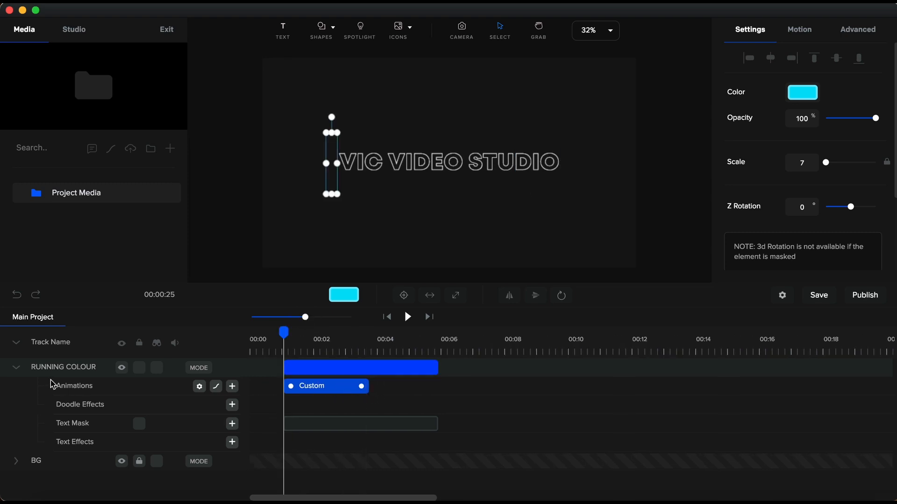
pyautogui.click(17, 367)
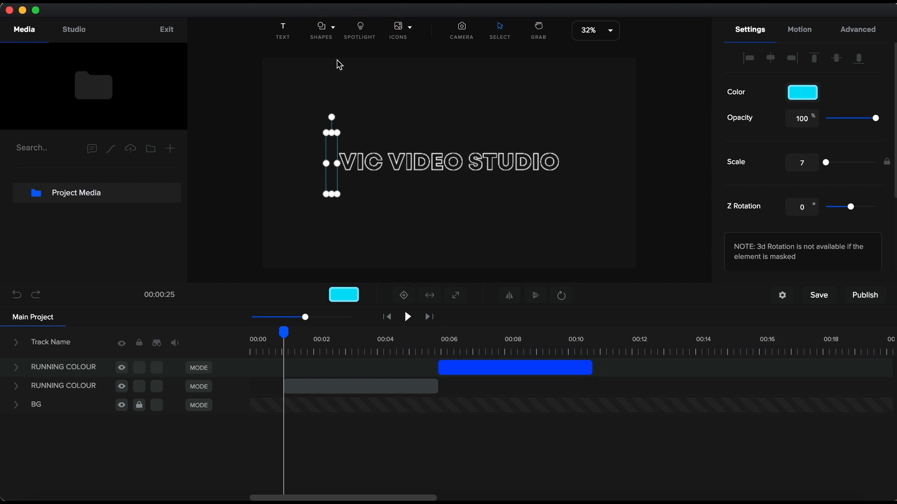
# Add a rectangle under the title as a thin bar with unlinked Scale Y 3, coloured #07E0F8
pyautogui.click(321, 30)
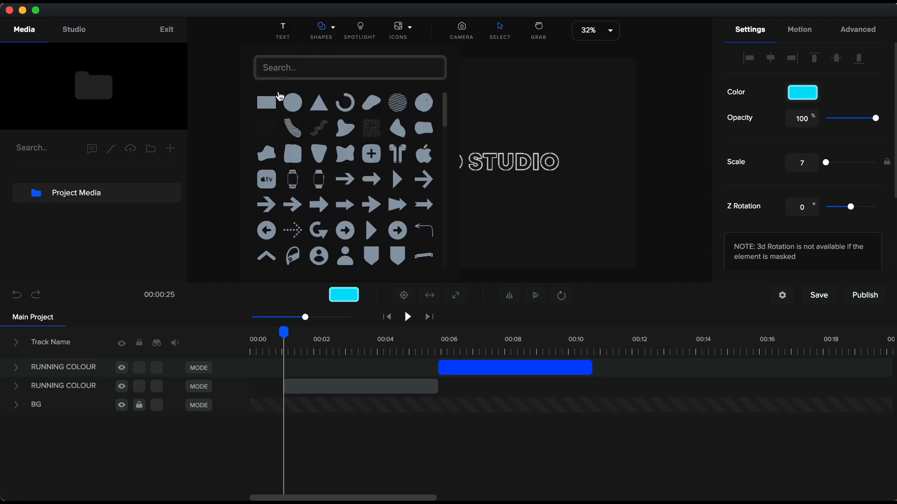
pyautogui.click(265, 101)
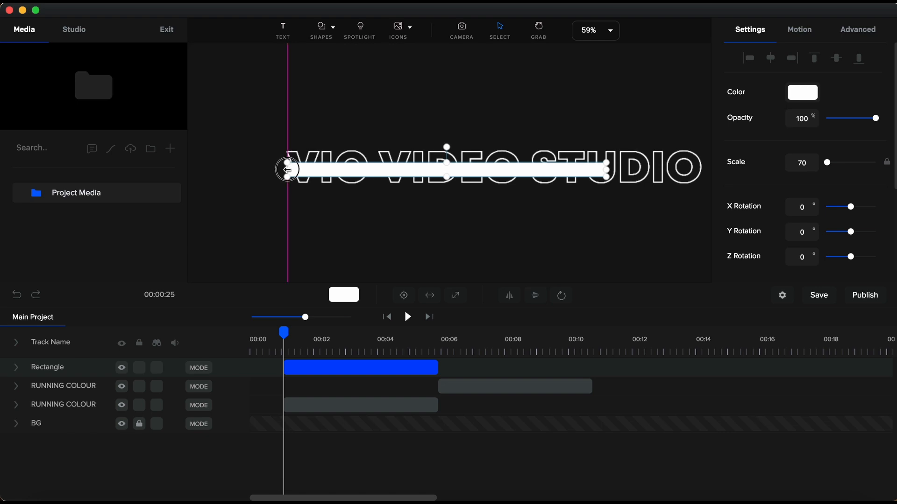
pyautogui.moveTo(605, 169); pyautogui.dragTo(699, 169)
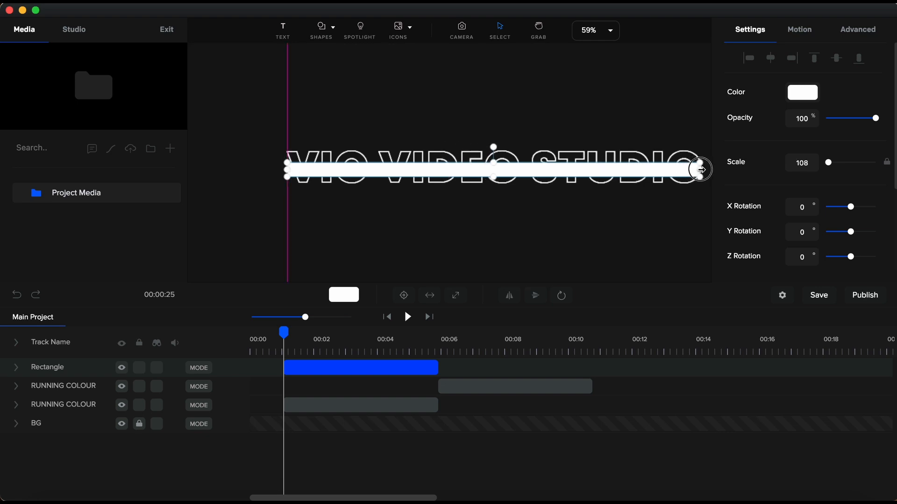
pyautogui.moveTo(699, 169); pyautogui.dragTo(544, 146)
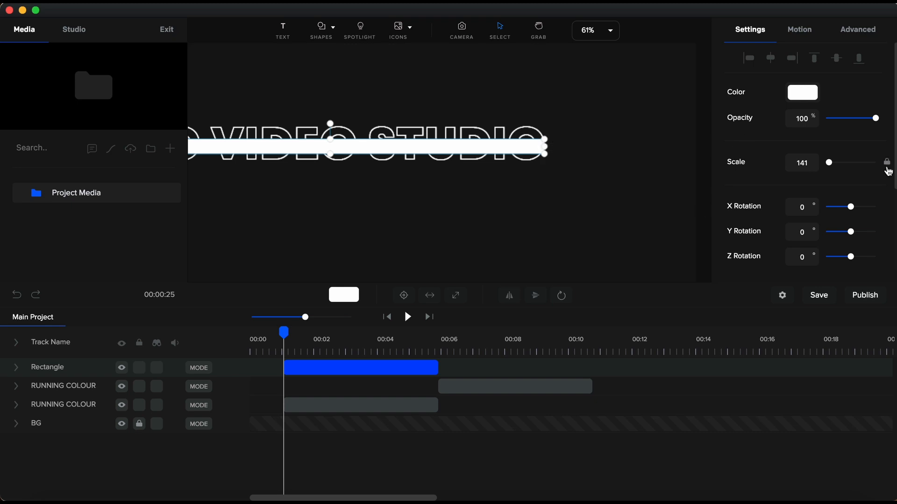
pyautogui.click(887, 161)
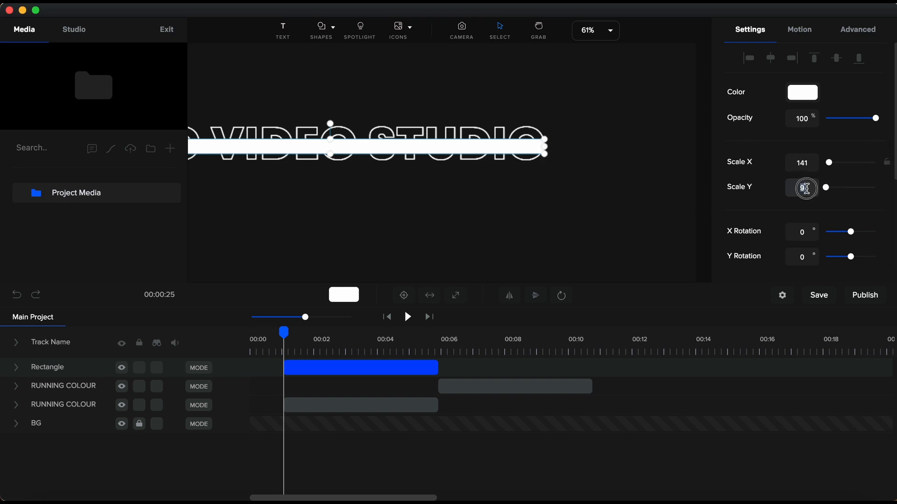
pyautogui.write('3')
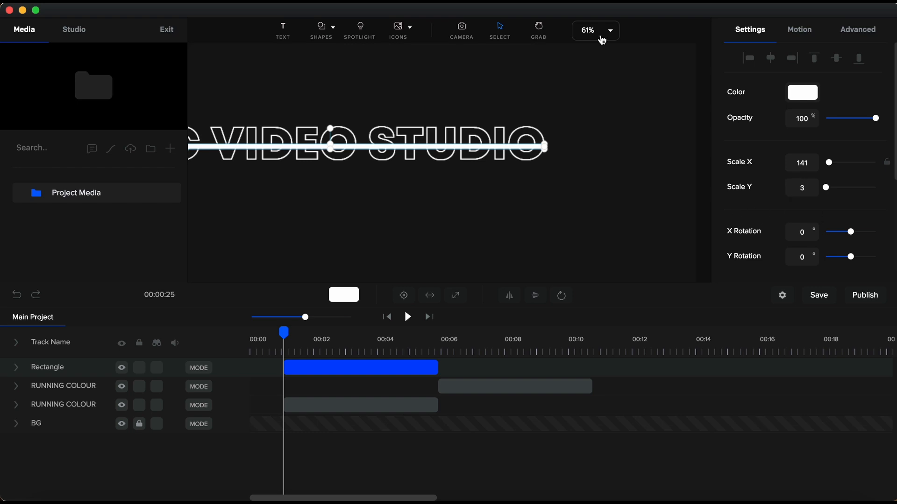
pyautogui.click(593, 30)
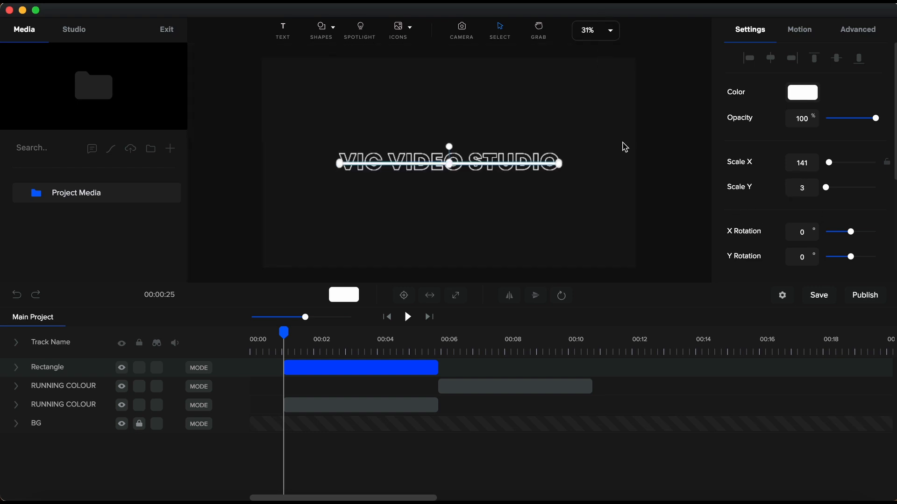
pyautogui.click(608, 30)
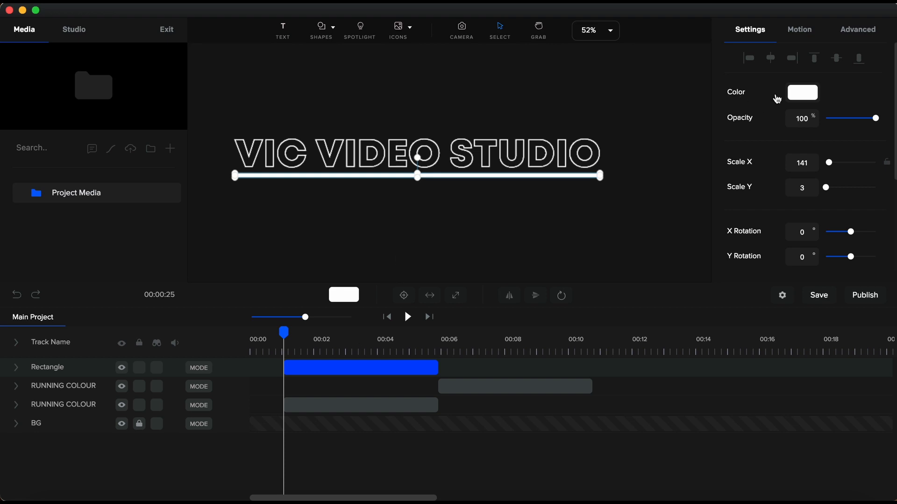
pyautogui.click(802, 92)
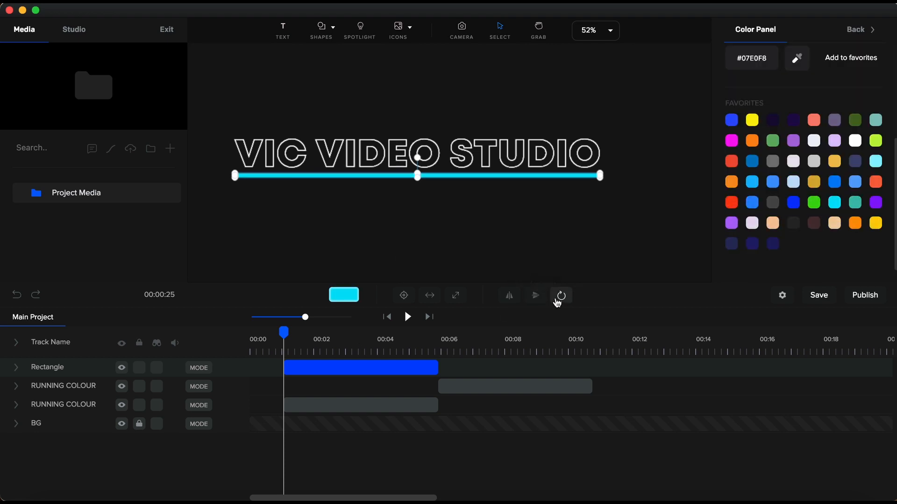
pyautogui.click(560, 296)
pyautogui.write('BLUE BAR')
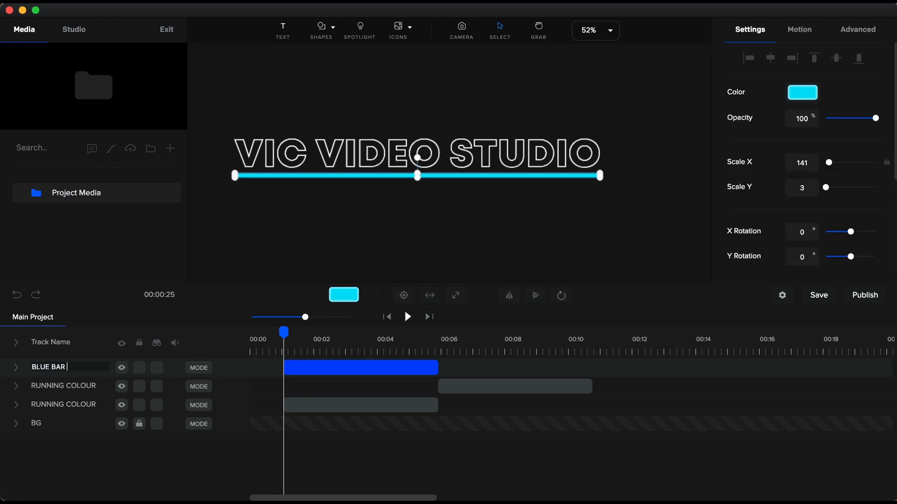
# Give the bar a Scale animation with Power3 easing on both ends, starting from Scale X 0
pyautogui.click(16, 366)
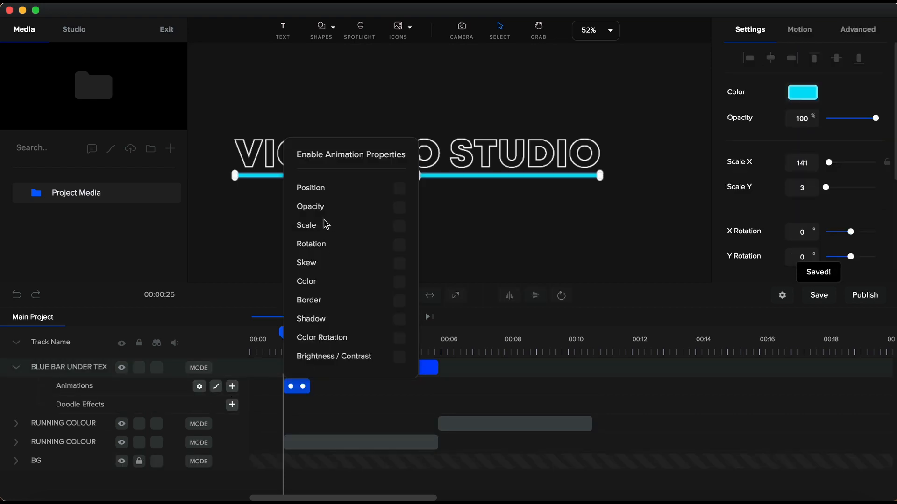
pyautogui.click(399, 225)
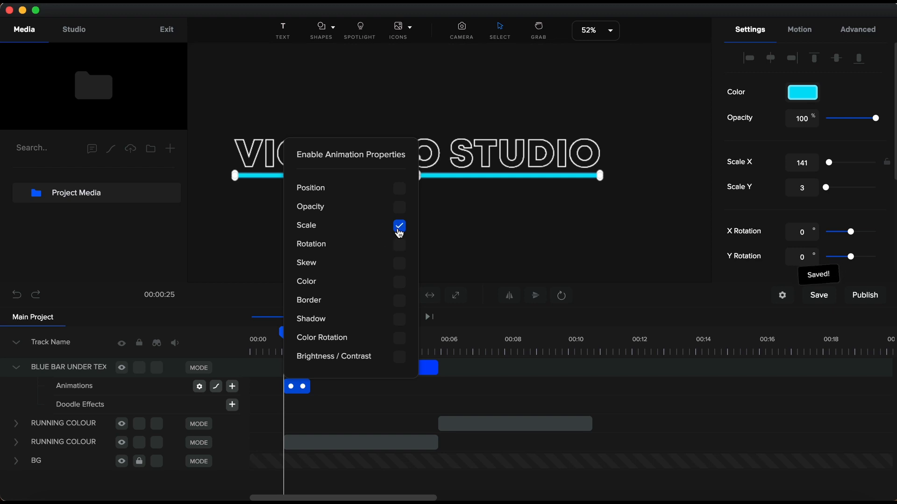
pyautogui.click(216, 387)
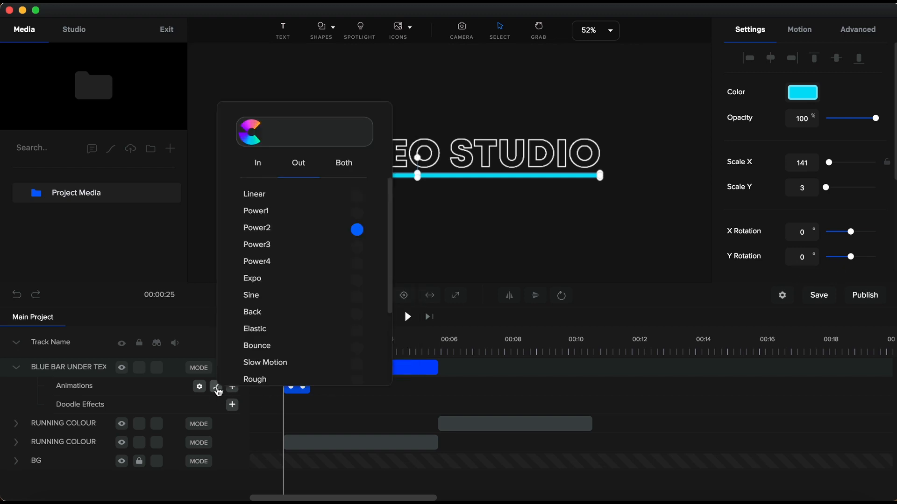
pyautogui.click(344, 163)
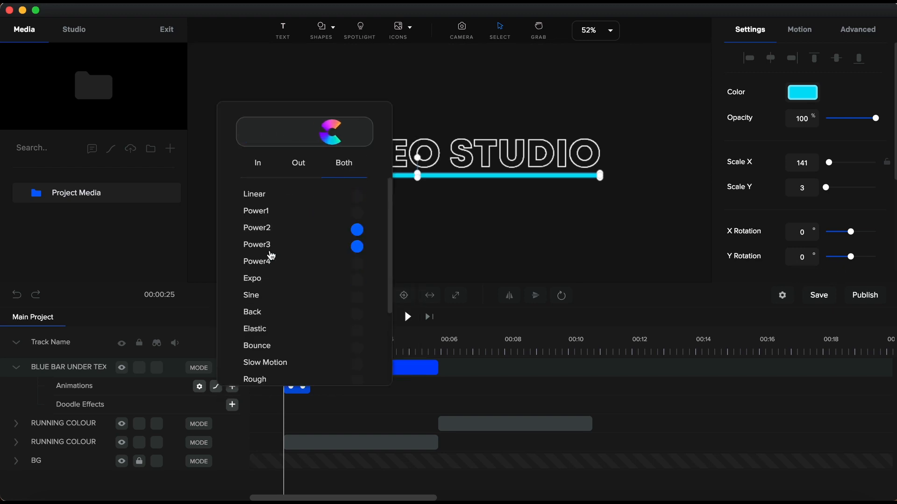
pyautogui.click(356, 280)
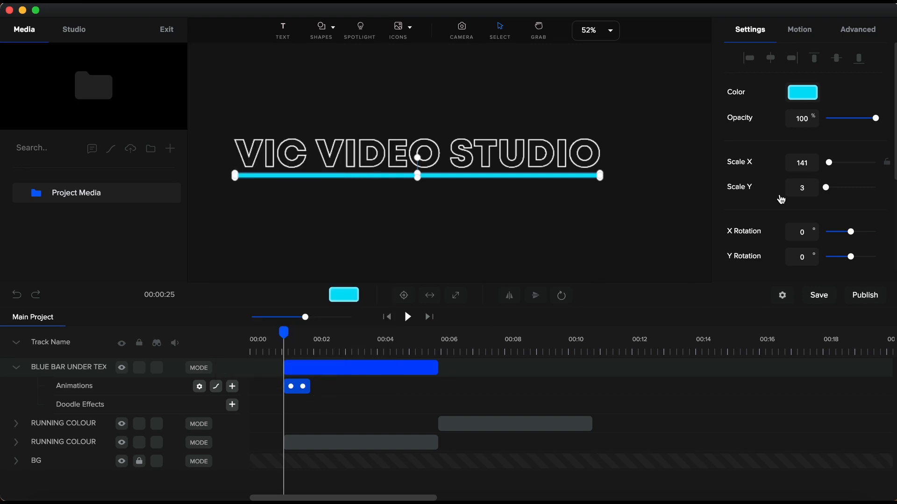
pyautogui.click(802, 162)
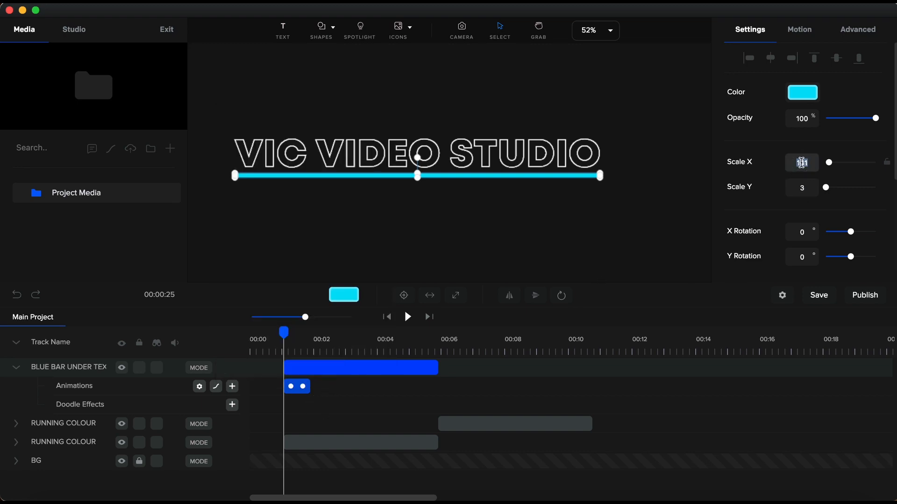
pyautogui.write('0')
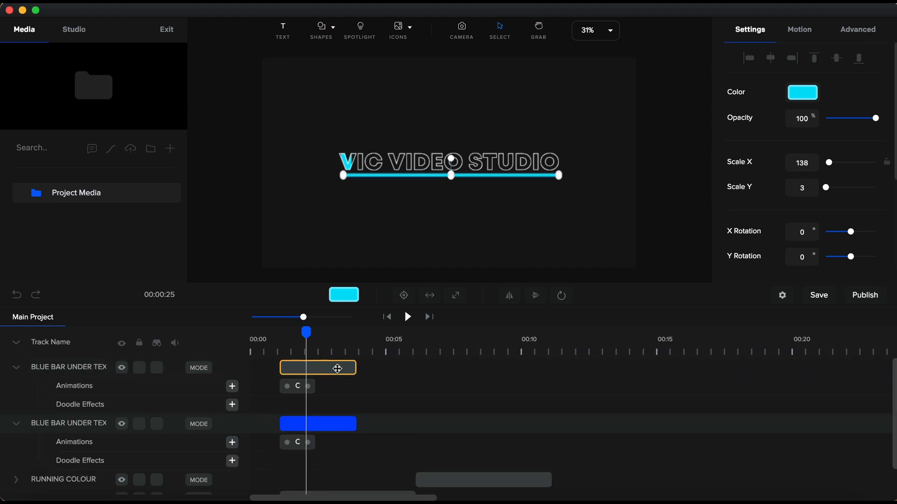
# Select the copied blue bar clip and adjust its horizontal scale
pyautogui.click(297, 385)
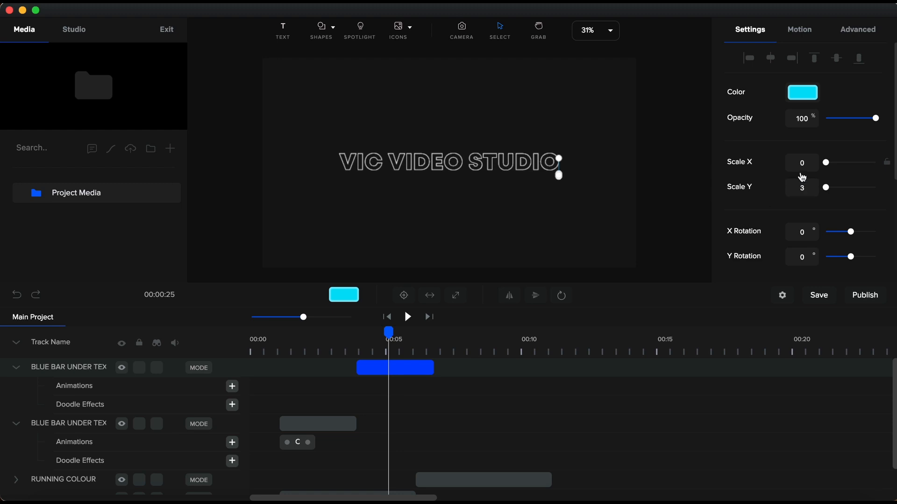
pyautogui.click(801, 163)
pyautogui.write('141')
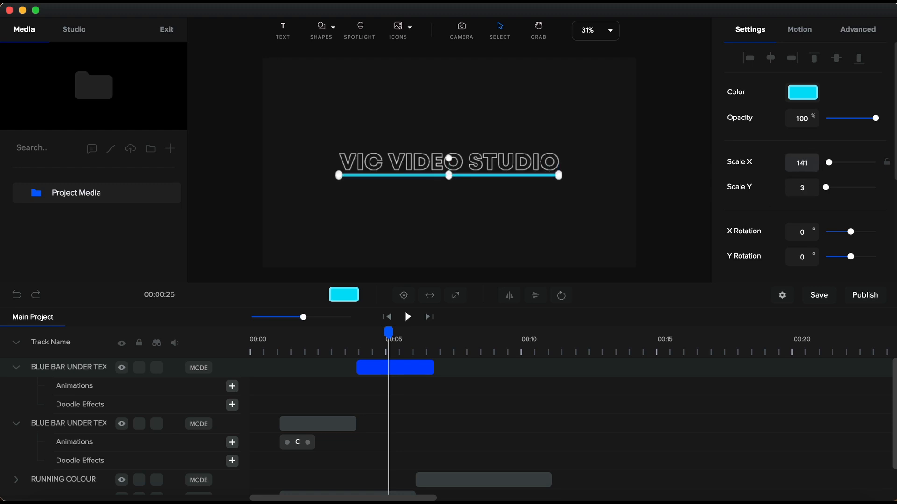
pyautogui.click(394, 368)
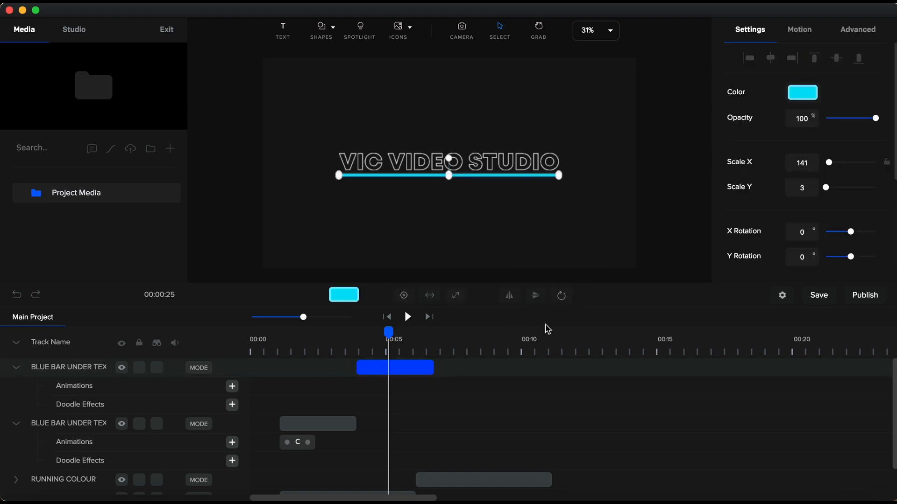
# Add a Scale animation with Power2 easing on Both that shrinks the bar to Scale X 0
pyautogui.click(231, 387)
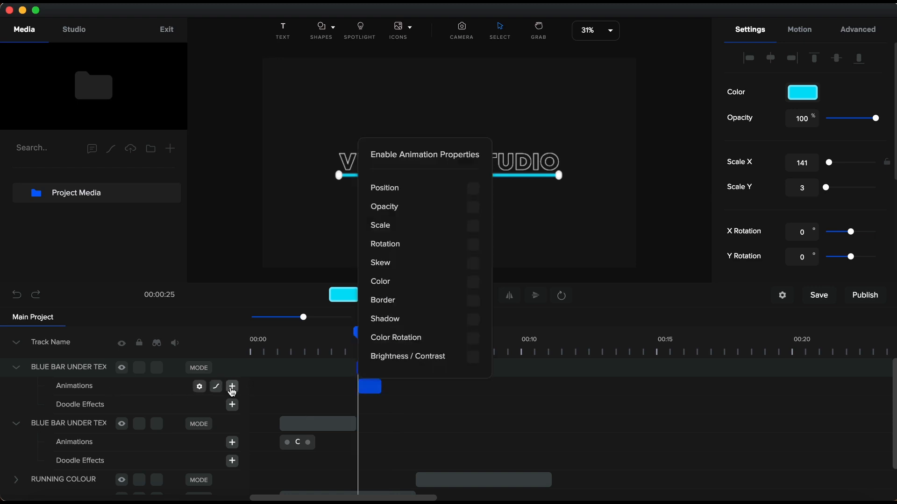
pyautogui.click(473, 225)
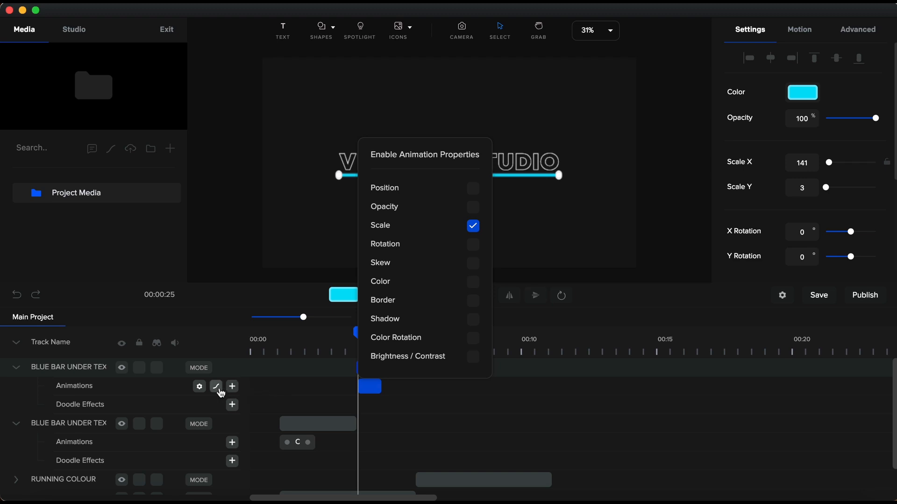
pyautogui.click(216, 386)
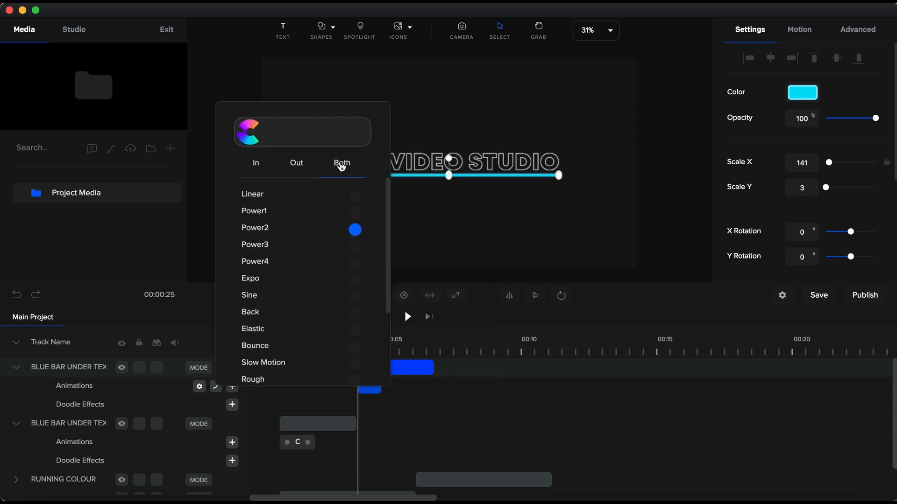
pyautogui.click(355, 281)
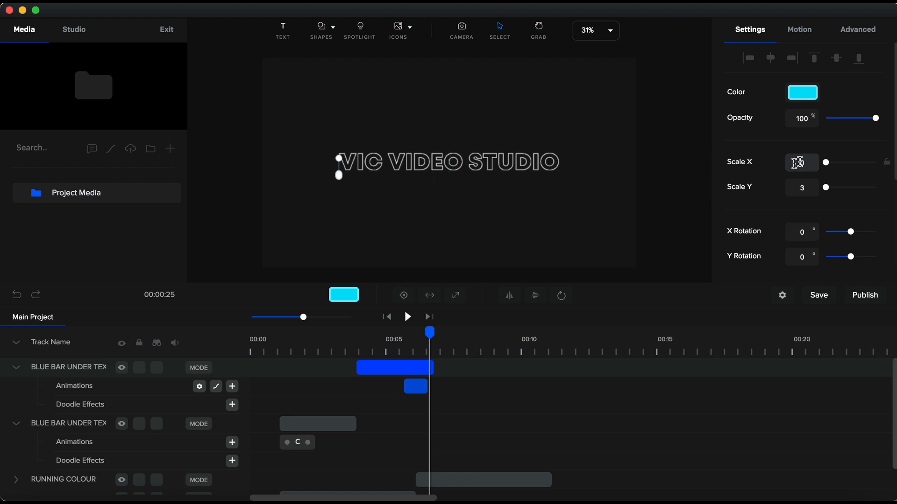
pyautogui.click(420, 387)
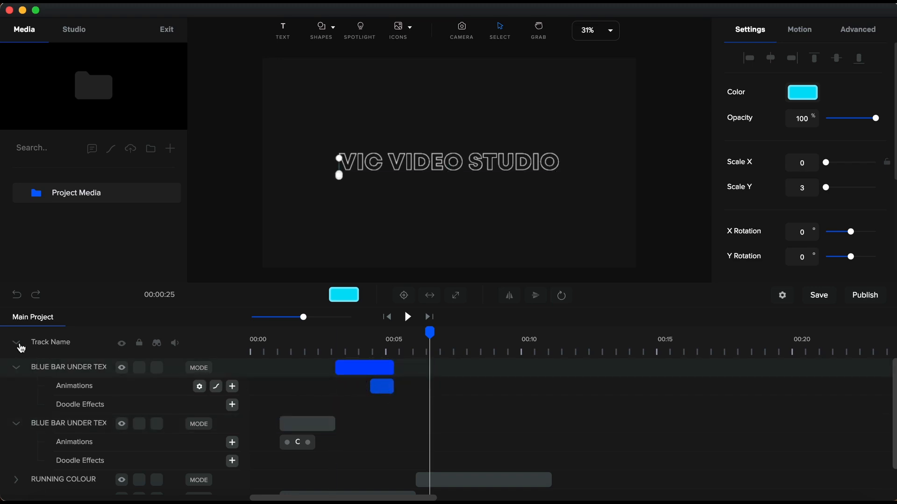
# Place the two blue bar clips back to back, set Scale Y 2 on each, and preview the animation
pyautogui.click(17, 342)
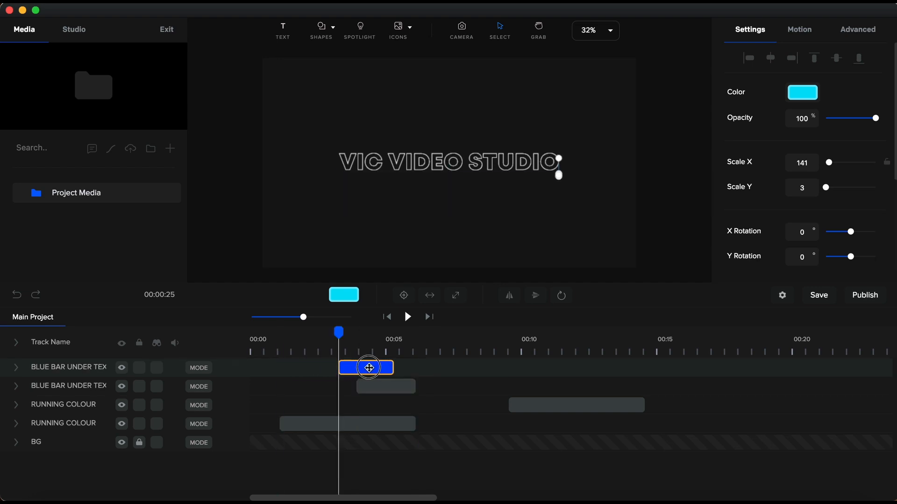
pyautogui.moveTo(366, 367); pyautogui.dragTo(423, 385)
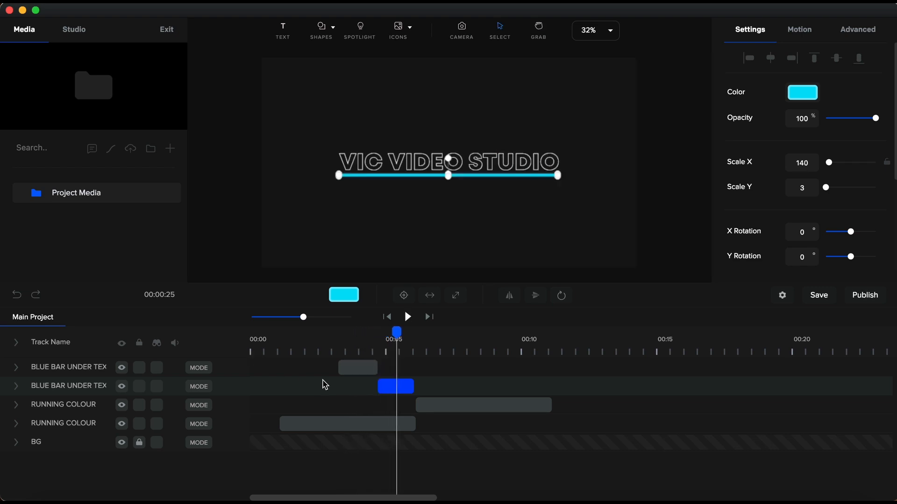
pyautogui.moveTo(361, 361)
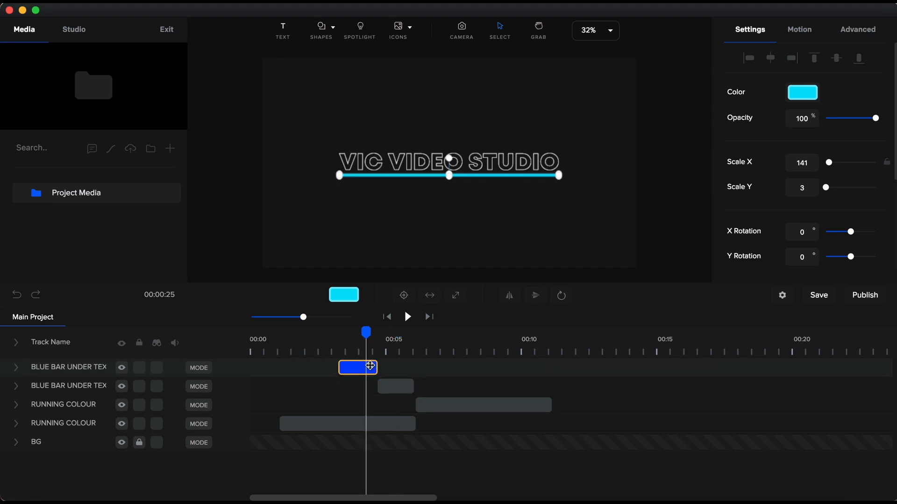
pyautogui.click(801, 188)
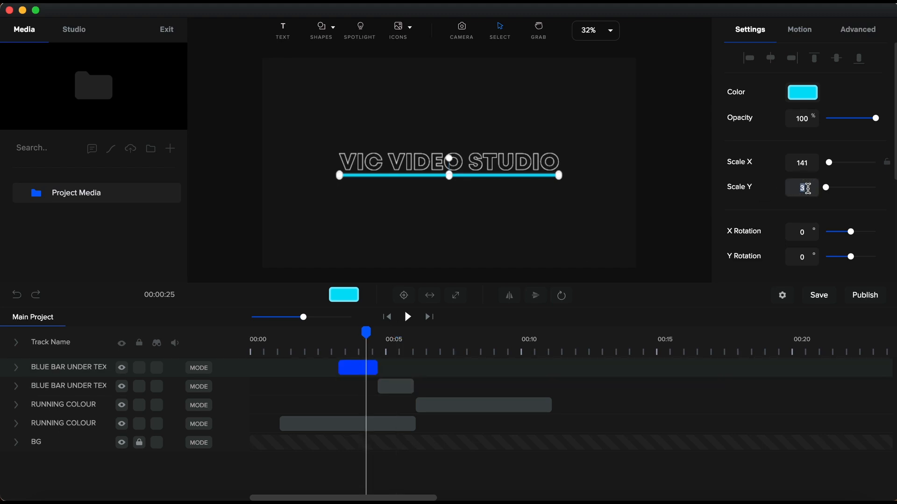
pyautogui.write('2')
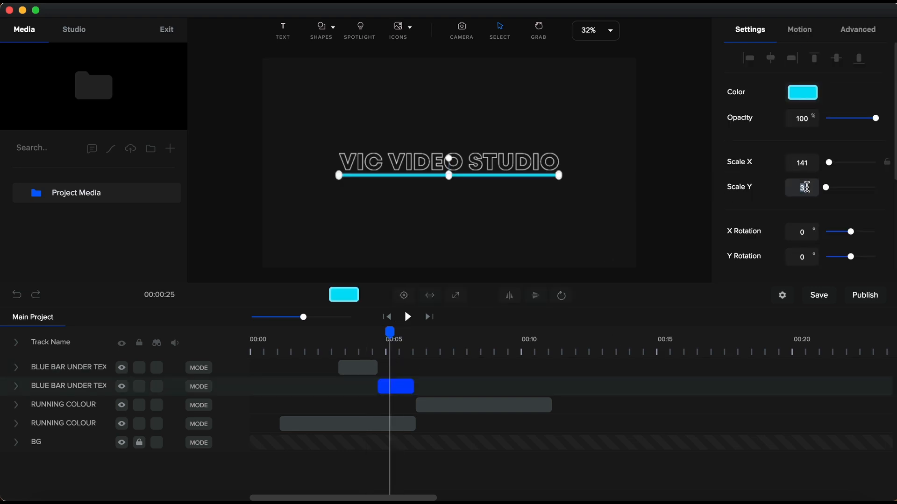
pyautogui.write('2')
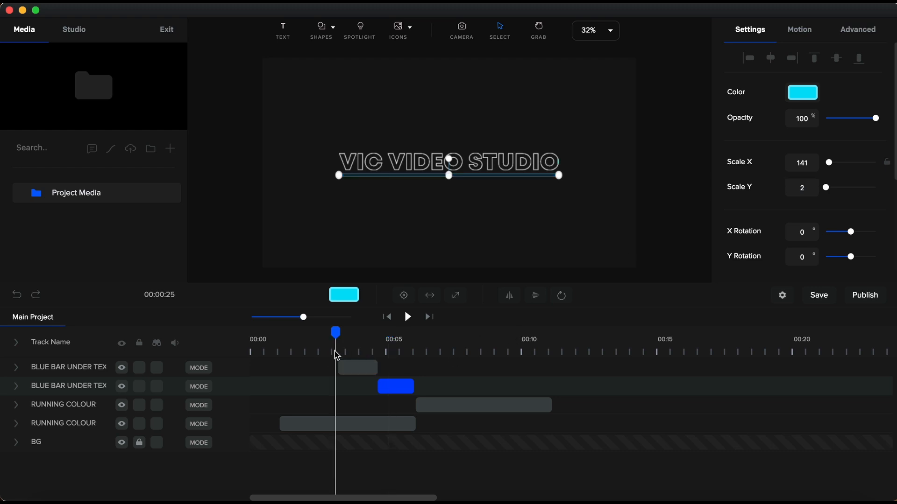
pyautogui.click(407, 317)
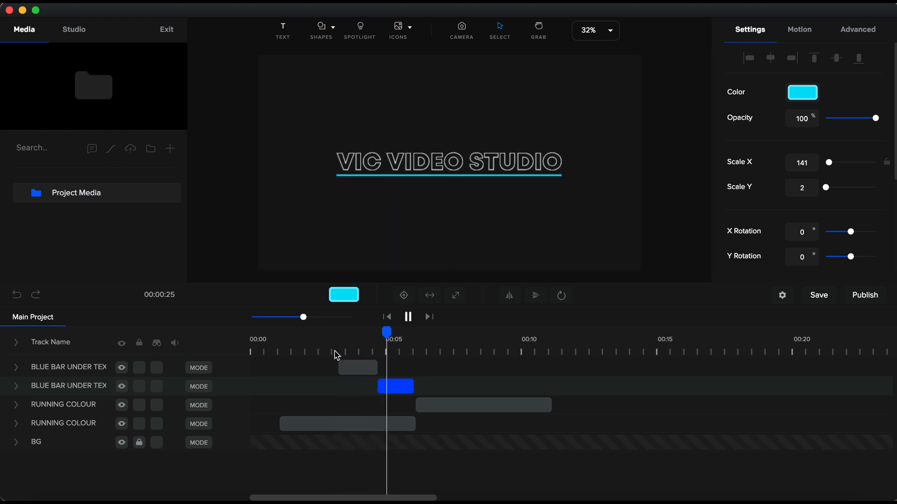
pyautogui.click(408, 316)
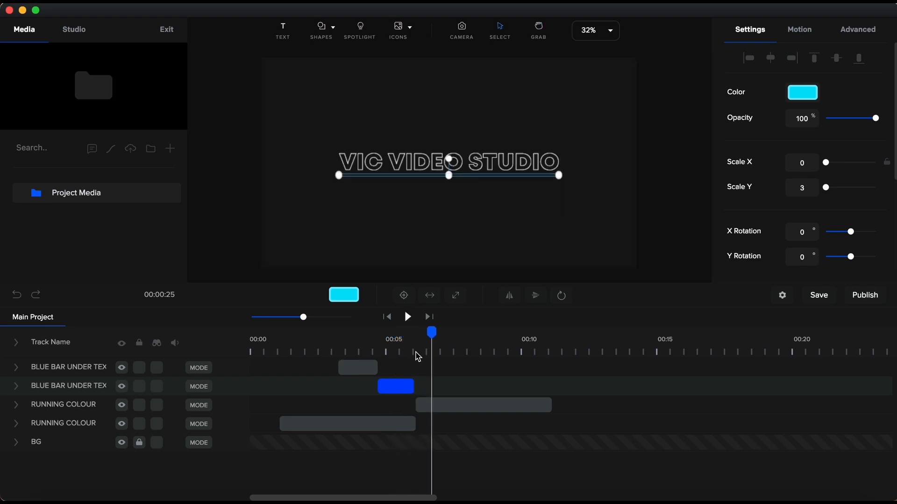
# Move the playhead past the bar animation and bring the RUNNING COLOUR layer to the top
pyautogui.click(483, 405)
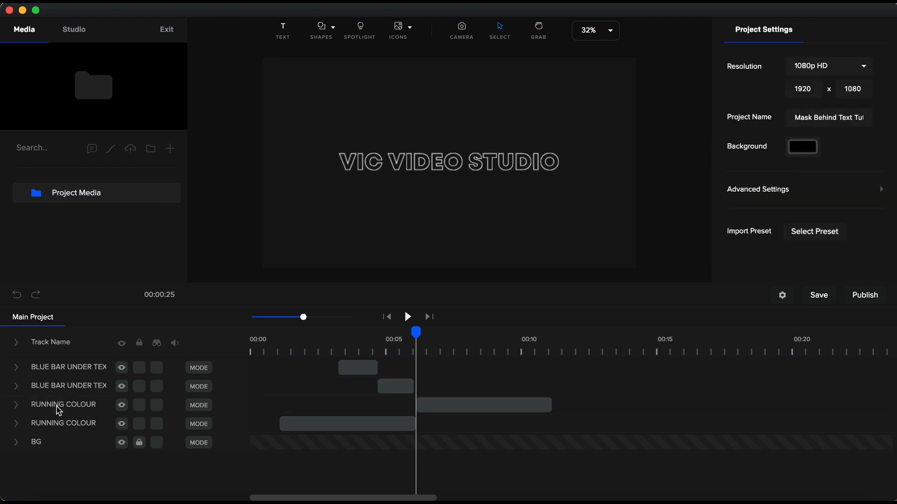
pyautogui.click(63, 368)
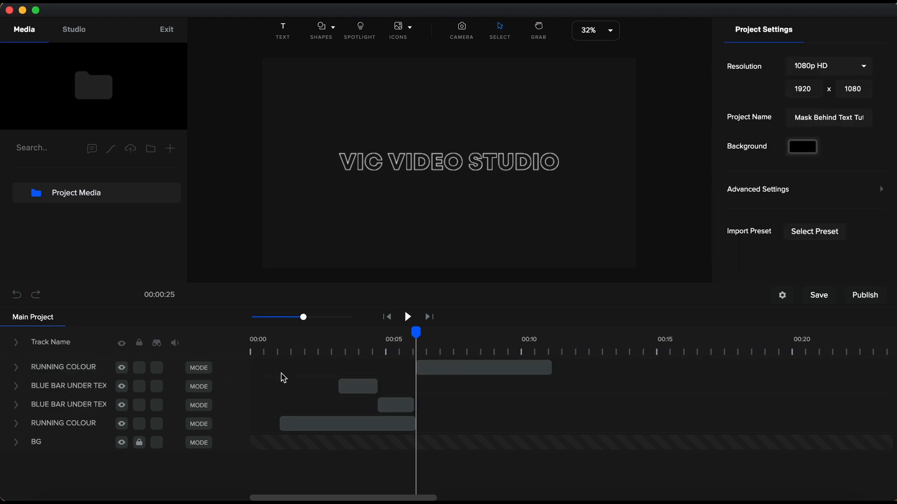
pyautogui.click(483, 367)
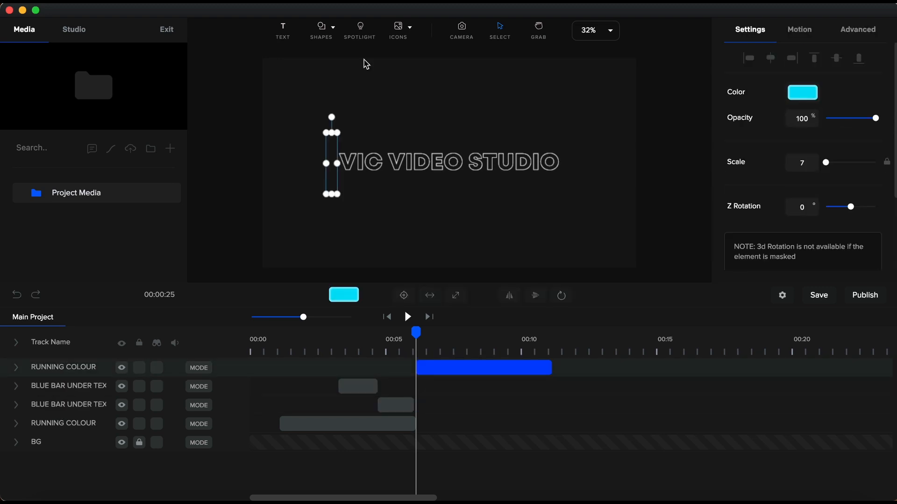
# Add a rectangle stretched into a wide white bar under the text, named SLIDE UP WHITE
pyautogui.click(320, 27)
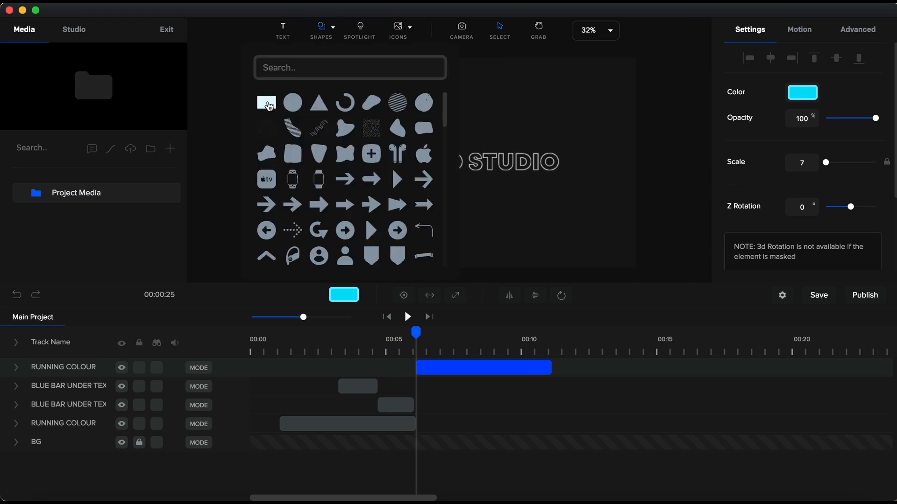
pyautogui.click(266, 103)
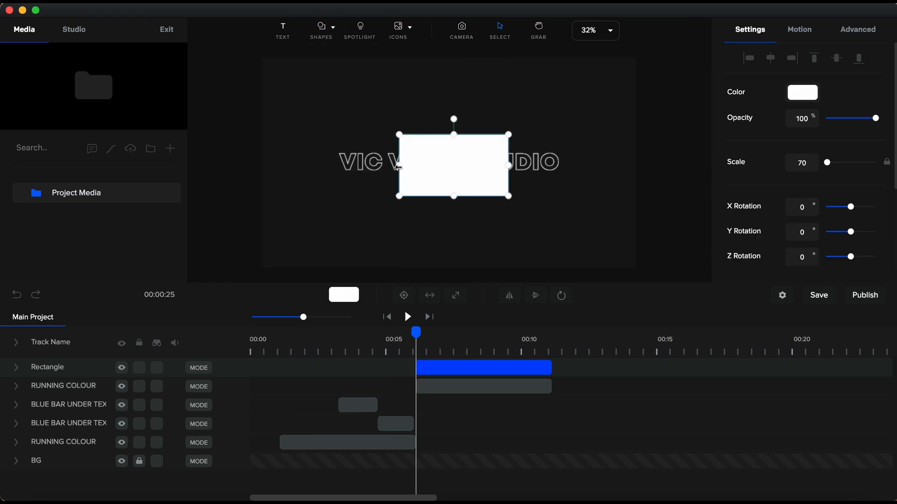
pyautogui.moveTo(508, 166); pyautogui.dragTo(562, 165)
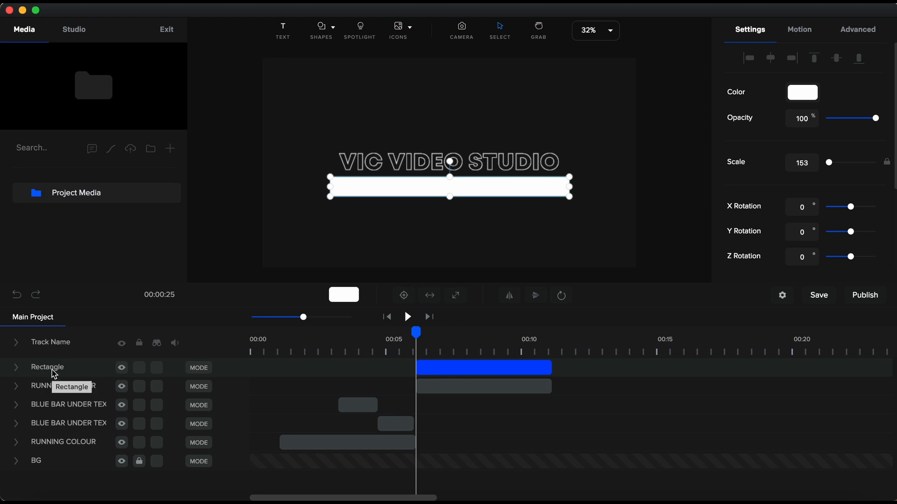
pyautogui.write('SLIDE')
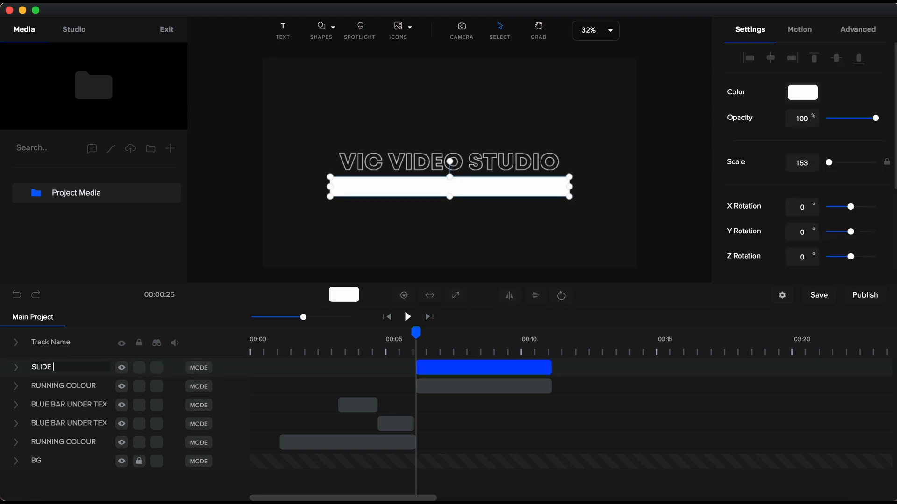
pyautogui.write('UP WHITE')
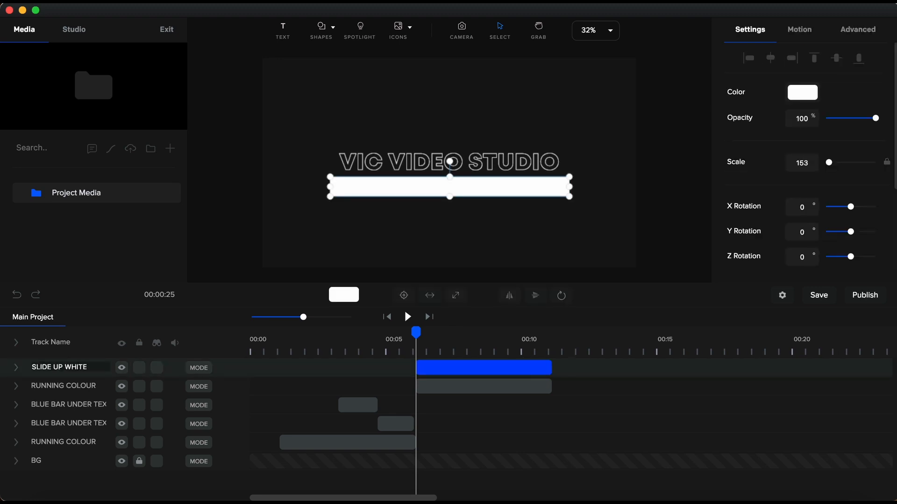
# Separate the text layer from RUNNING COLOUR so a VIC VIDEO STUDIO track sits above it
pyautogui.click(483, 386)
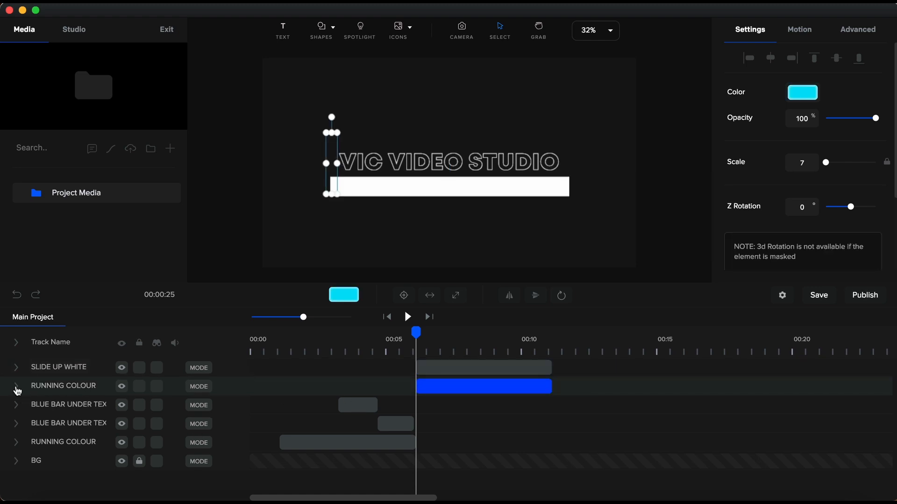
pyautogui.rightClick(483, 386)
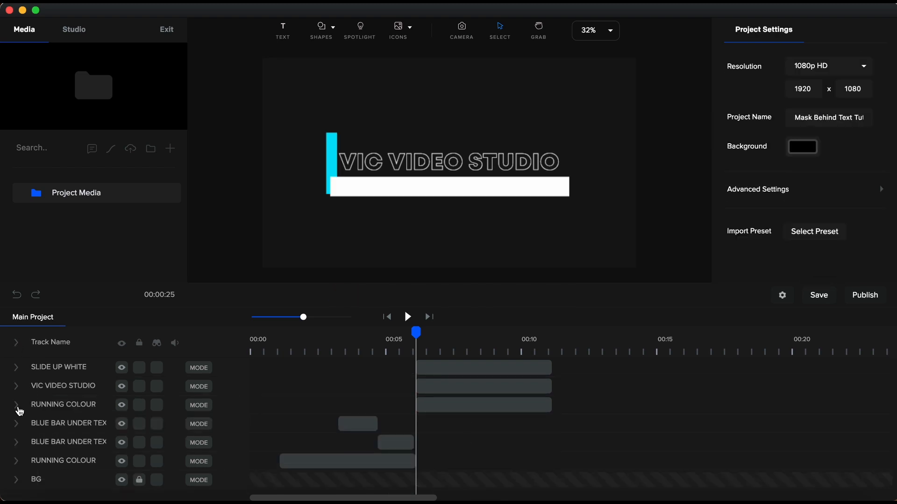
pyautogui.click(484, 404)
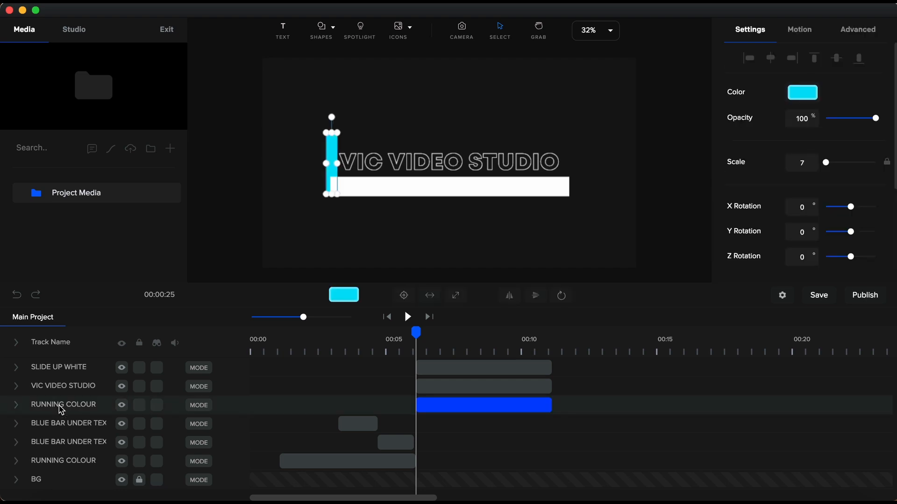
# Give the SLIDE UP WHITE bar a position animation eased on both ends
pyautogui.rightClick(440, 367)
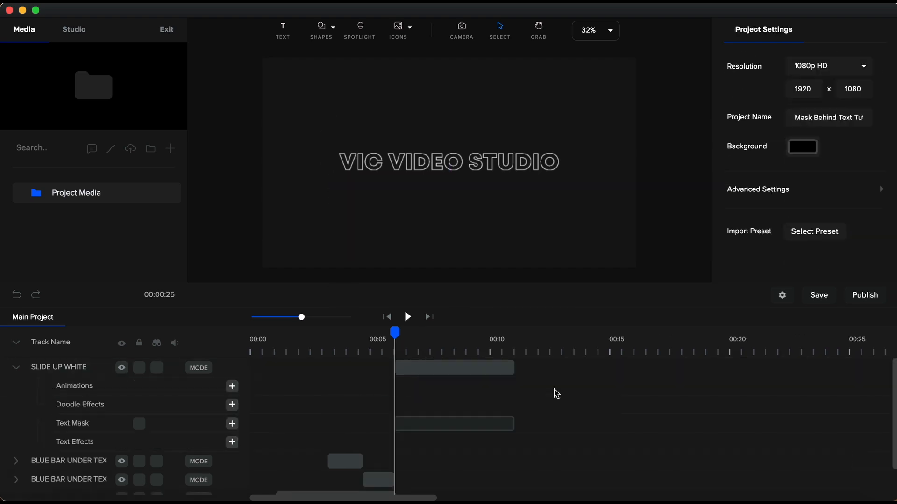
pyautogui.click(454, 368)
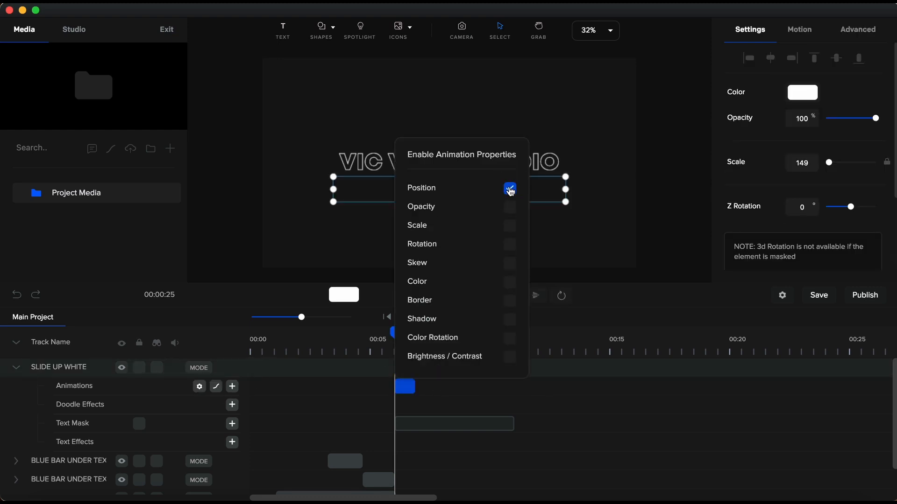
pyautogui.click(509, 188)
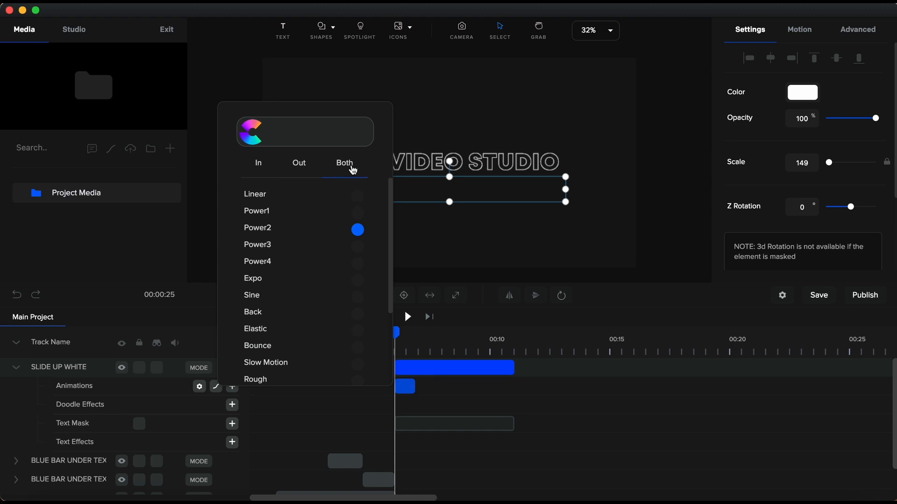
pyautogui.click(357, 280)
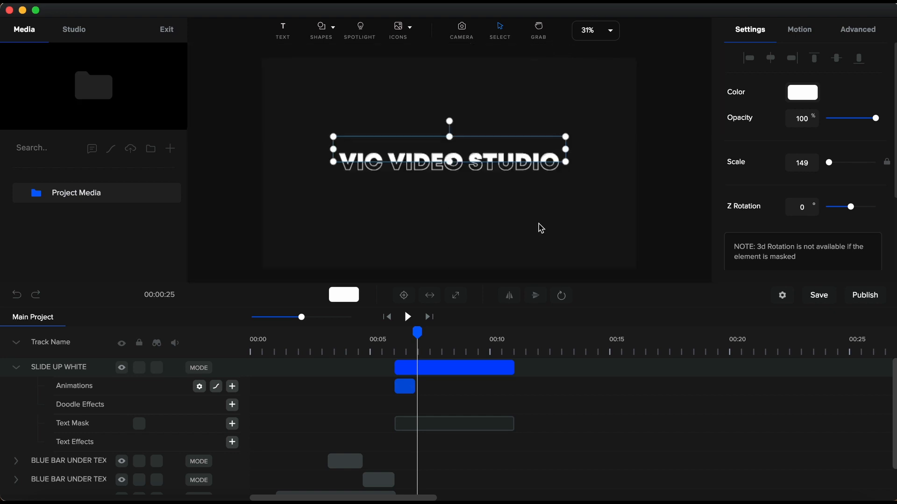
# Group the two BLUE BAR UNDER TEXT clips into a single BLUE BAR group
pyautogui.click(454, 367)
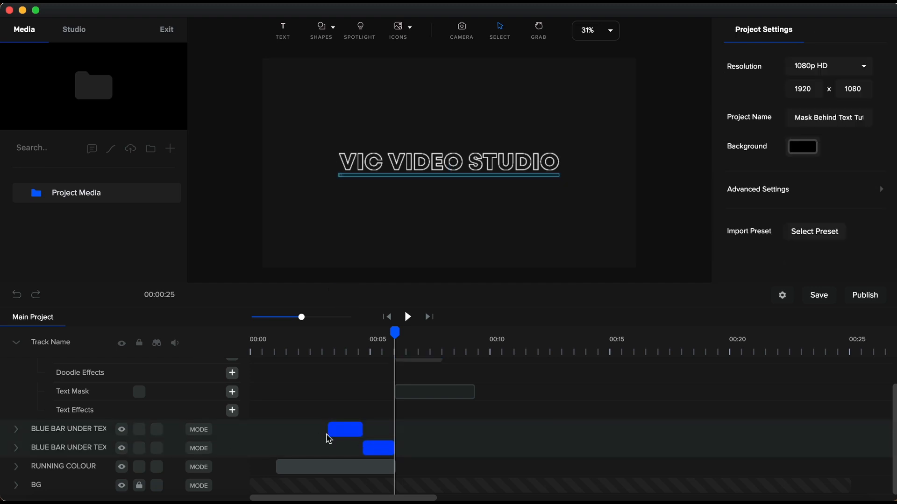
pyautogui.rightClick(345, 429)
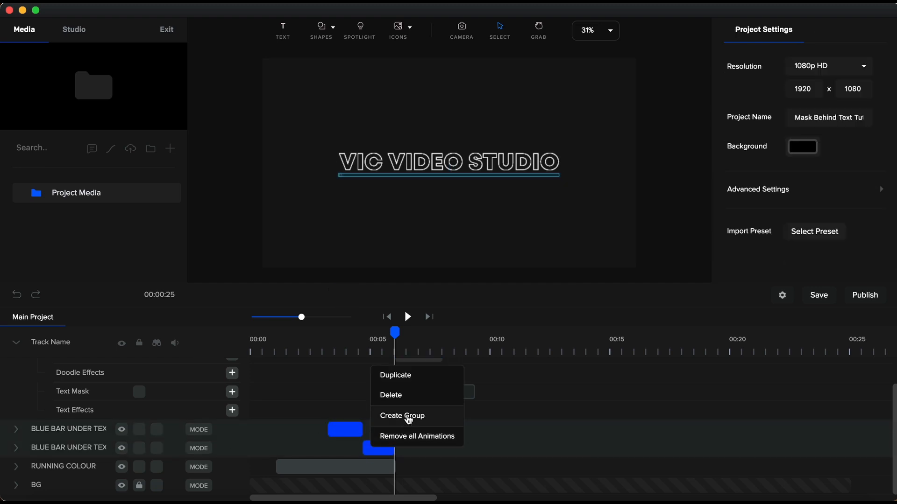
pyautogui.click(402, 416)
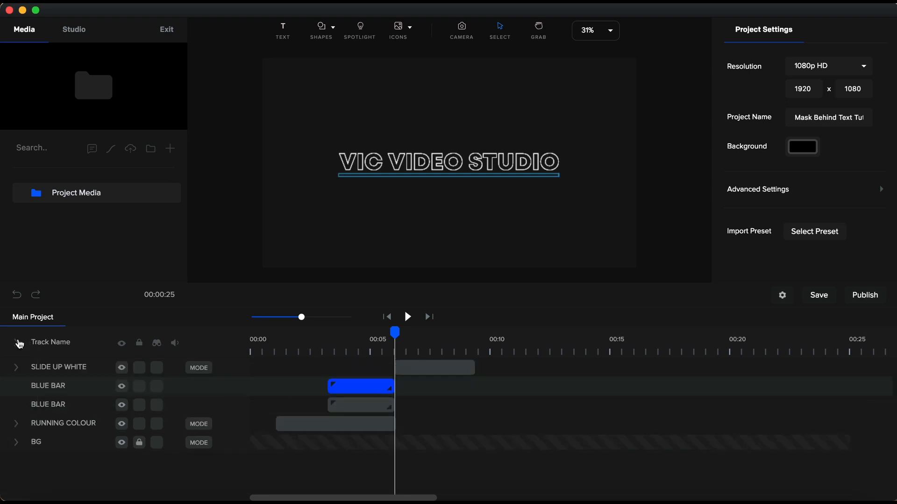
# Ungroup the copied BLUE BAR group into two separate clips later on the timeline
pyautogui.rightClick(439, 367)
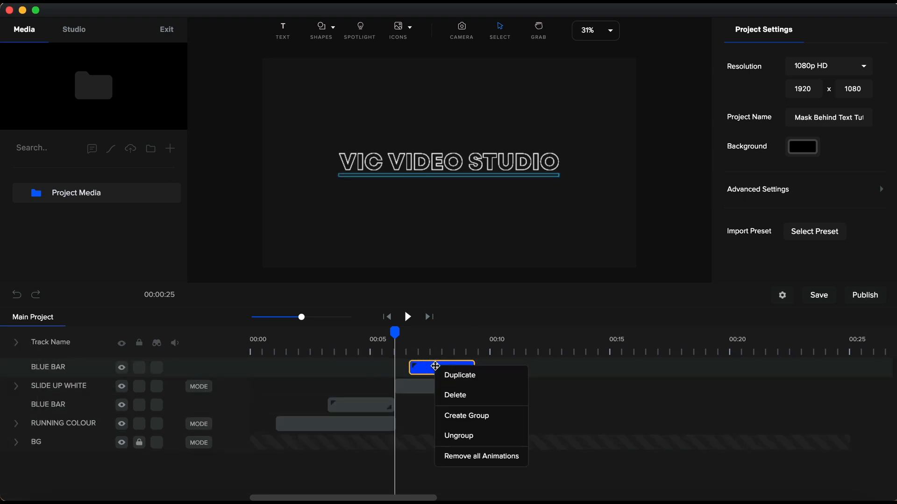
pyautogui.click(460, 376)
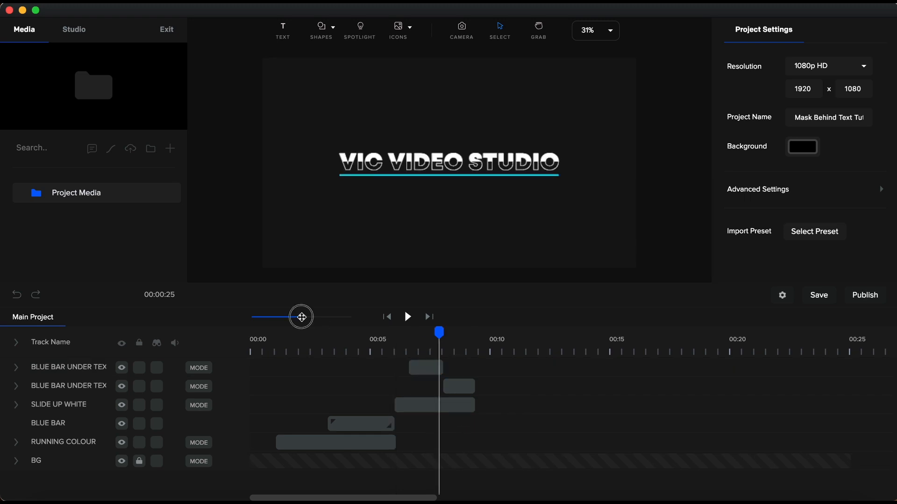
pyautogui.click(419, 367)
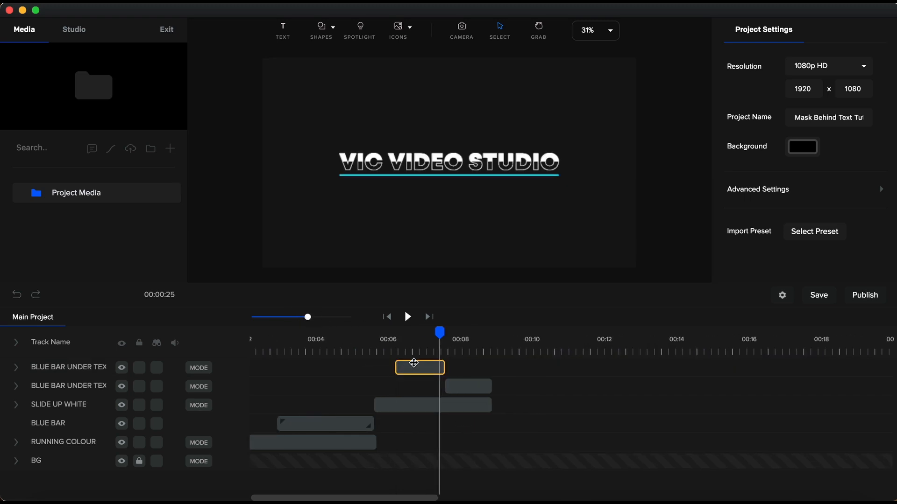
pyautogui.click(420, 367)
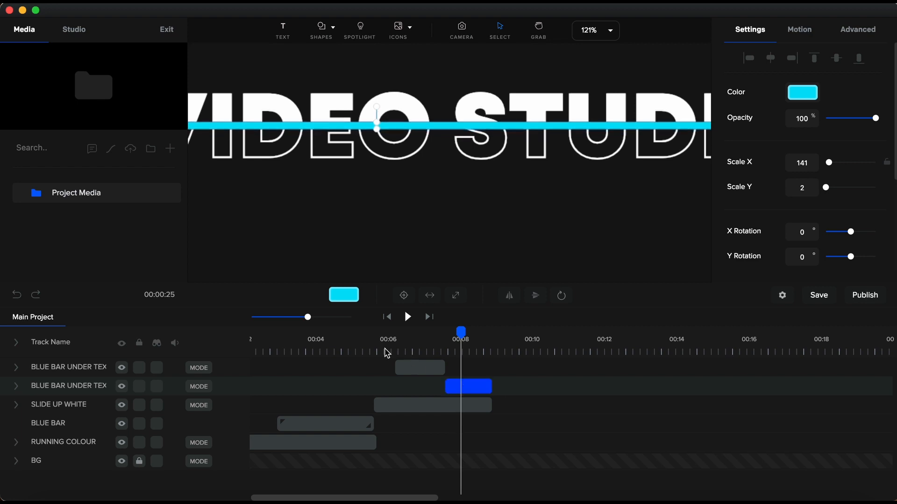
# Fit the whole canvas in the preview and collapse the expanded track details
pyautogui.click(595, 30)
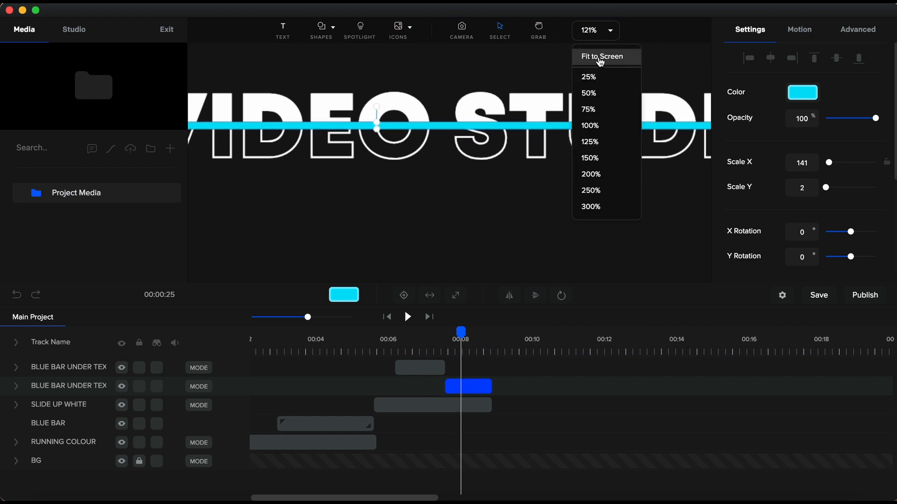
pyautogui.click(601, 56)
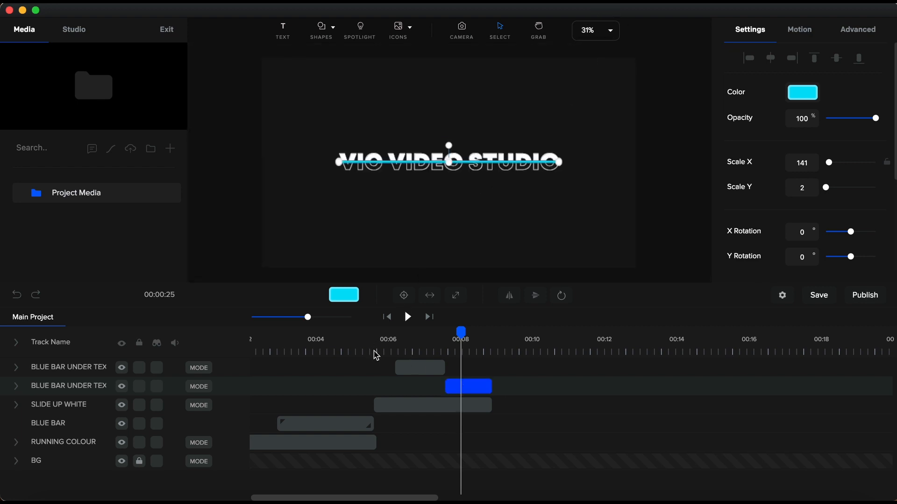
pyautogui.click(408, 317)
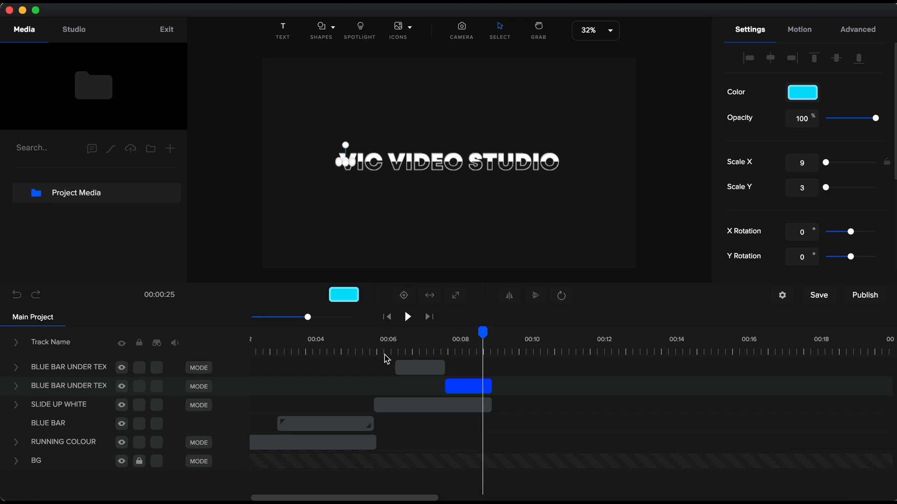
pyautogui.click(16, 342)
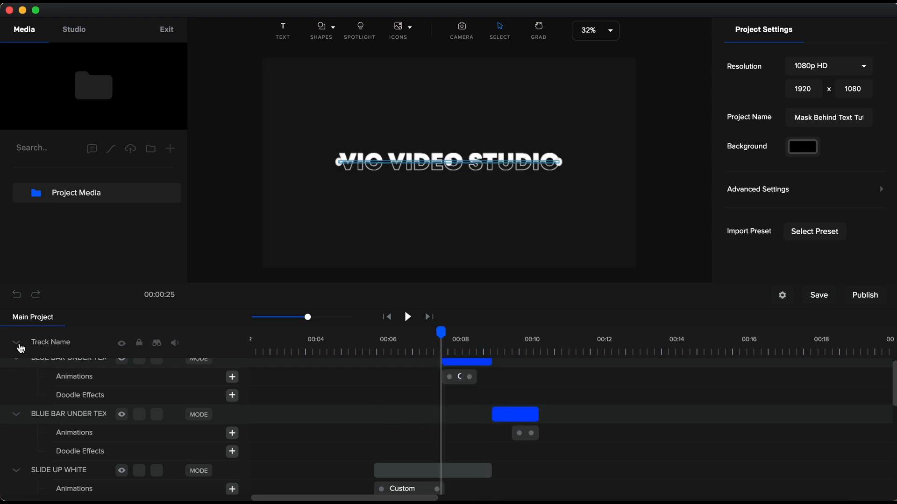
pyautogui.click(17, 343)
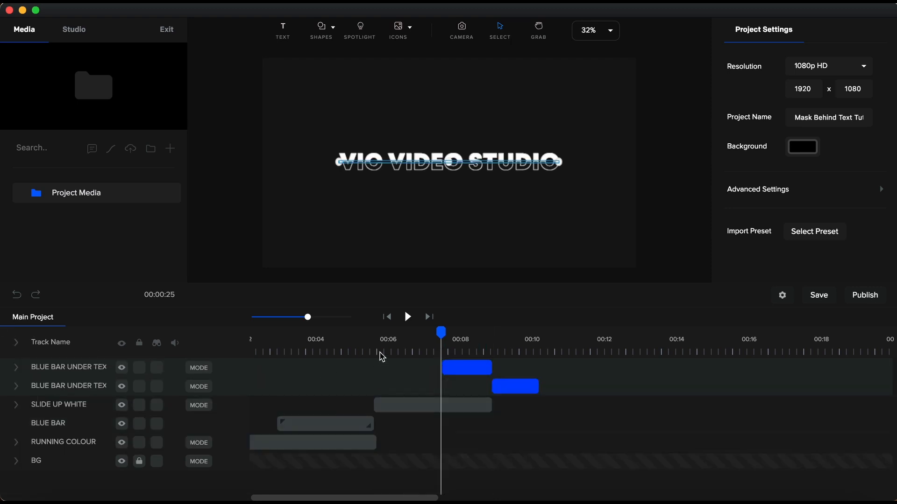
# Stretch the SLIDE UP WHITE clip so it ends at 00:10 with the last bar clip
pyautogui.click(432, 405)
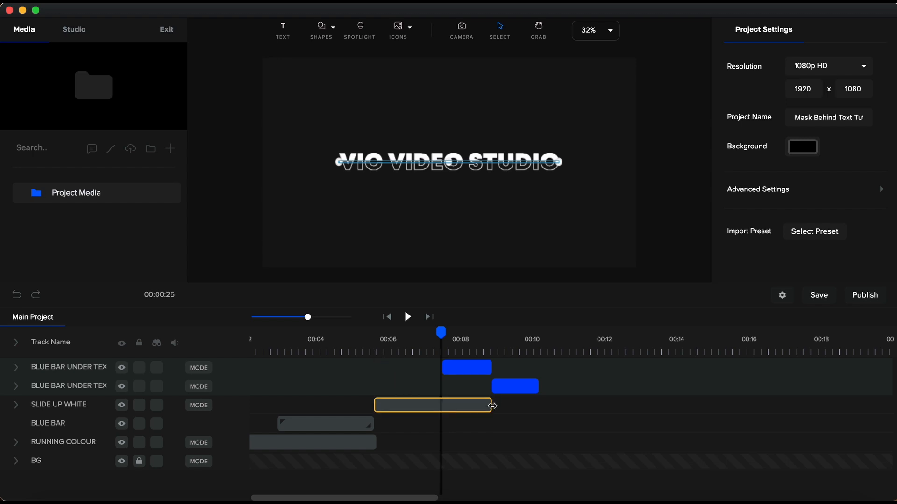
pyautogui.moveTo(491, 405); pyautogui.dragTo(538, 405)
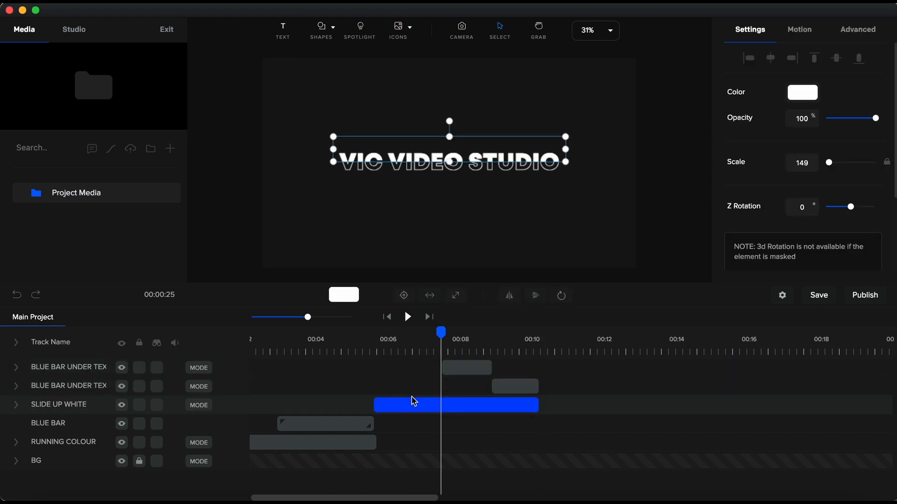
pyautogui.click(408, 317)
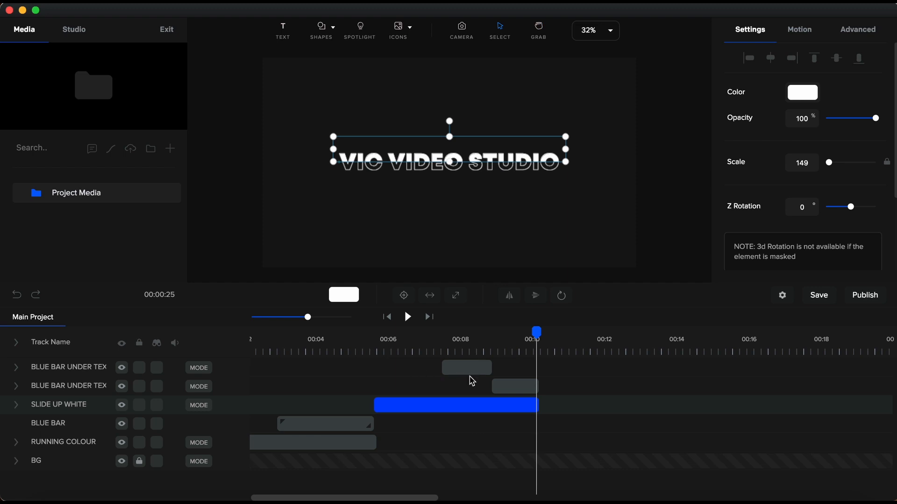
pyautogui.moveTo(536, 331); pyautogui.dragTo(488, 332)
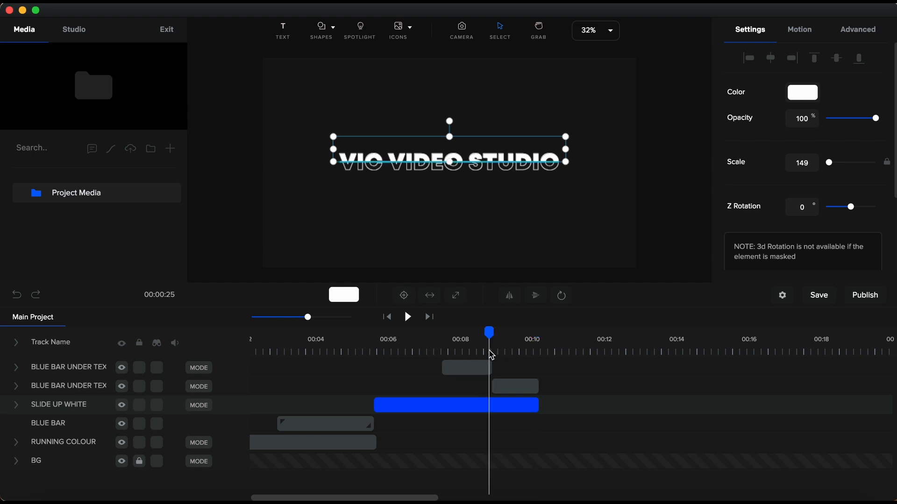
pyautogui.moveTo(308, 317); pyautogui.dragTo(350, 321)
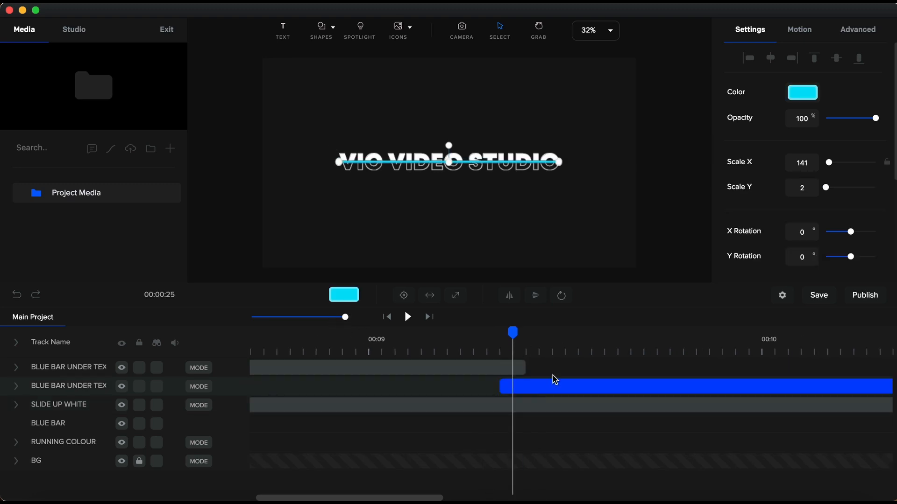
# Colour the second BLUE BAR UNDER TEXT clip yellow from the Favorites swatches
pyautogui.click(801, 93)
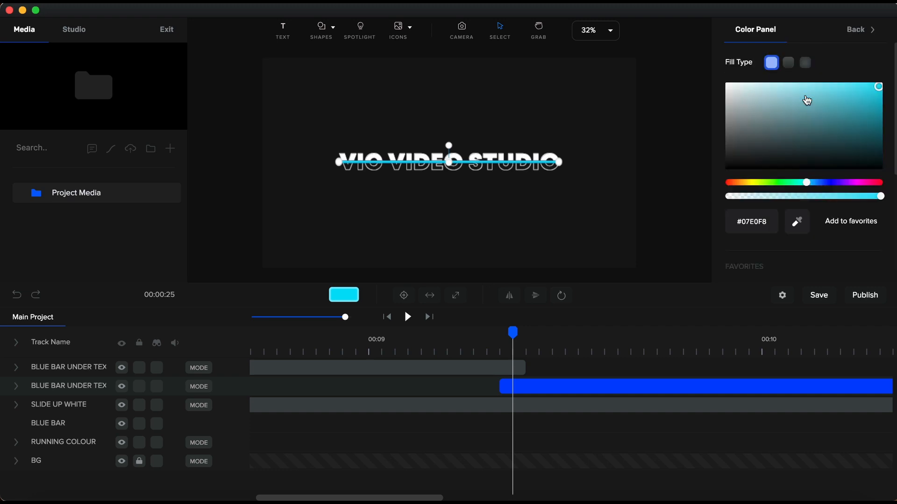
pyautogui.scroll(-3)
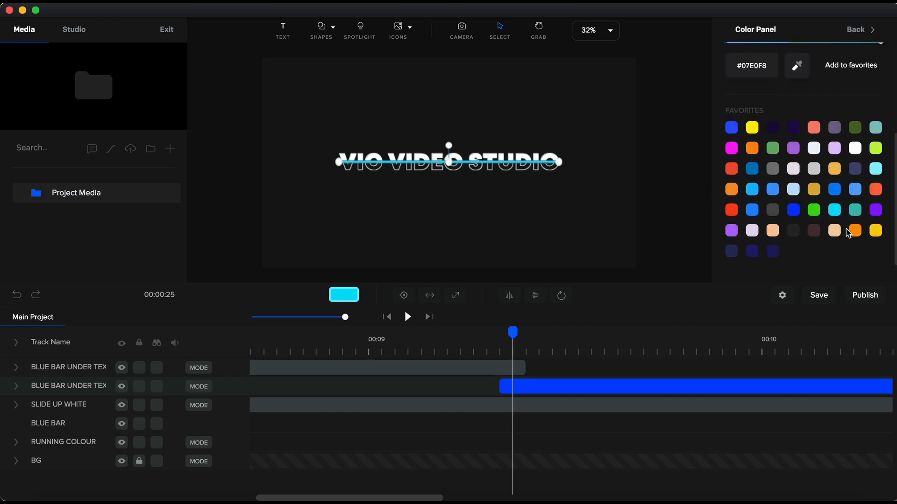
pyautogui.click(875, 230)
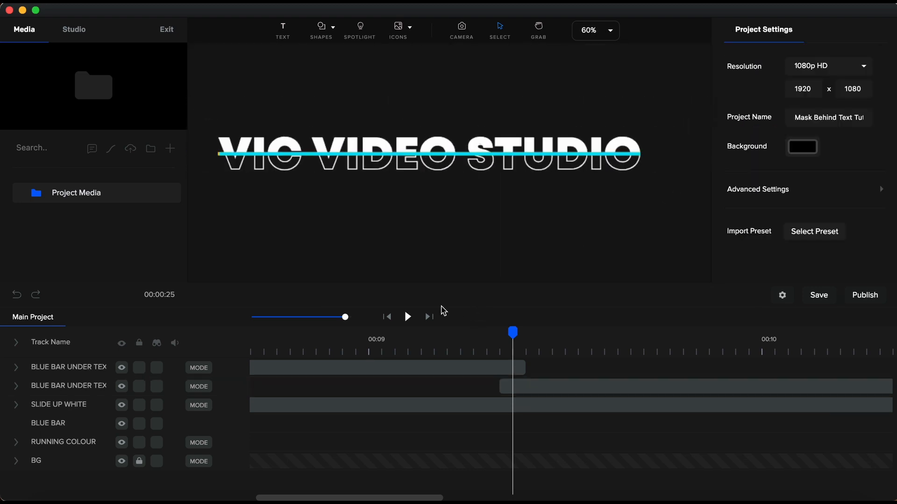
# Fit the canvas in the preview and return to the bar's colour settings
pyautogui.click(595, 30)
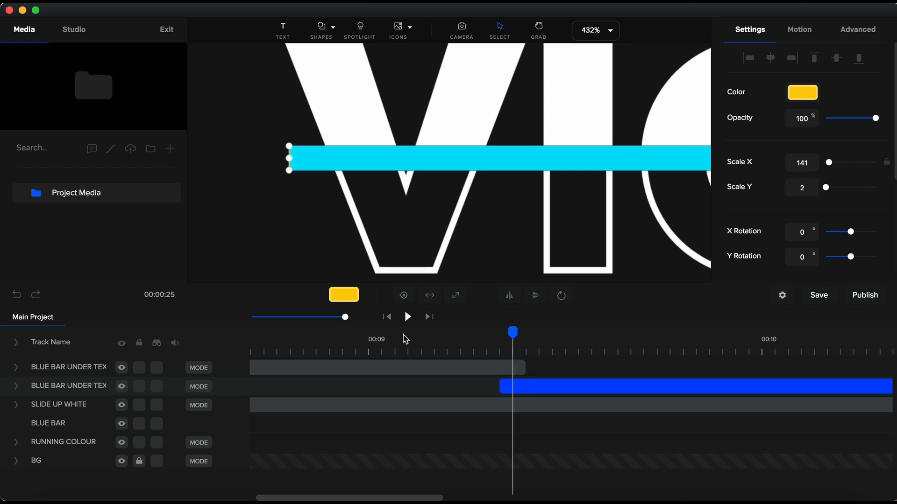
pyautogui.click(595, 30)
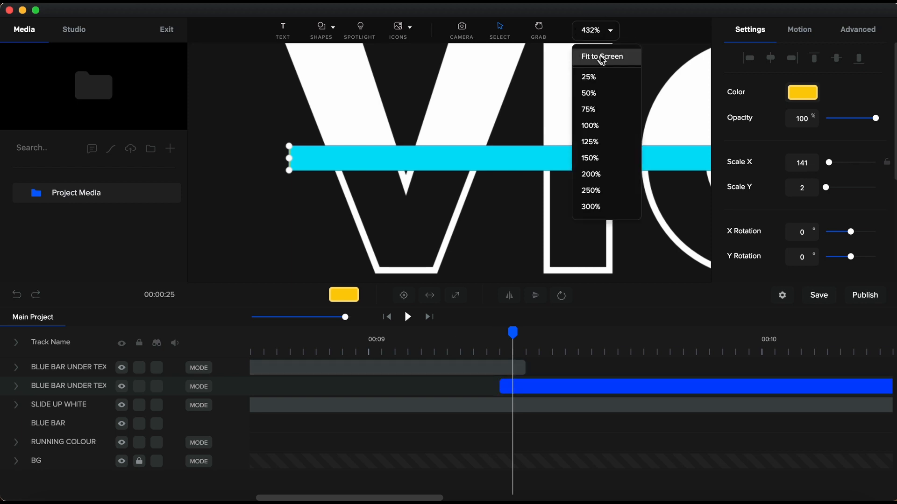
pyautogui.click(604, 57)
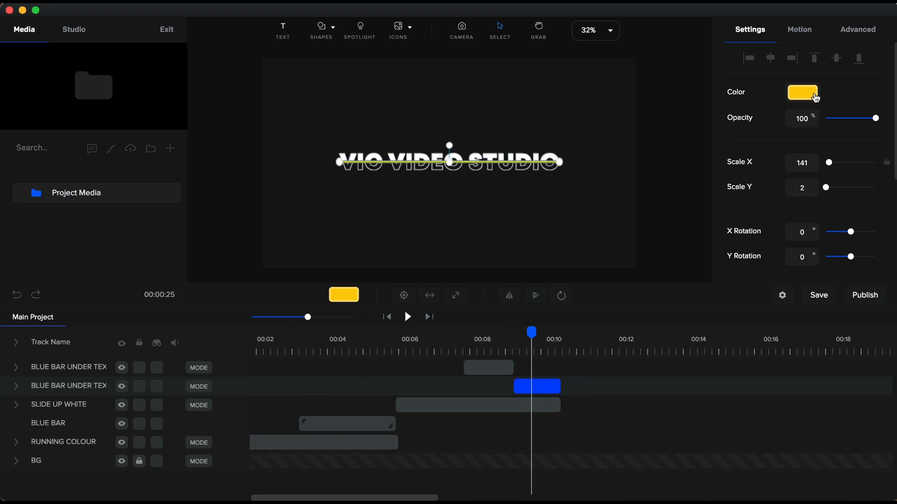
pyautogui.click(802, 93)
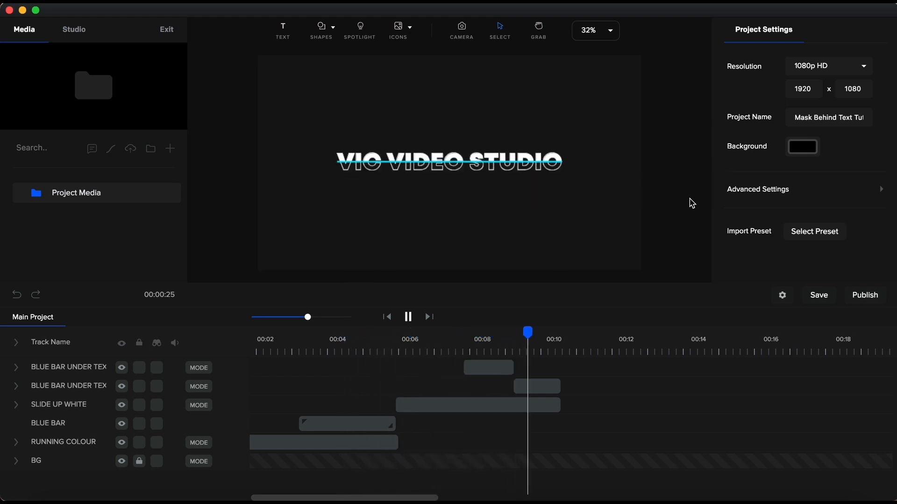
pyautogui.click(408, 316)
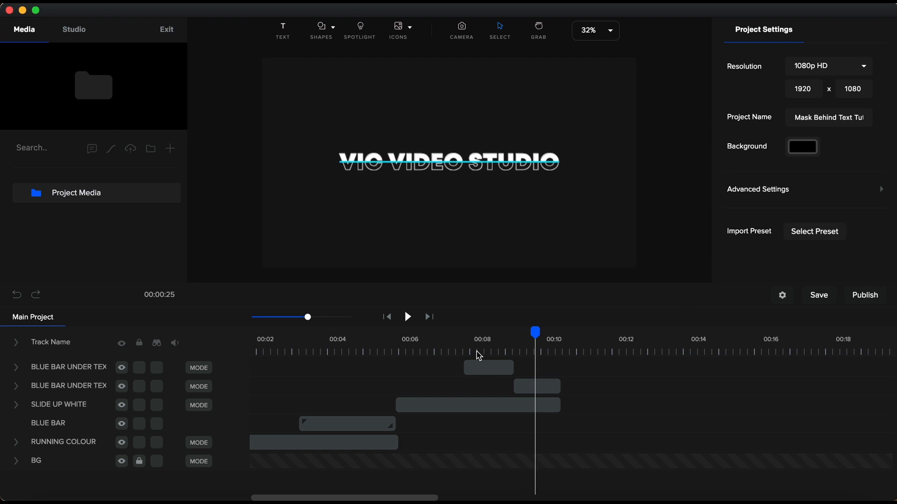
pyautogui.click(448, 161)
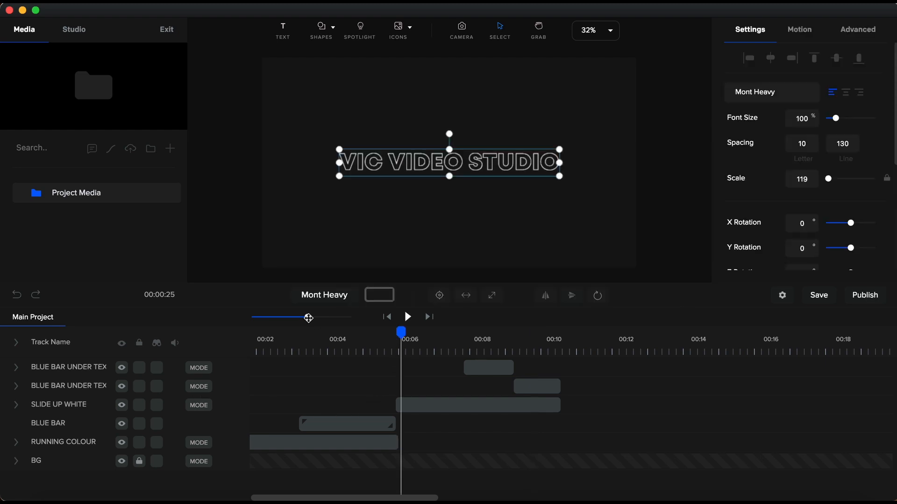
pyautogui.moveTo(308, 318); pyautogui.dragTo(349, 319)
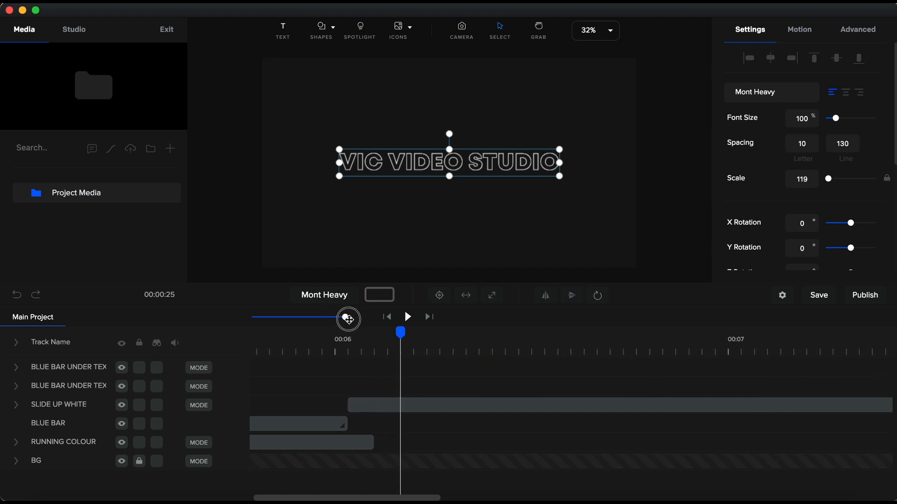
pyautogui.click(391, 407)
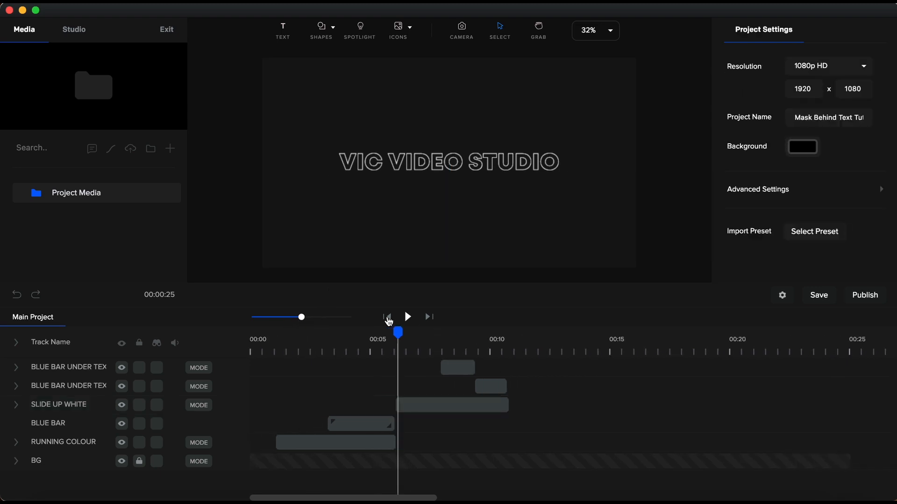
pyautogui.click(388, 316)
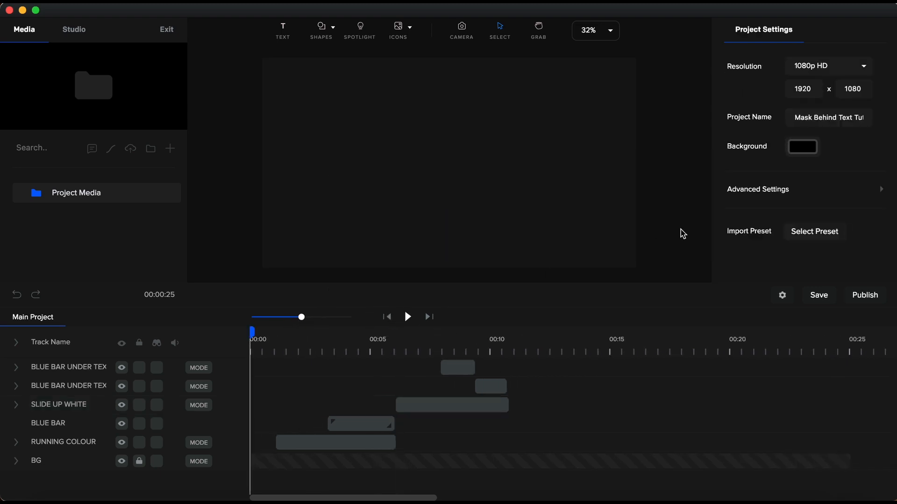
pyautogui.click(407, 317)
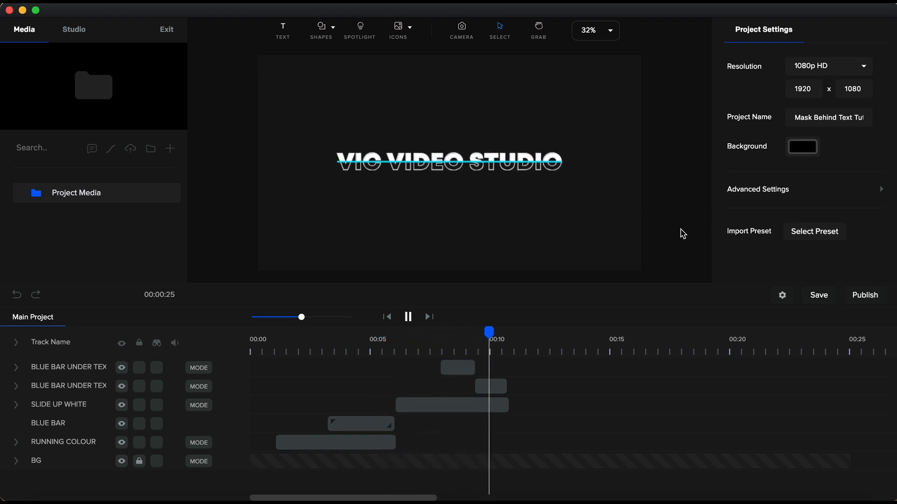
pyautogui.click(452, 405)
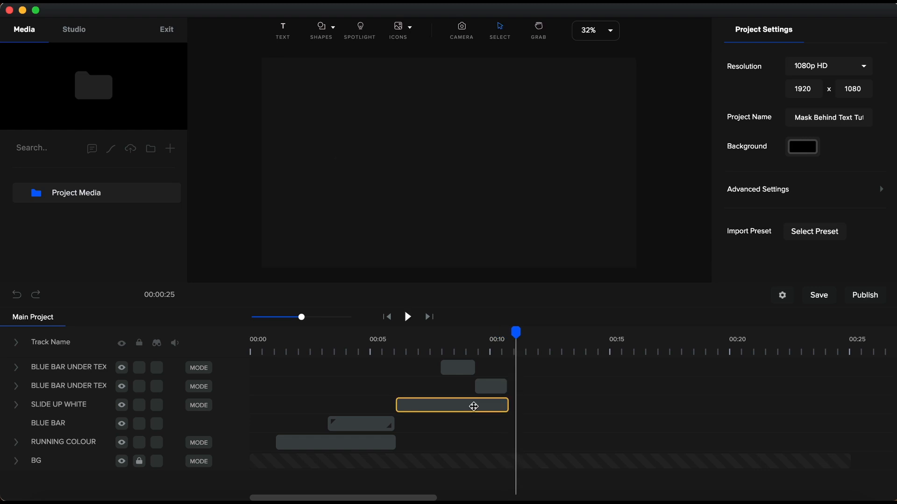
# Paste a second SLIDE UP WHITE track with its Custom animation, trimmed to end near 0:11.7
pyautogui.click(451, 405)
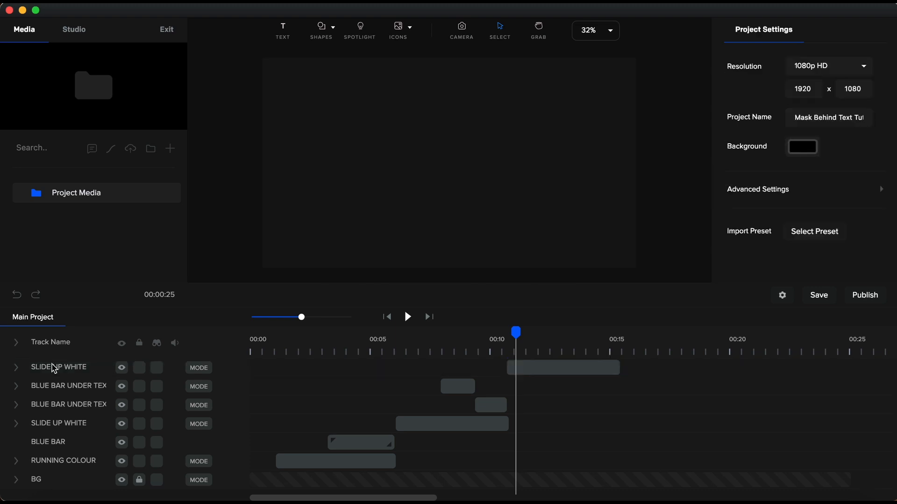
pyautogui.click(562, 367)
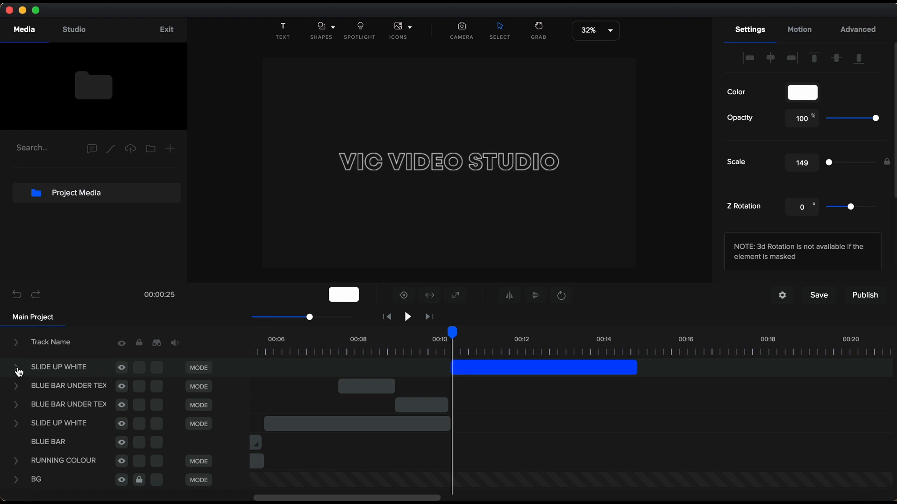
pyautogui.click(17, 367)
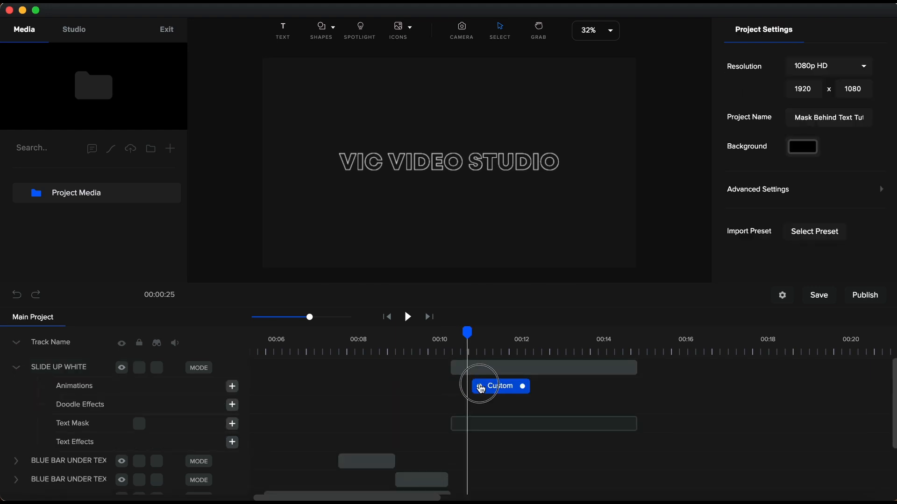
pyautogui.click(498, 386)
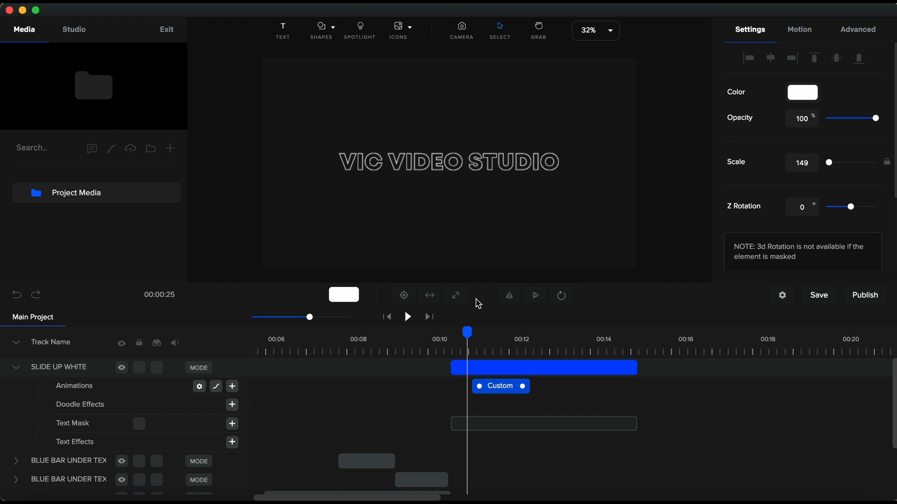
pyautogui.click(499, 386)
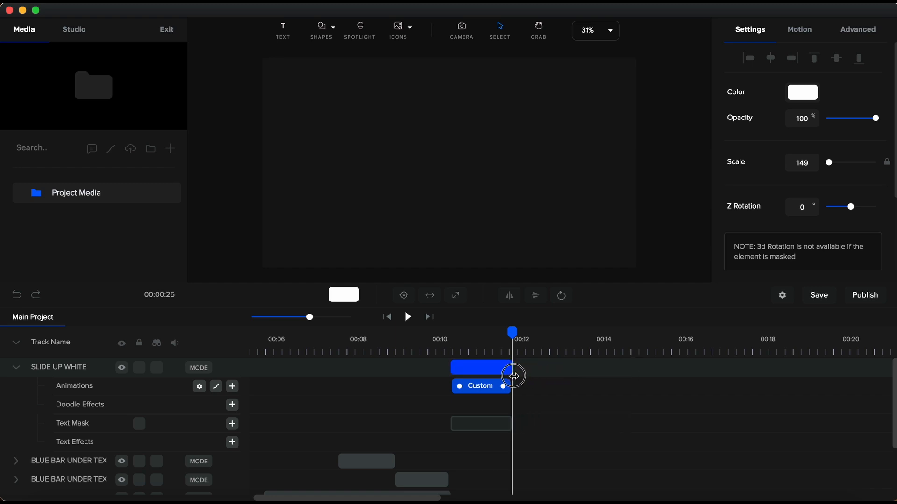
pyautogui.click(480, 367)
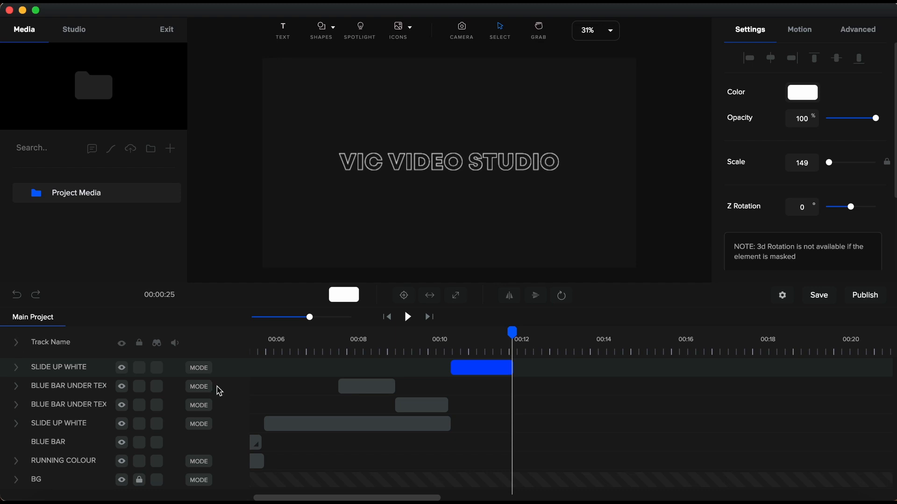
# Stagger four short SLIDE UP WHITE copies in a staircase between 0:10 and 0:13
pyautogui.click(481, 368)
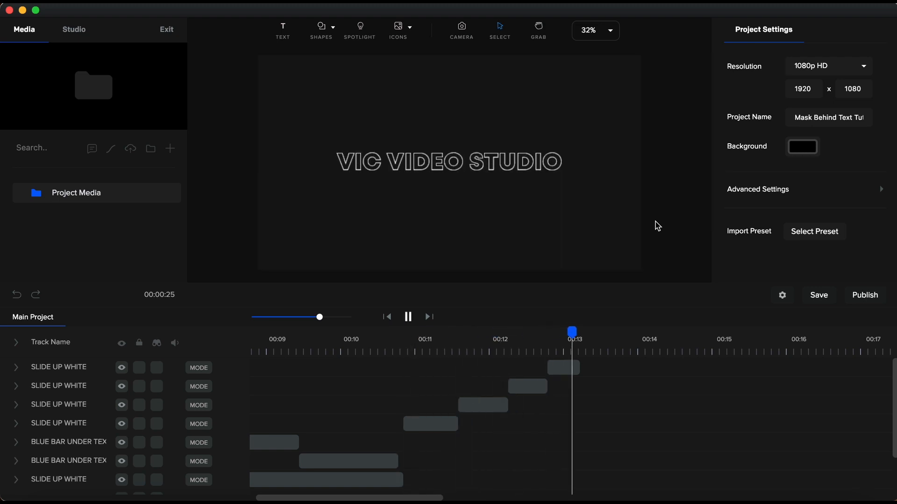
pyautogui.click(409, 317)
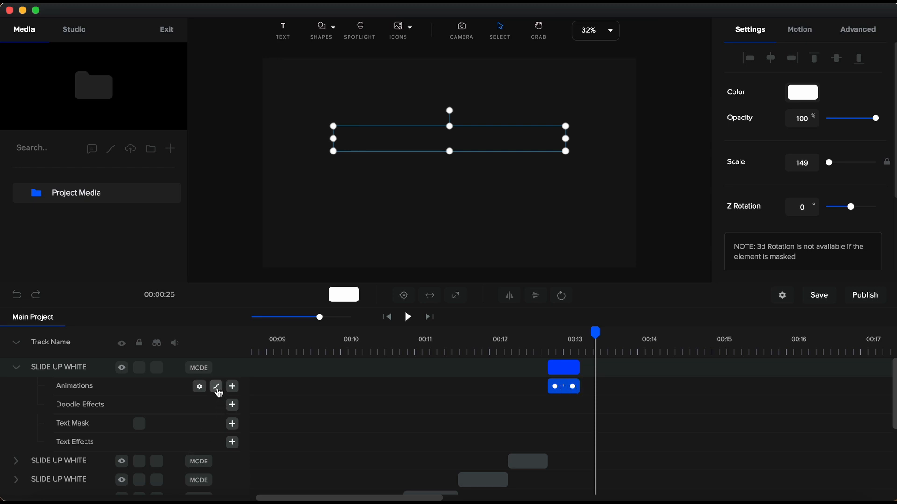
pyautogui.click(215, 387)
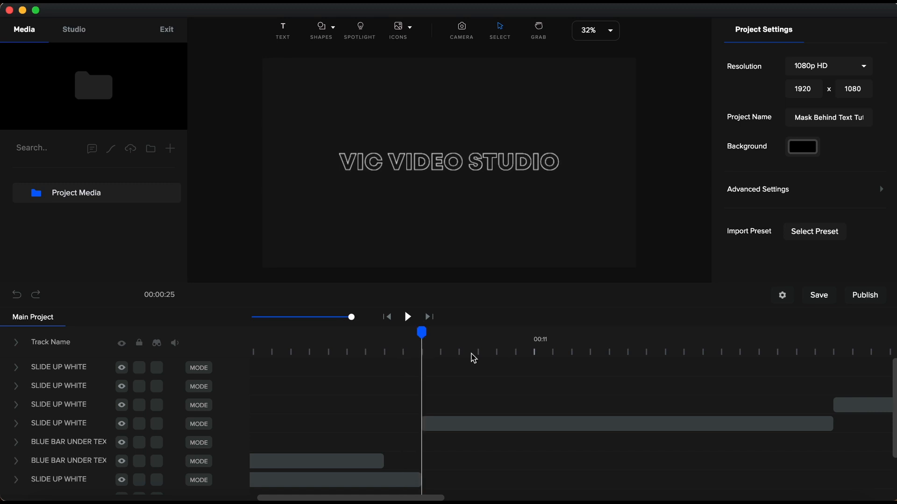
pyautogui.moveTo(553, 358)
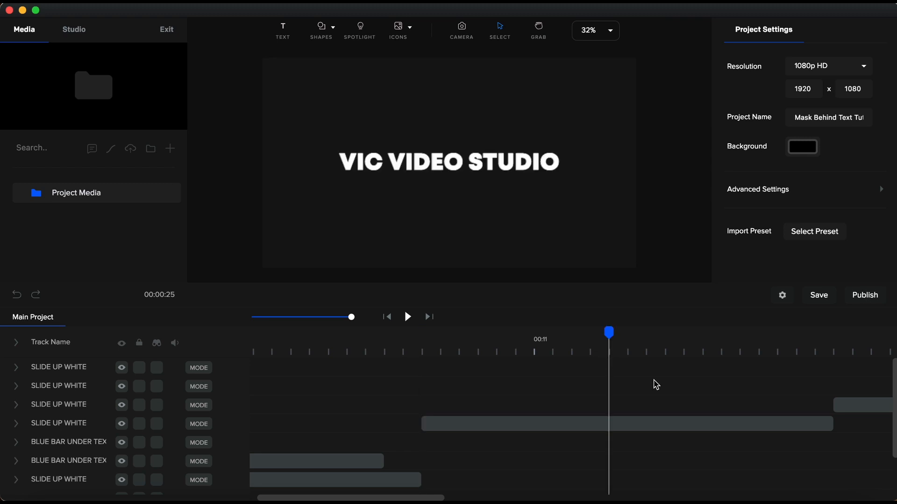
# Stretch the long SLIDE UP WHITE clip's Custom animation out to the clip's end
pyautogui.click(569, 424)
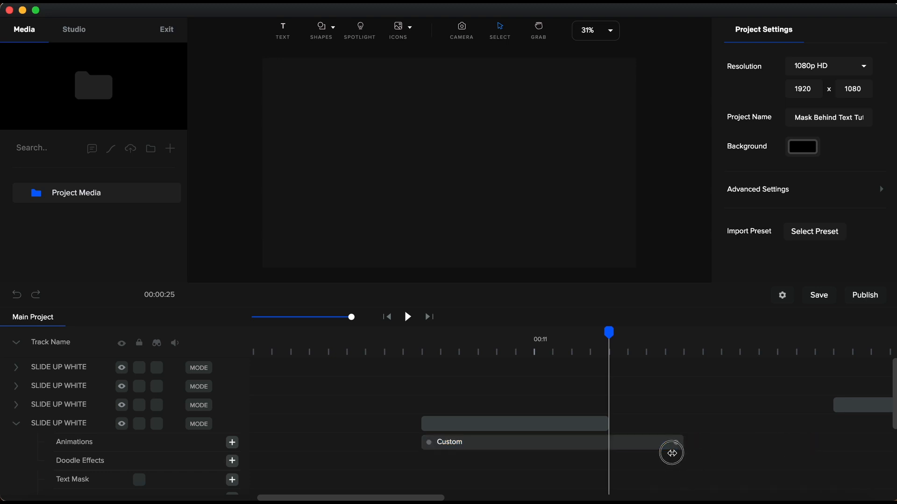
pyautogui.click(513, 423)
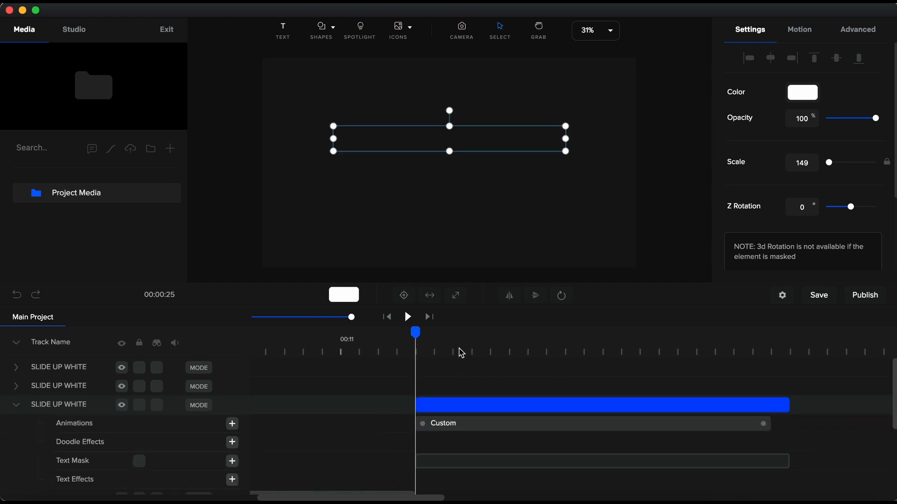
pyautogui.moveTo(525, 356)
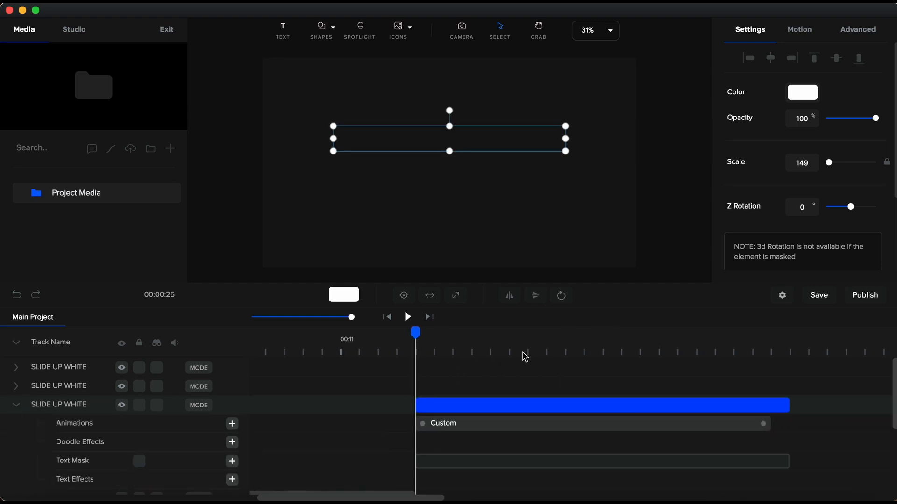
pyautogui.moveTo(587, 357)
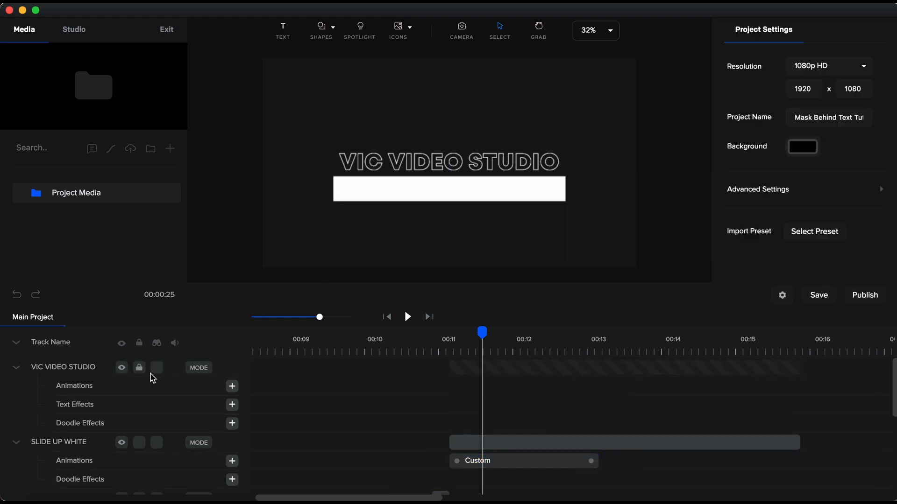
# Split the VIC VIDEO STUDIO text into a short clip ending near 0:11.7 and a long one to 0:16
pyautogui.click(623, 442)
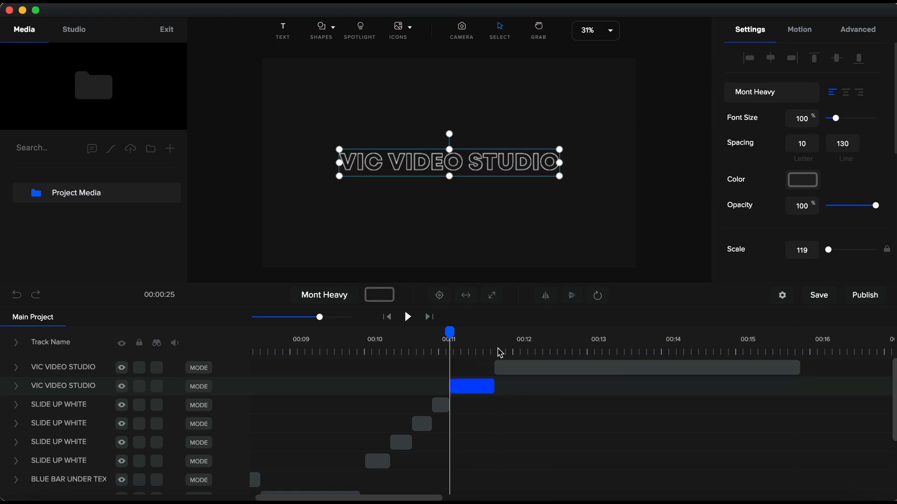
# Fill the later VIC VIDEO STUDIO text clip solid white at full opacity (#FFFFFF)
pyautogui.click(646, 368)
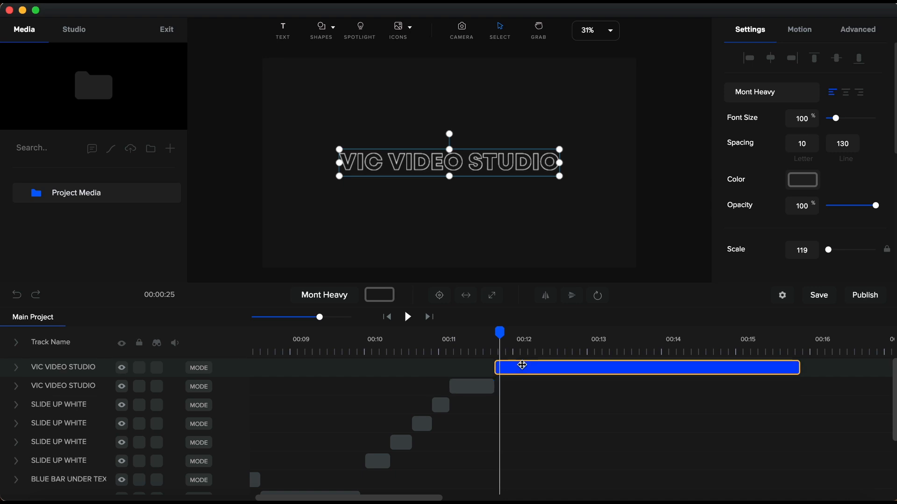
pyautogui.click(802, 180)
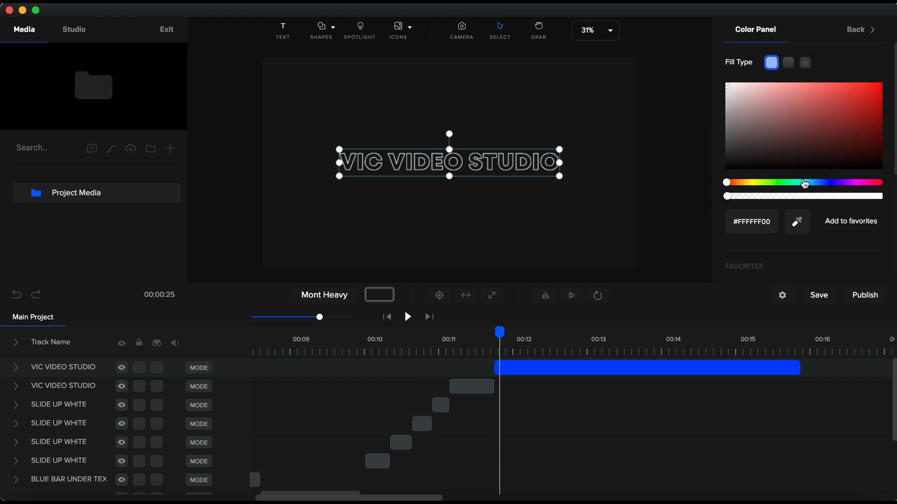
pyautogui.moveTo(749, 151)
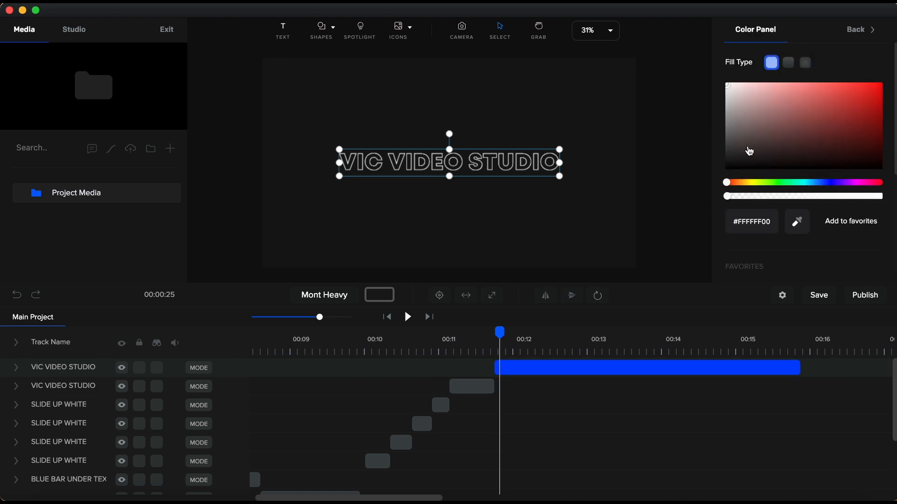
pyautogui.moveTo(727, 196); pyautogui.dragTo(862, 195)
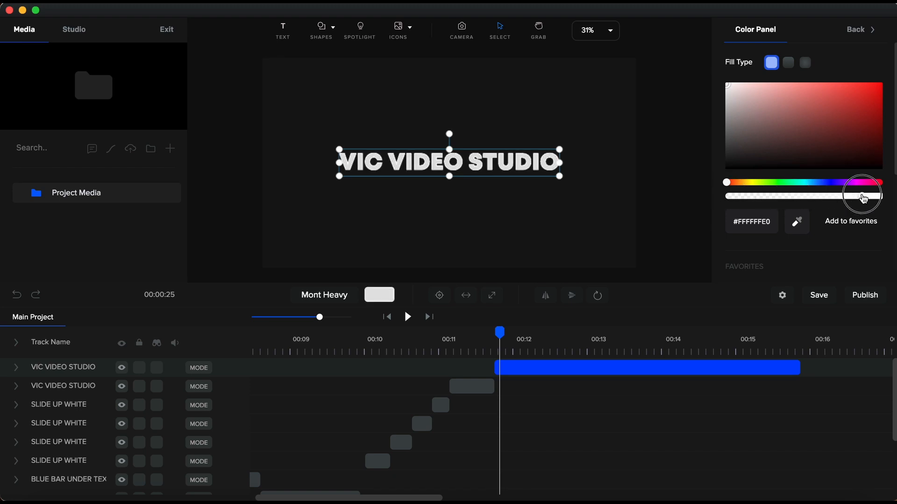
pyautogui.moveTo(862, 195); pyautogui.dragTo(884, 195)
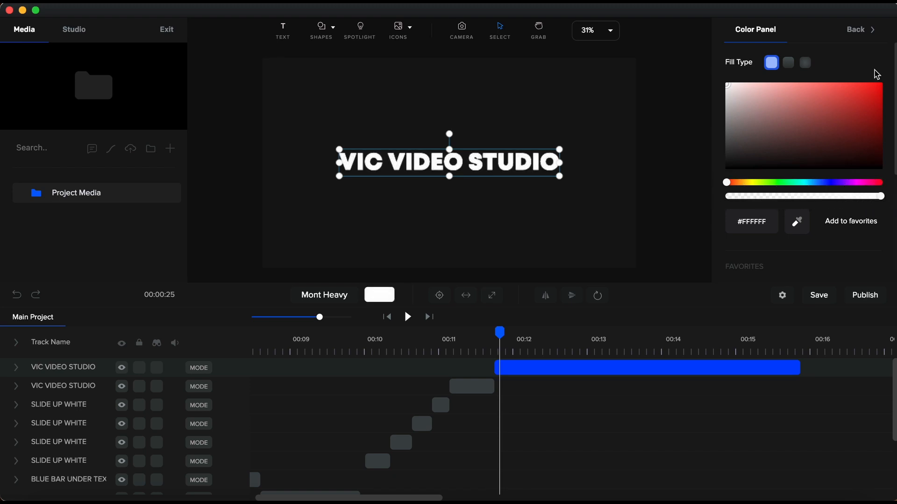
pyautogui.click(857, 29)
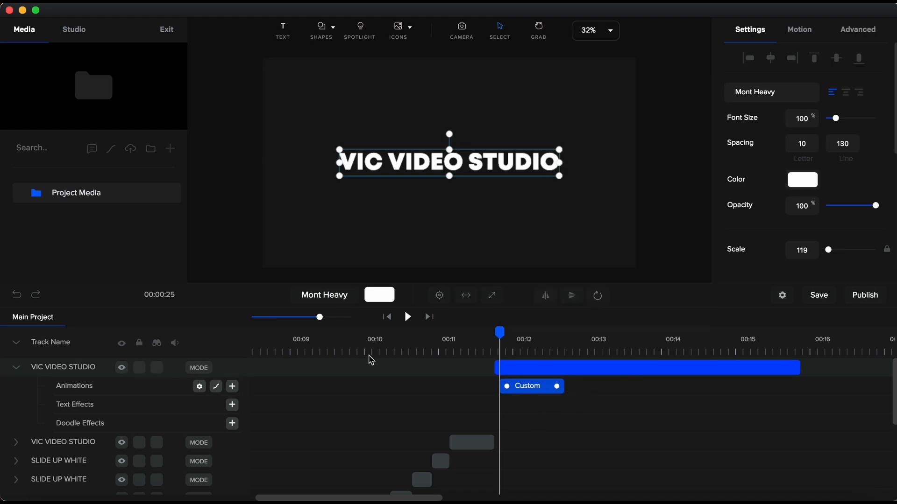
# Add back-to-back Custom animations on the filled text flicking its colour between cyan and white
pyautogui.moveTo(320, 317); pyautogui.dragTo(352, 316)
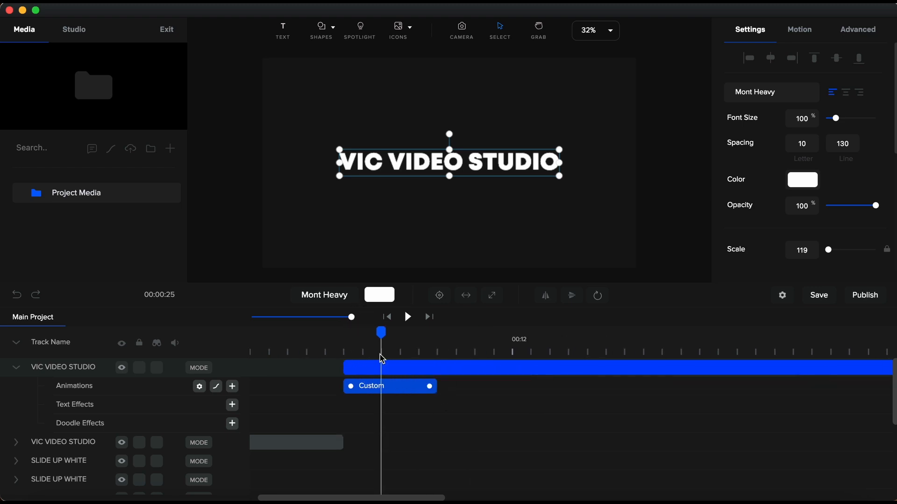
pyautogui.moveTo(461, 361)
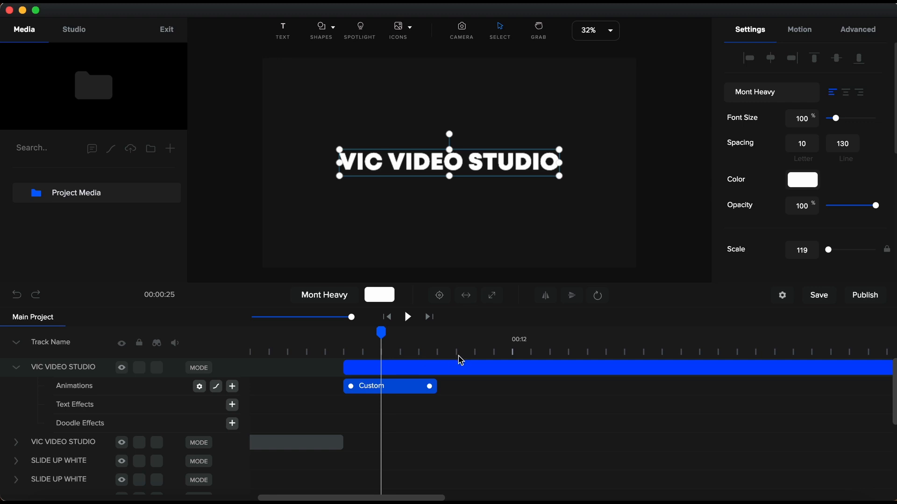
pyautogui.moveTo(515, 358)
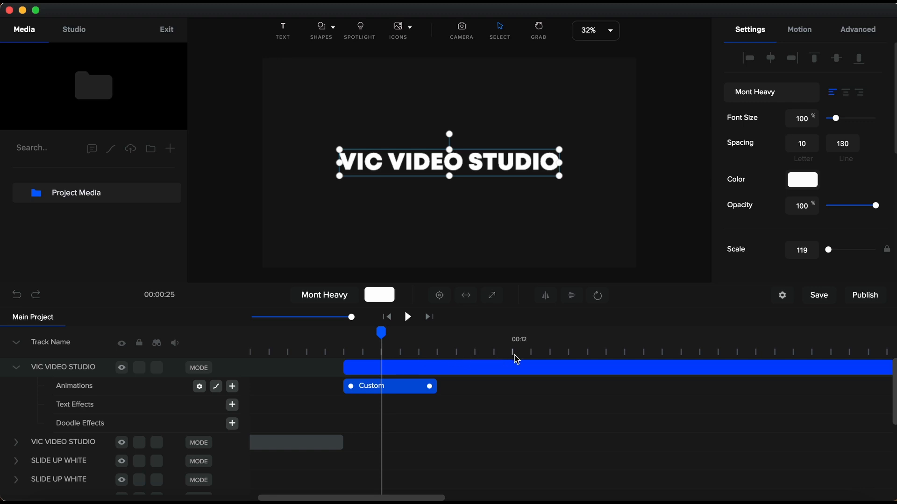
pyautogui.click(530, 359)
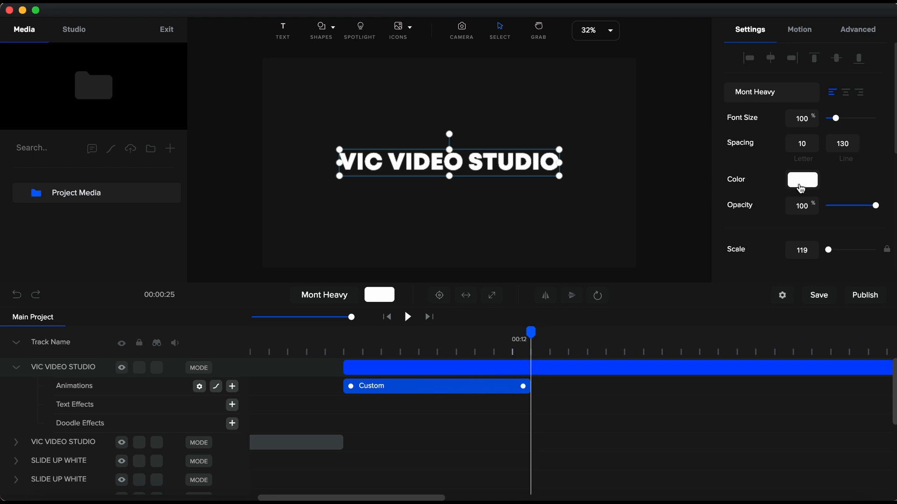
pyautogui.click(801, 179)
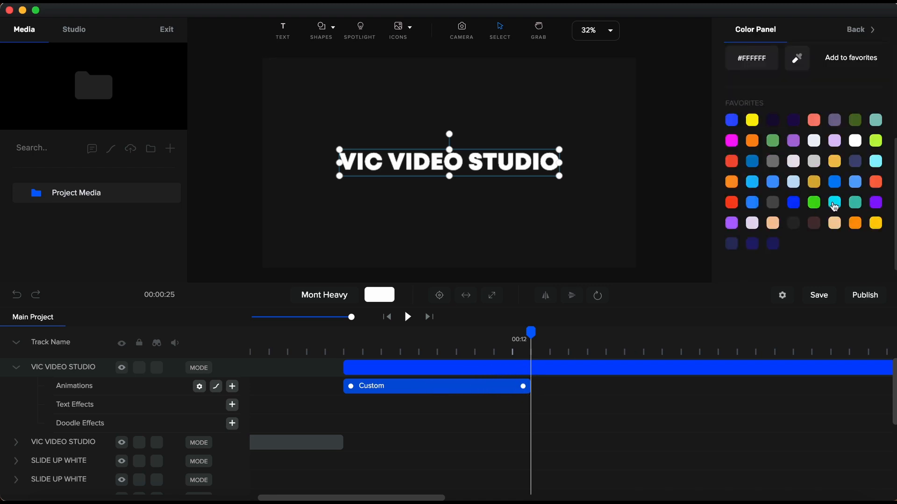
pyautogui.click(834, 202)
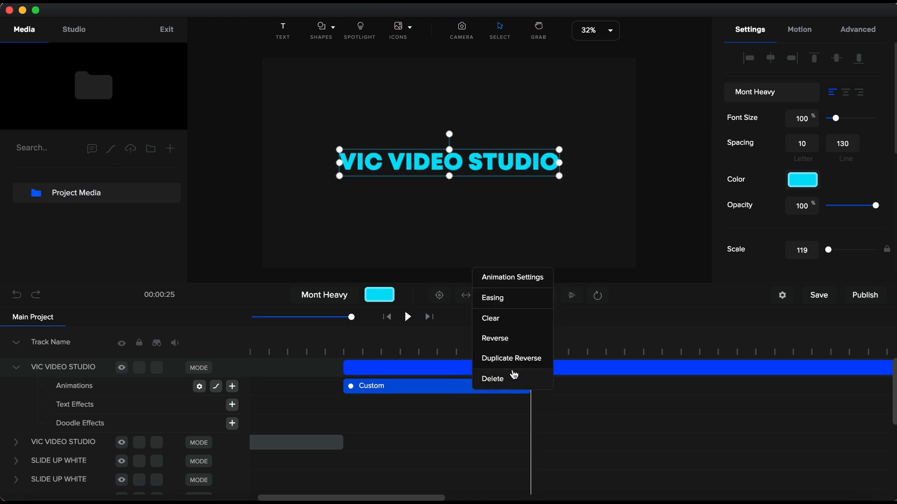
pyautogui.click(511, 357)
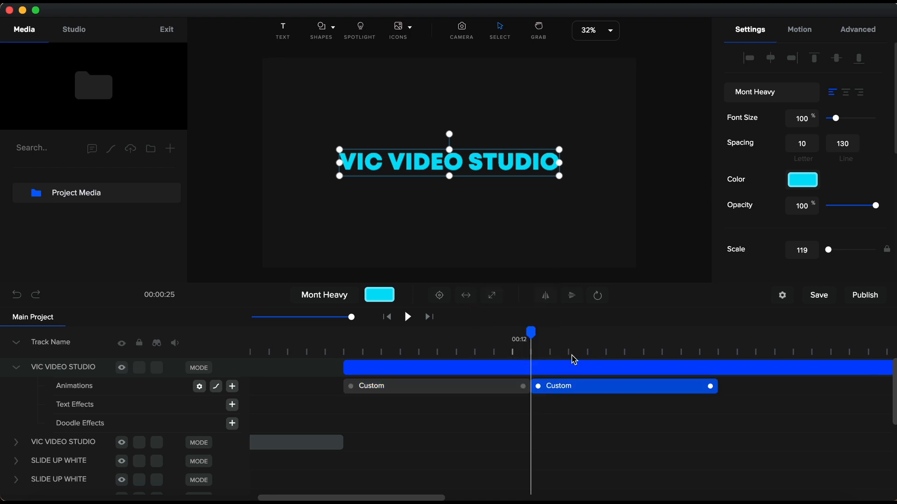
pyautogui.moveTo(643, 361)
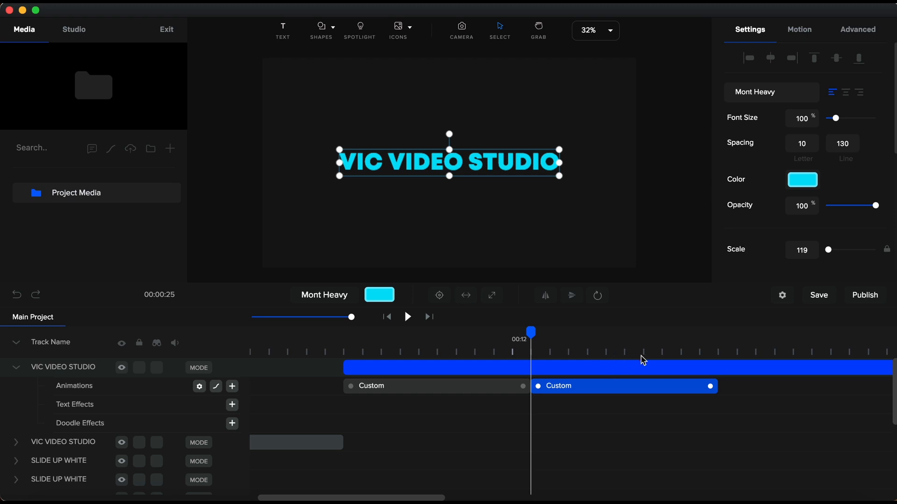
pyautogui.moveTo(692, 359)
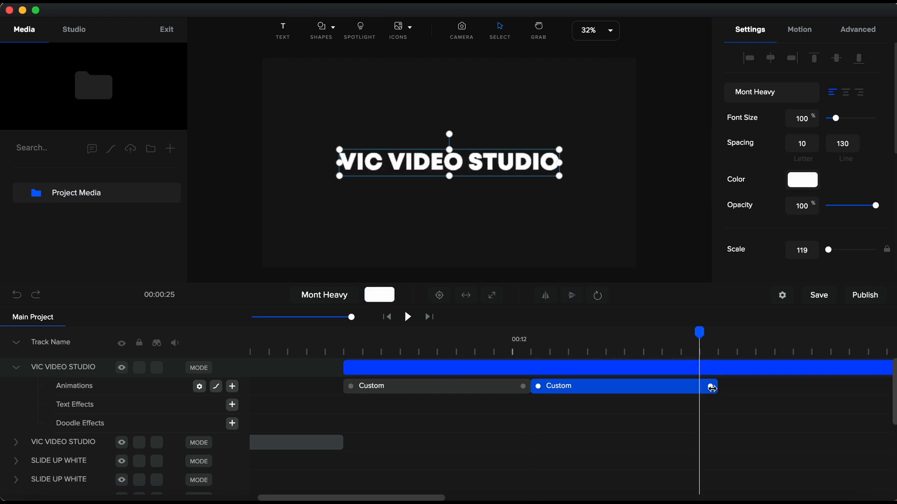
pyautogui.click(711, 385)
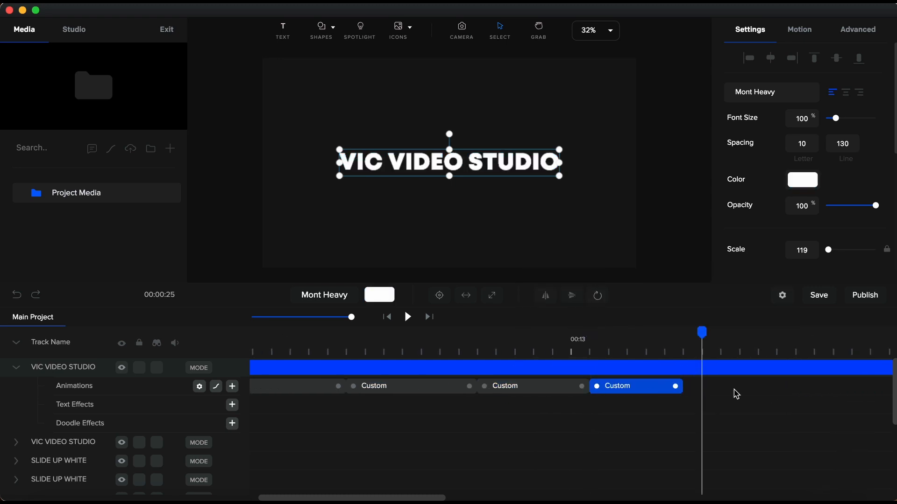
pyautogui.moveTo(448, 333)
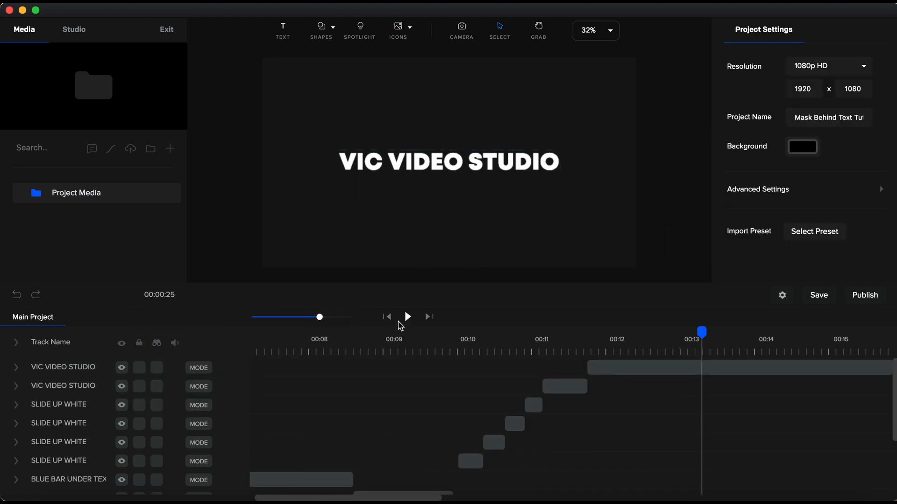
pyautogui.click(407, 317)
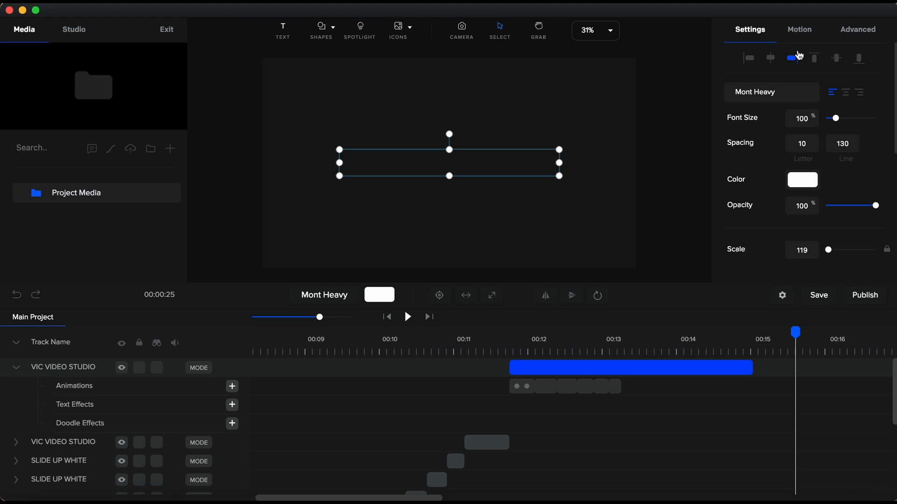
# Add a Fade out animation to the text, set to Letters with a raised letter offset
pyautogui.click(799, 29)
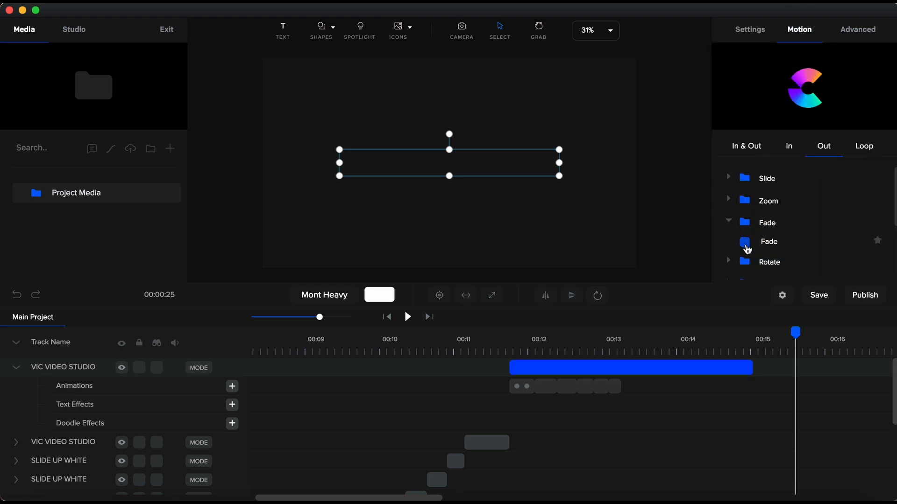
pyautogui.click(745, 242)
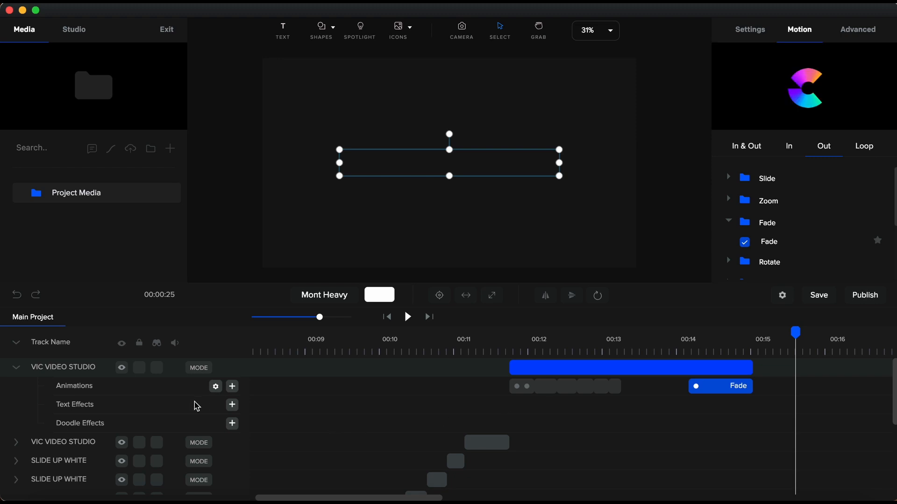
pyautogui.click(215, 386)
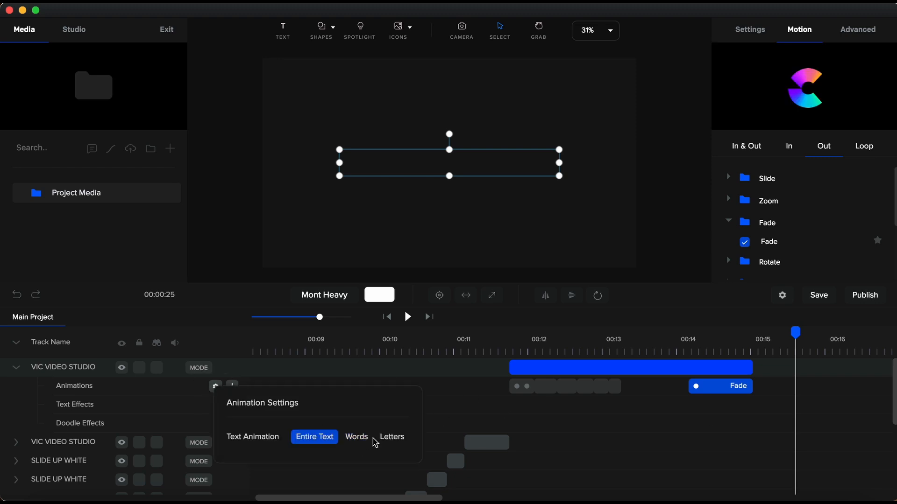
pyautogui.click(391, 437)
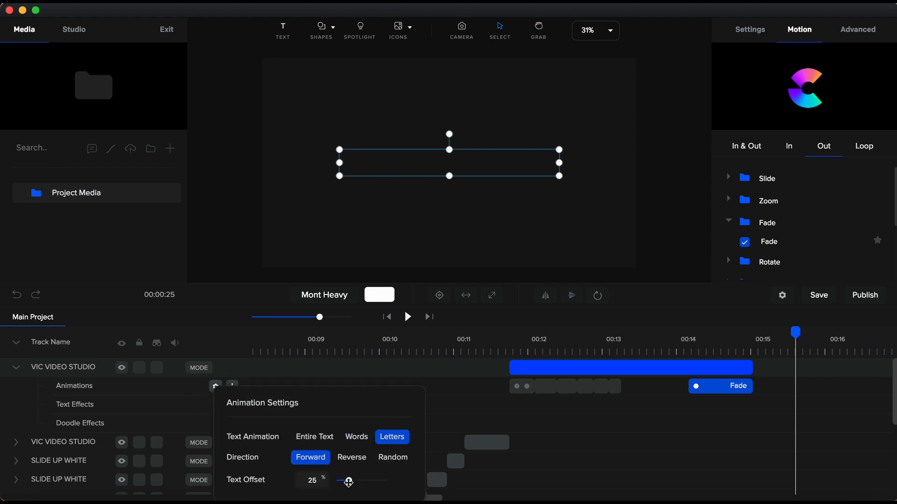
pyautogui.moveTo(348, 480); pyautogui.dragTo(359, 483)
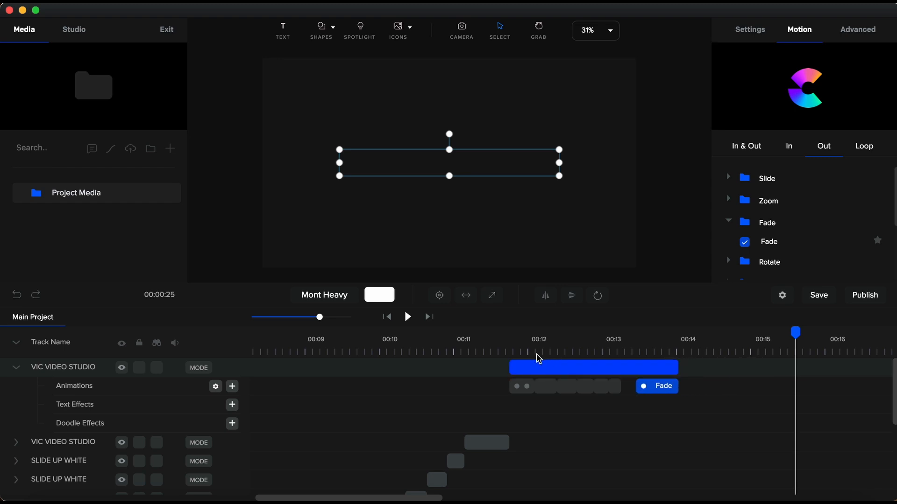
# Preview the letter fade-out and choose the order in which the letters fade
pyautogui.click(407, 316)
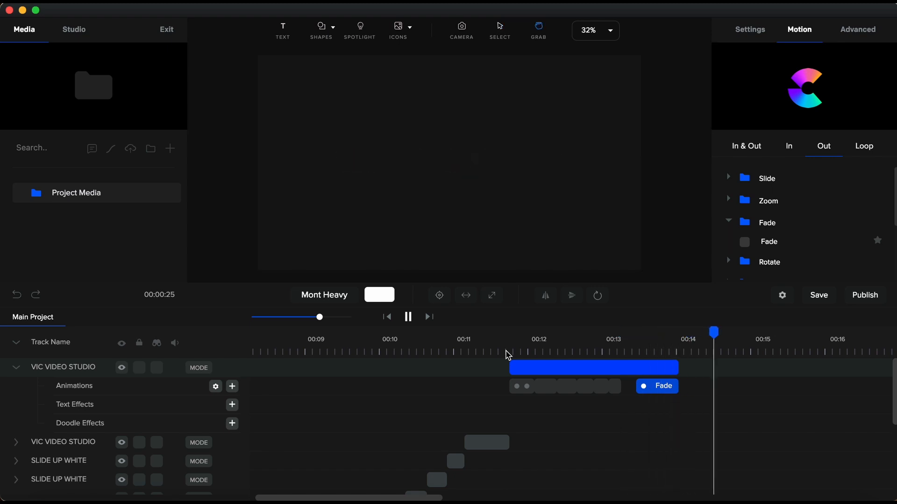
pyautogui.click(661, 385)
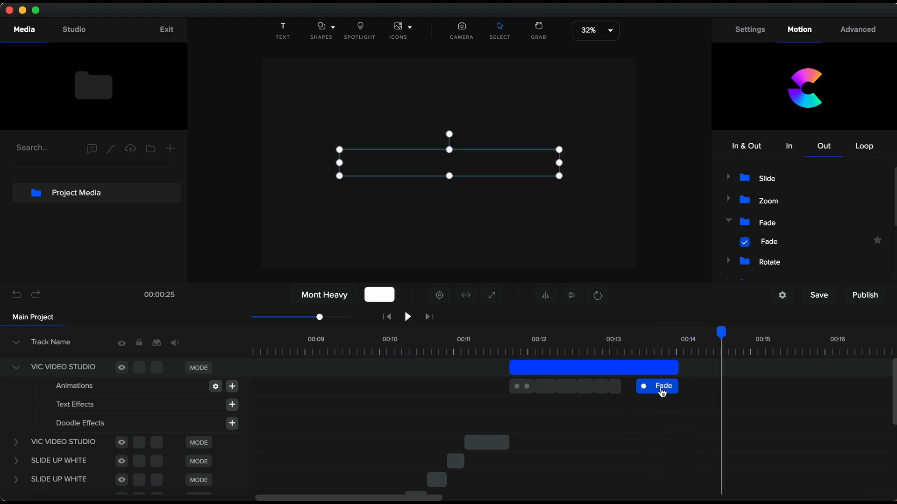
pyautogui.click(215, 386)
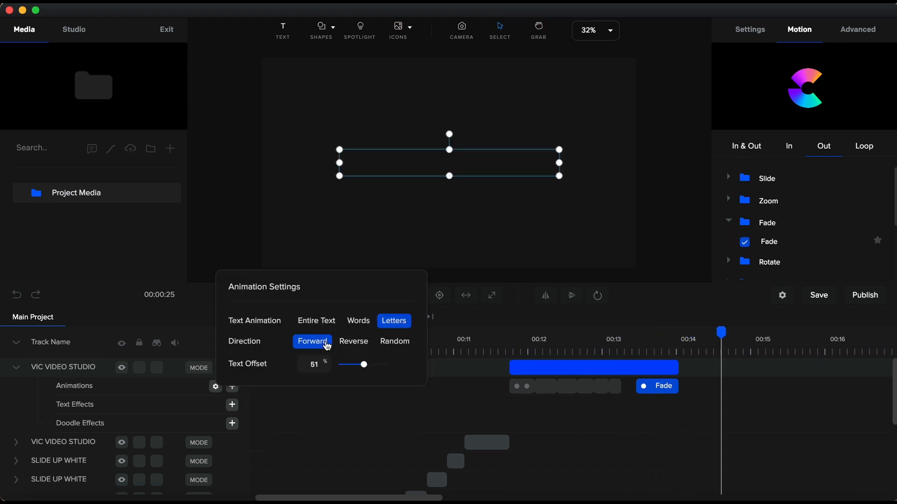
pyautogui.click(393, 342)
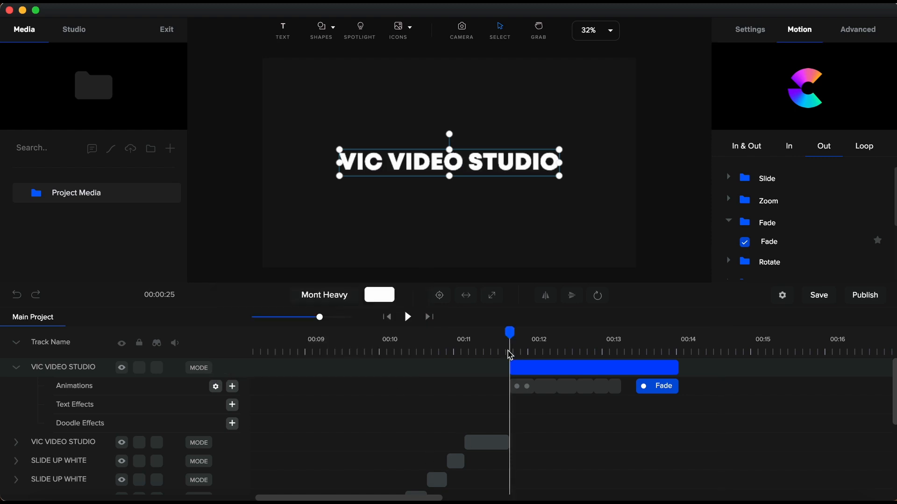
# Lengthen the filled text clip so it runs to about 00:15
pyautogui.click(407, 317)
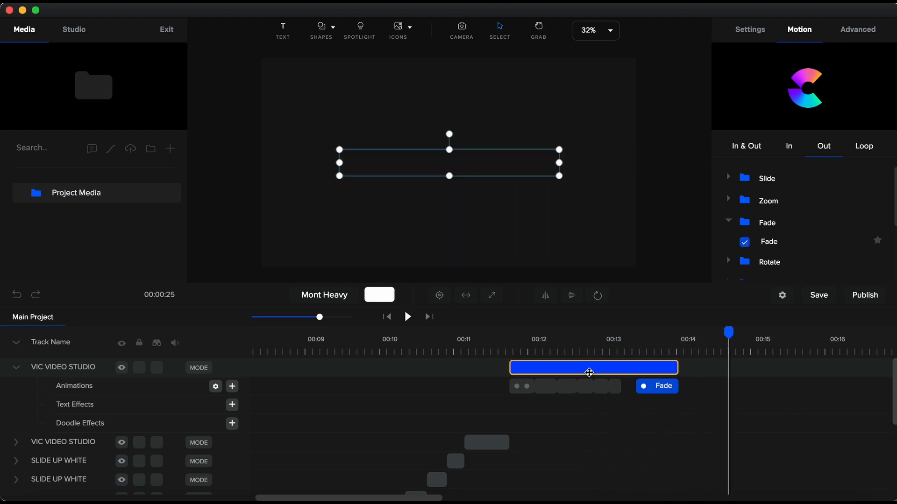
pyautogui.moveTo(678, 368); pyautogui.dragTo(706, 369)
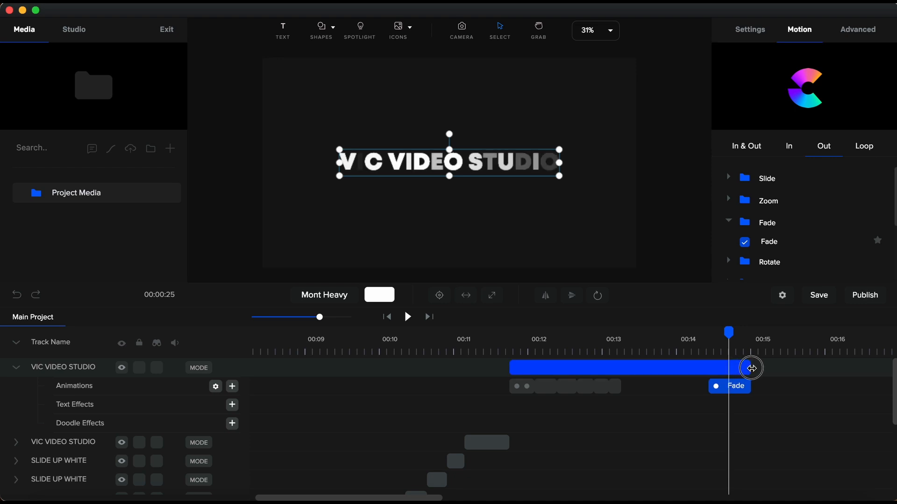
pyautogui.moveTo(751, 368); pyautogui.dragTo(685, 387)
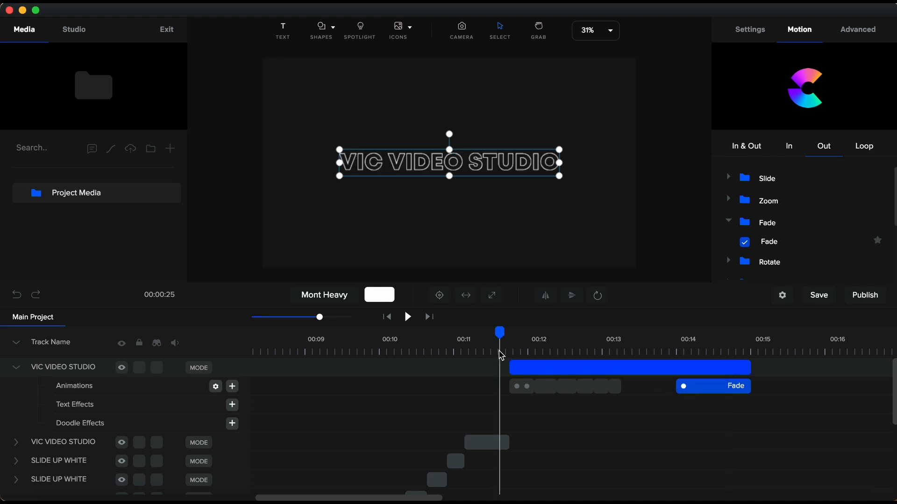
pyautogui.click(407, 317)
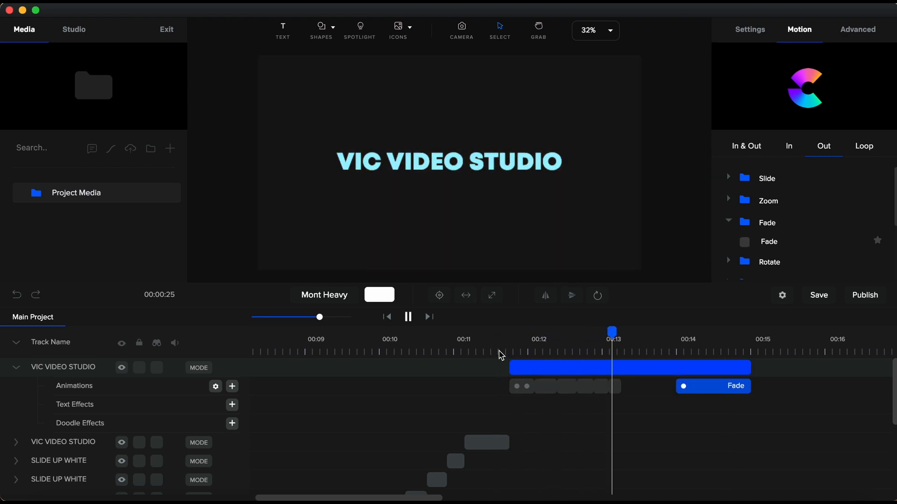
# Lay the 'Contemporary rain drops' music from Project Media along the timeline
pyautogui.click(744, 241)
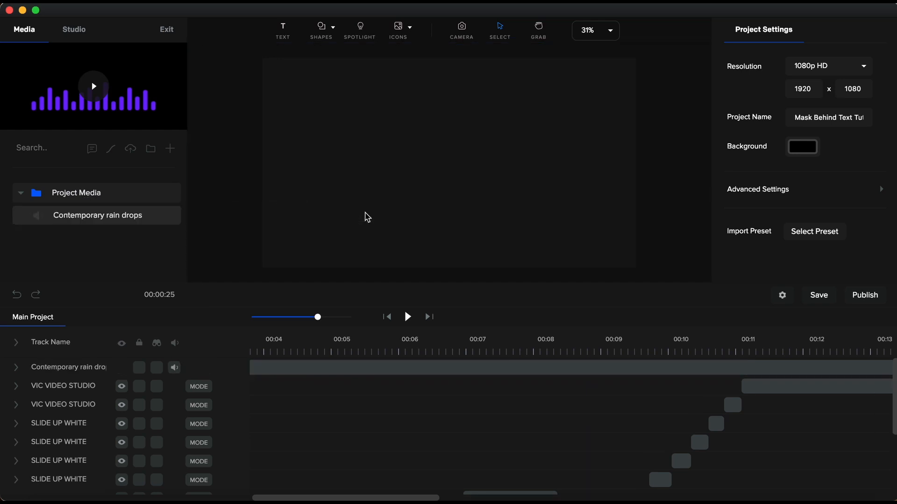
pyautogui.moveTo(317, 317); pyautogui.dragTo(307, 317)
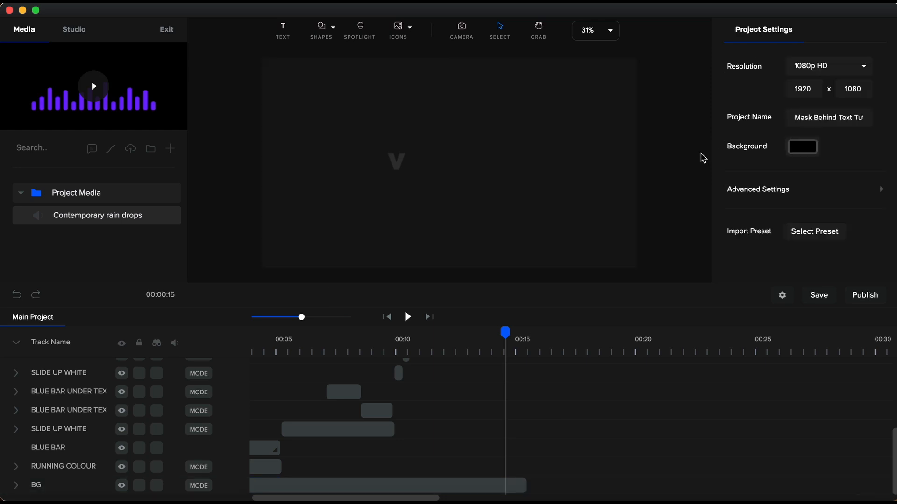
pyautogui.moveTo(383, 337)
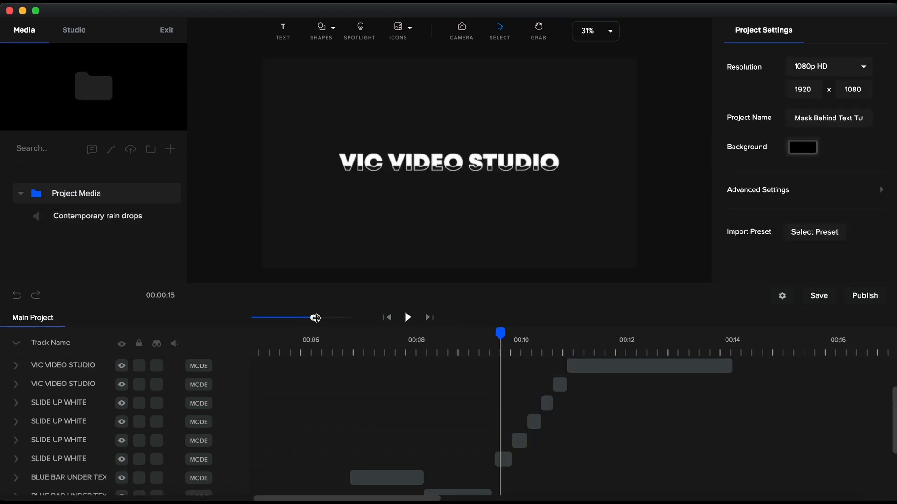
pyautogui.moveTo(316, 318); pyautogui.dragTo(333, 318)
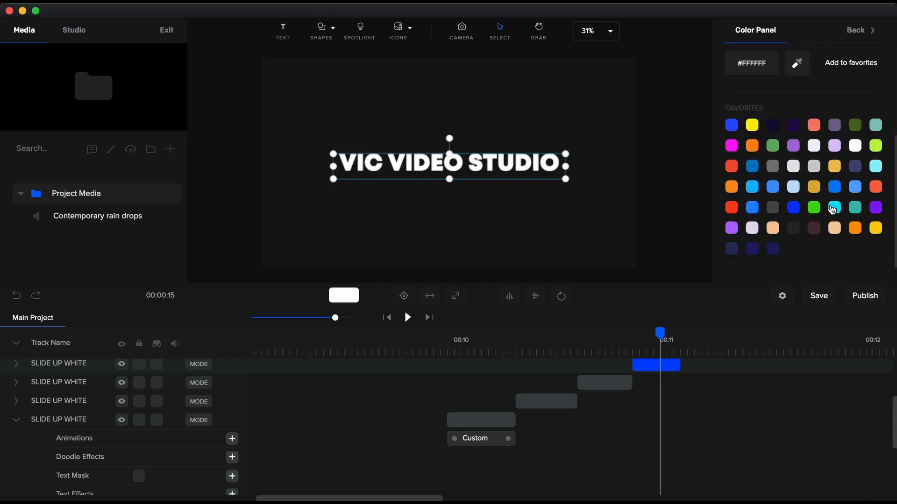
pyautogui.click(833, 207)
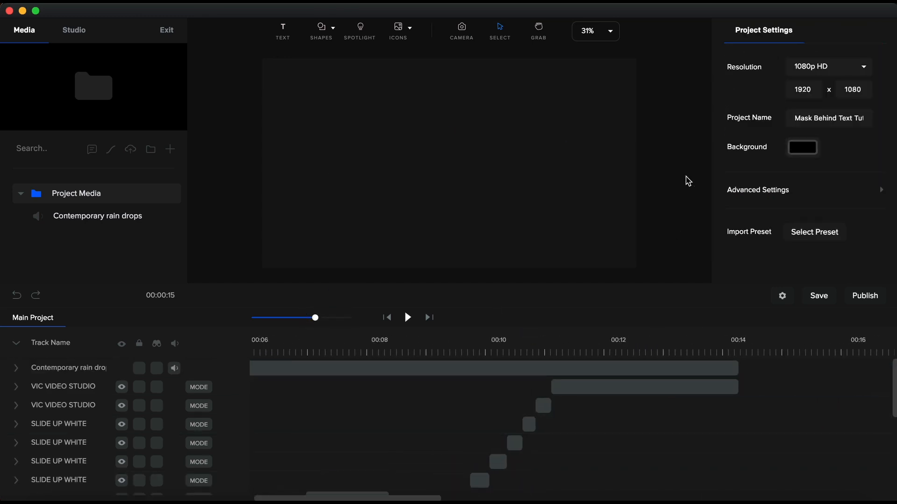
# Switch to the empty 'Black Screen CS' project with its plain black canvas
pyautogui.click(407, 317)
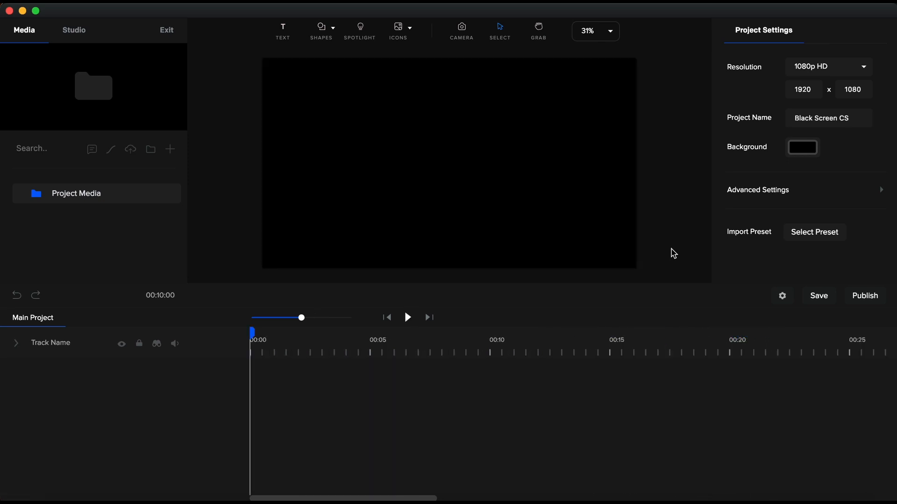
# Duplicate the RUNNING COLOUR clip, return to the Mask Behind Text project and select the text track
pyautogui.rightClick(360, 367)
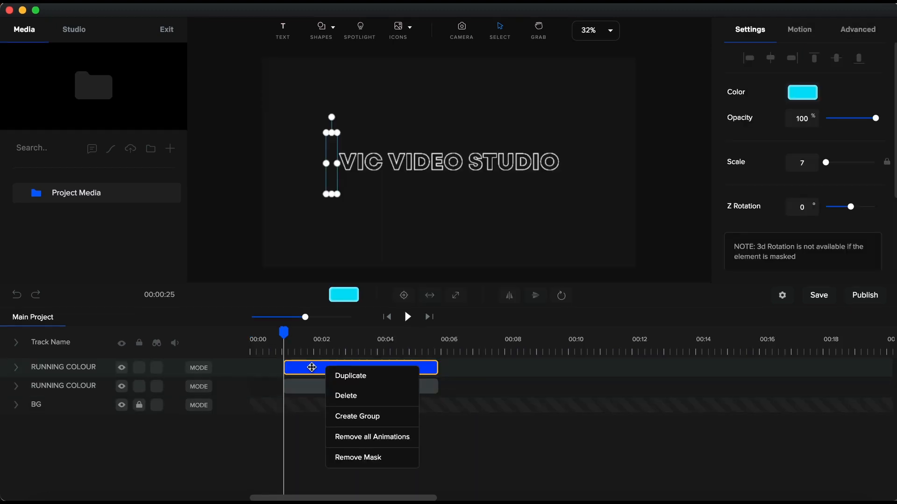
pyautogui.click(350, 376)
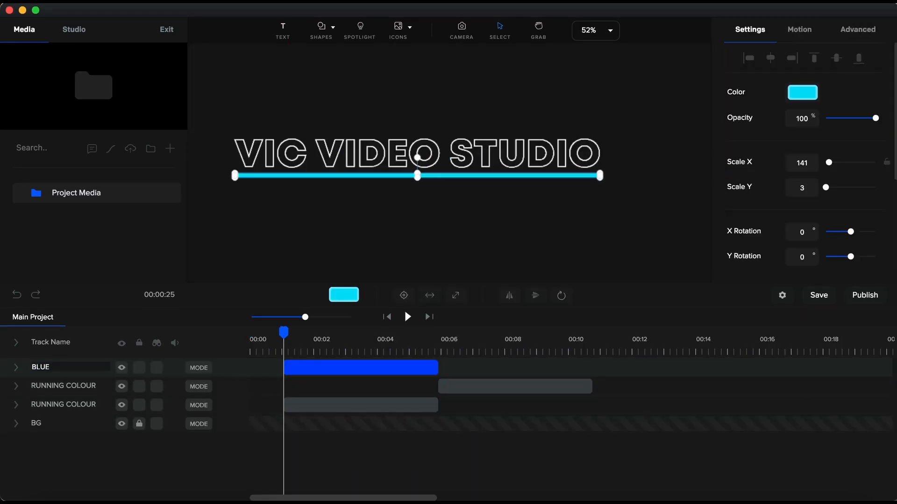
pyautogui.click(473, 225)
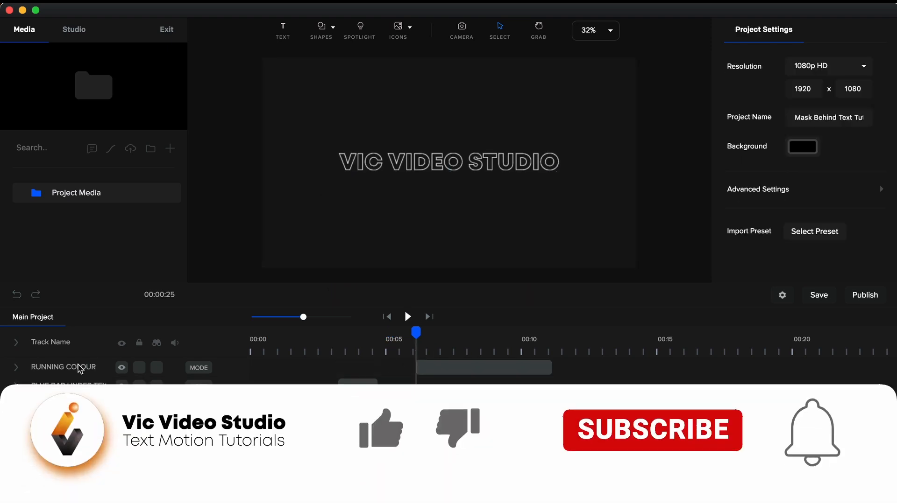
pyautogui.click(483, 385)
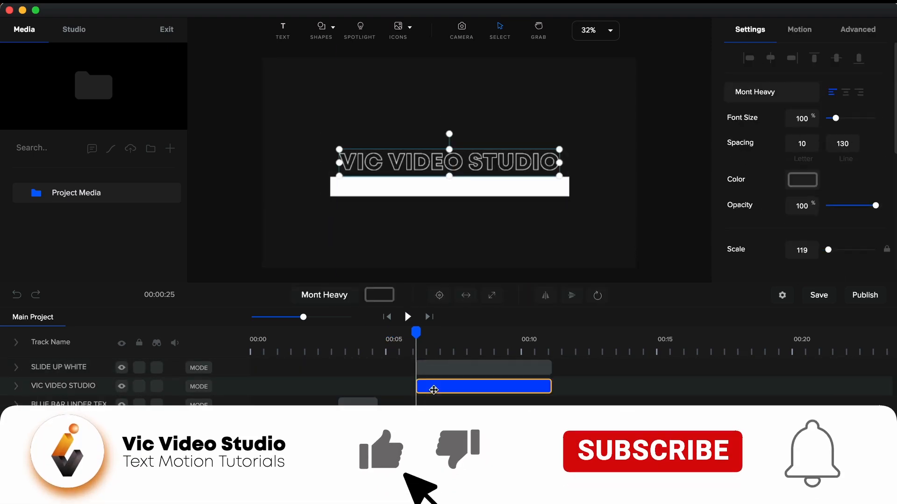